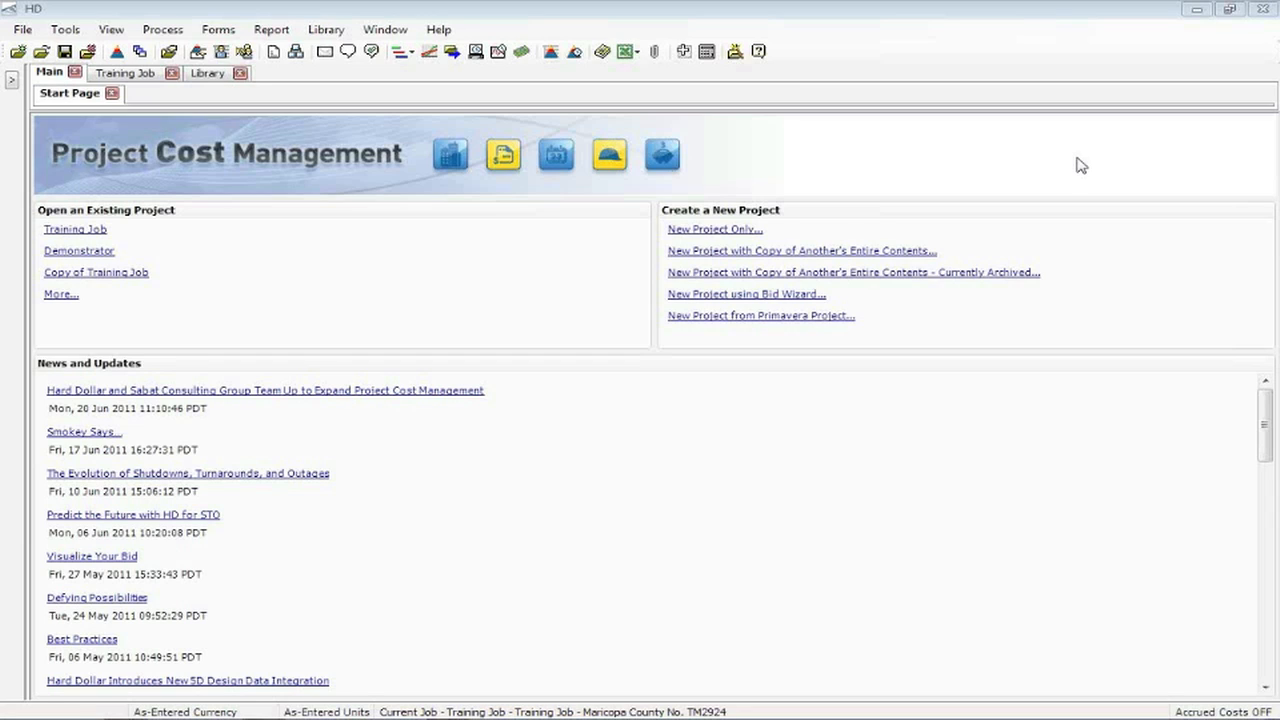
mouse_move(128, 88)
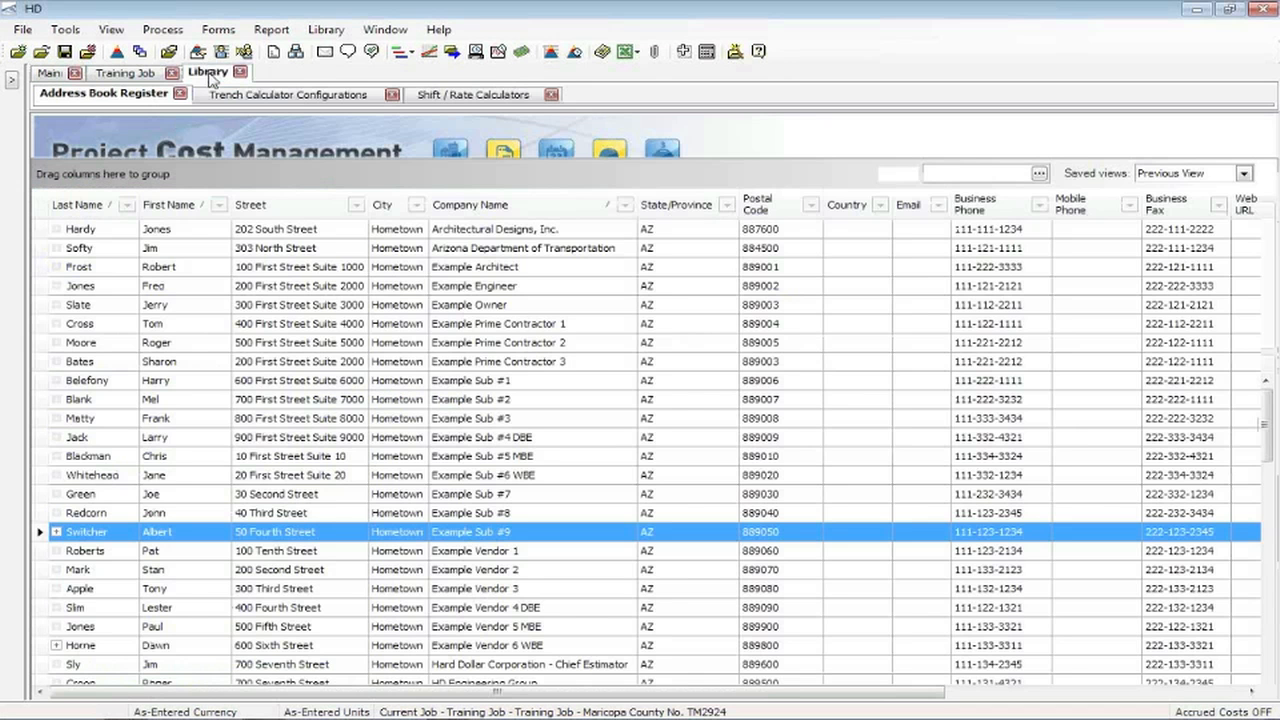
click(104, 94)
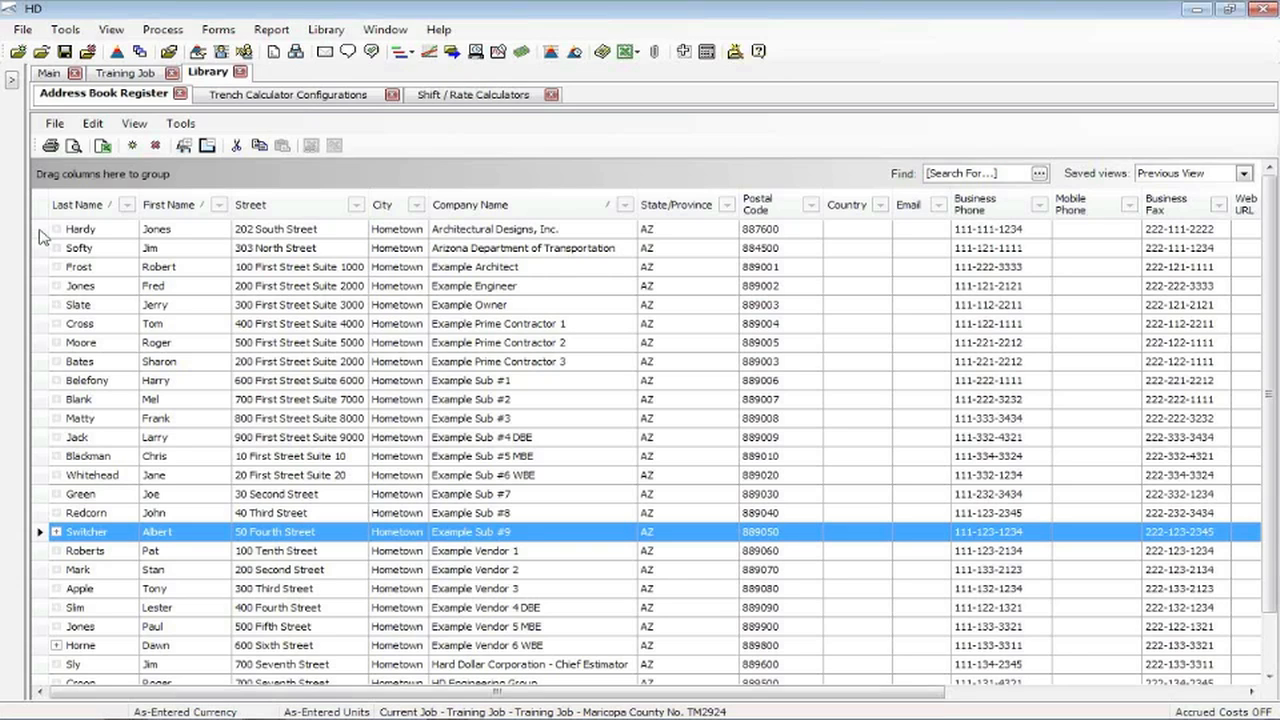
mouse_move(268, 256)
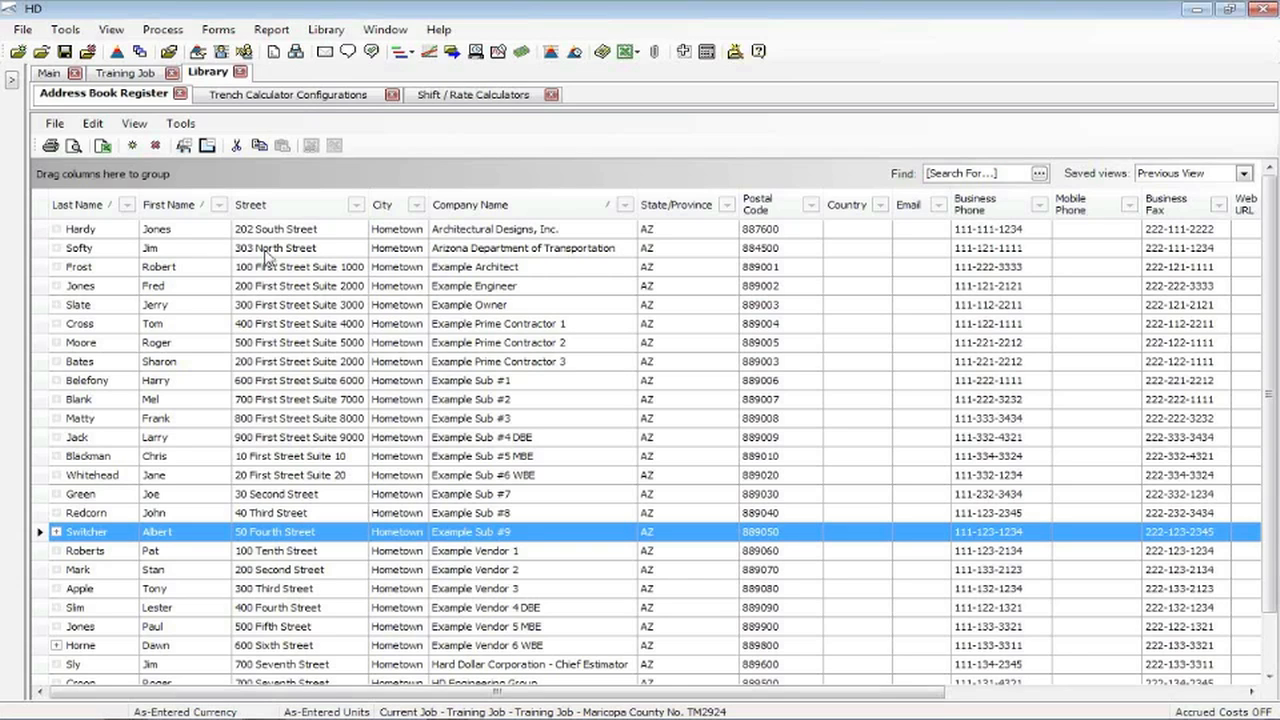
mouse_move(196, 258)
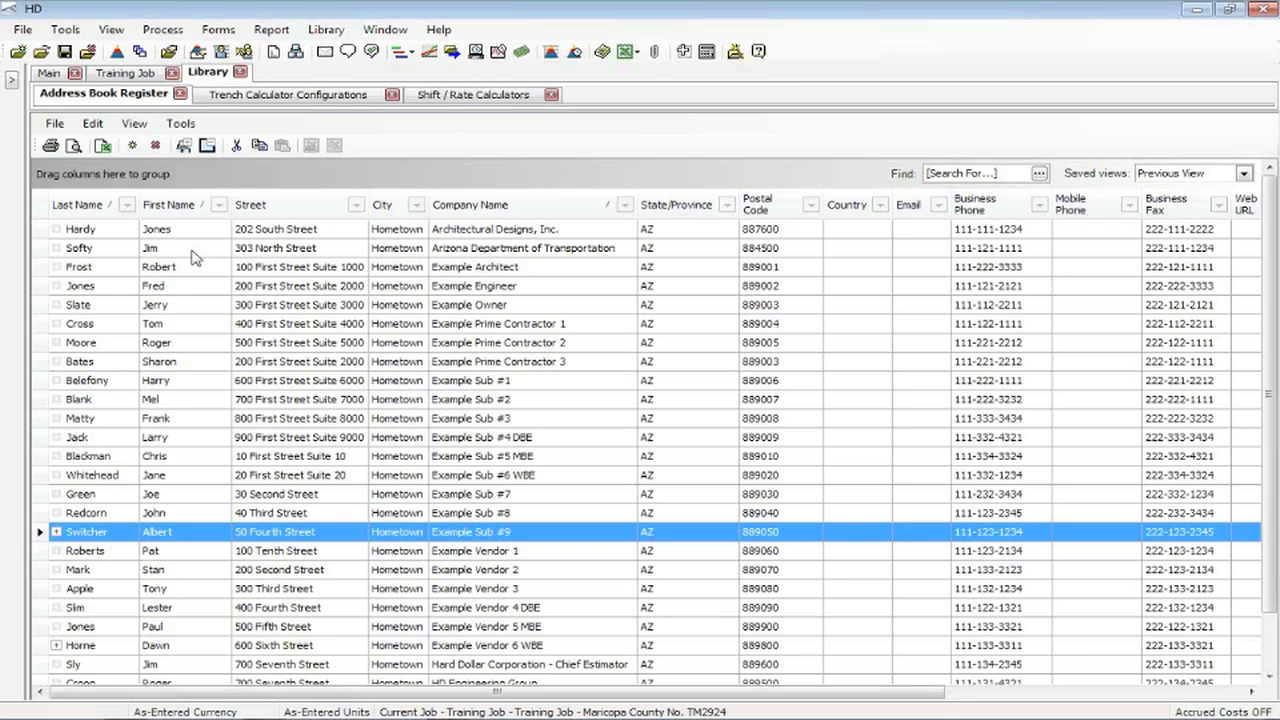
click(180, 124)
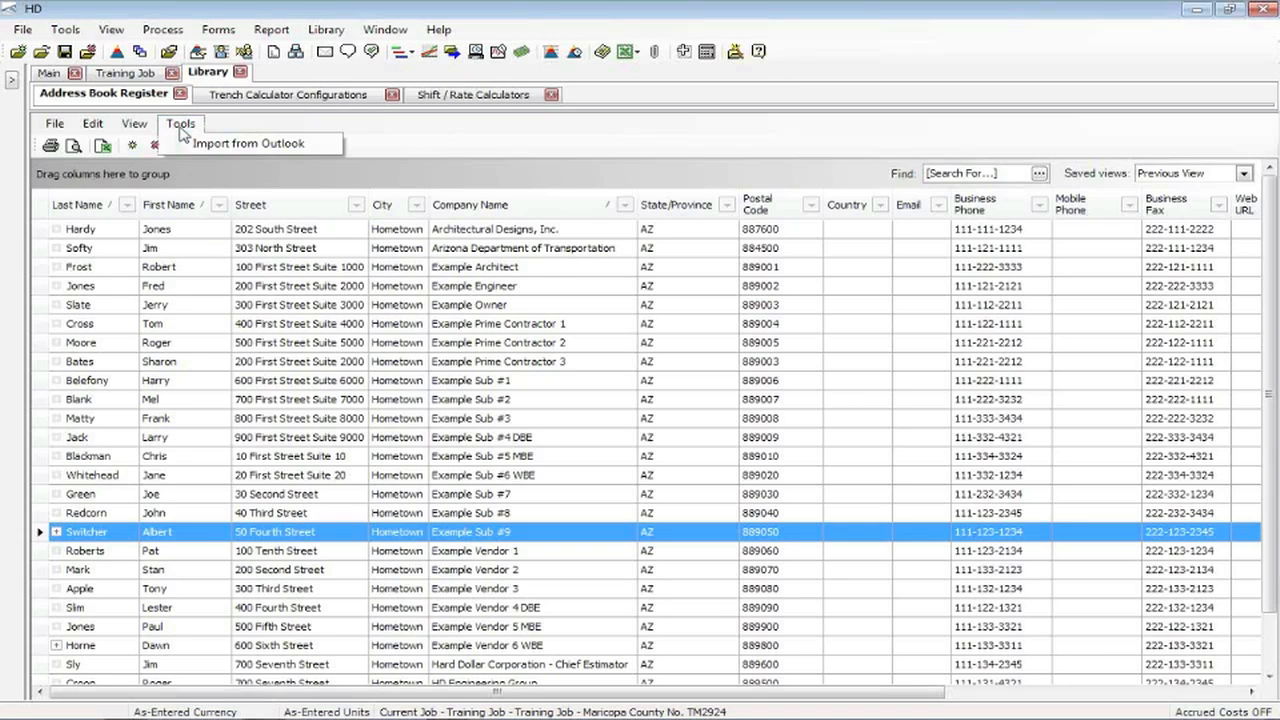
mouse_move(248, 144)
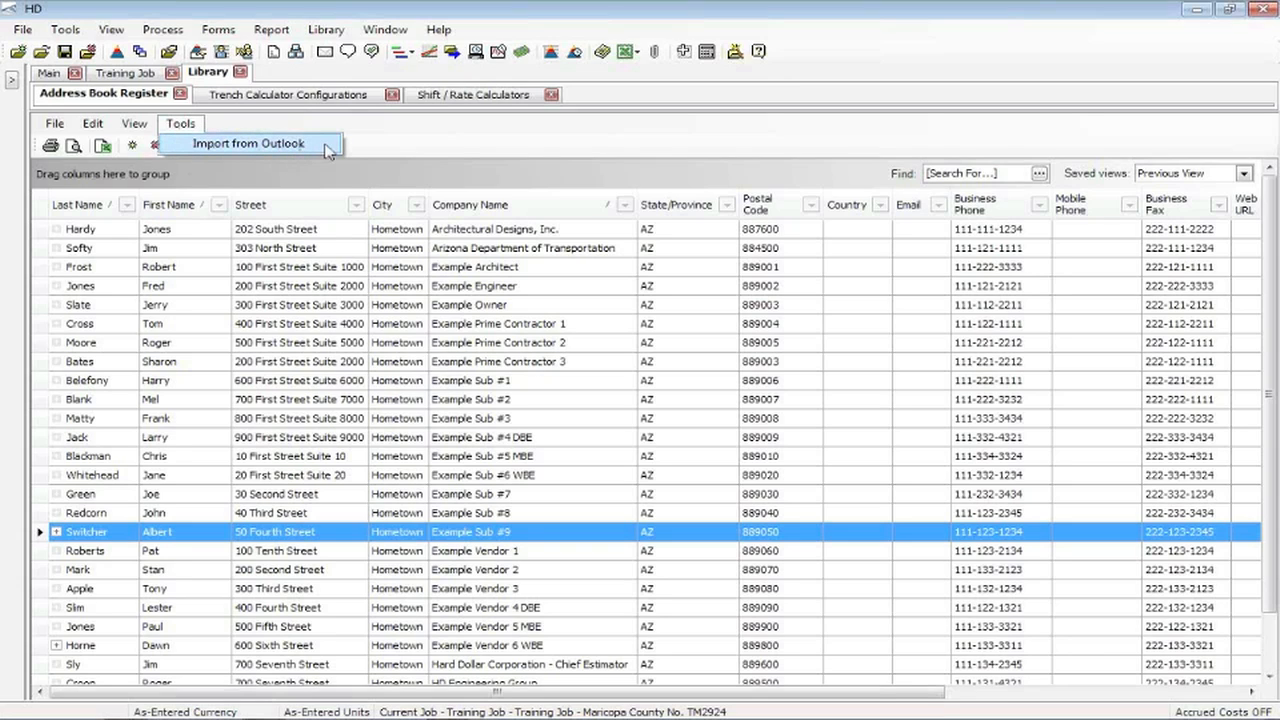
mouse_move(324, 176)
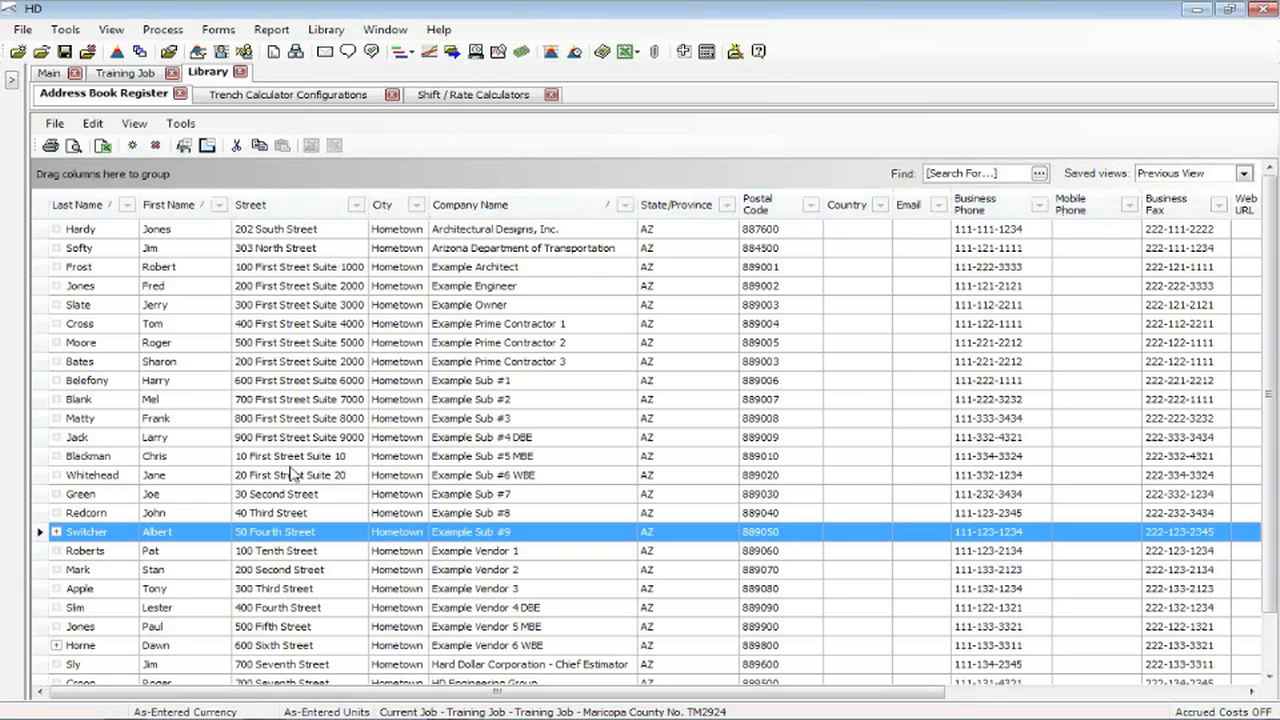
scroll(right, 3)
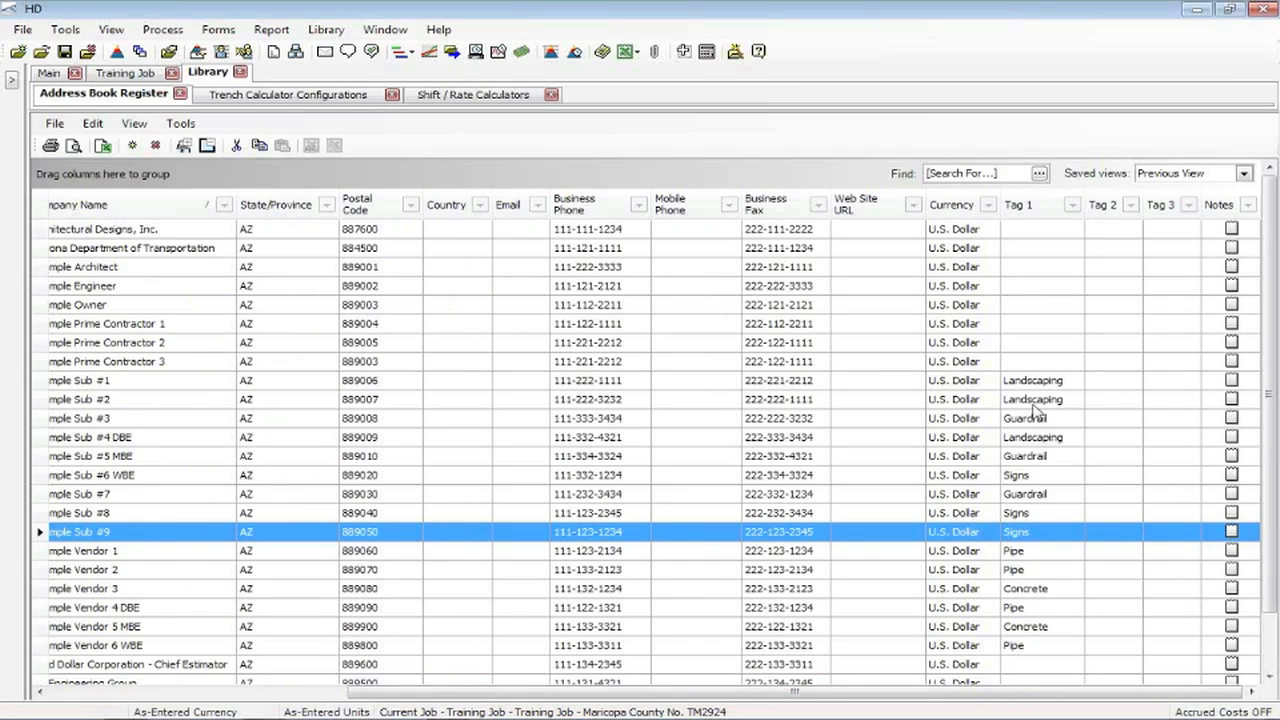
mouse_move(1036, 410)
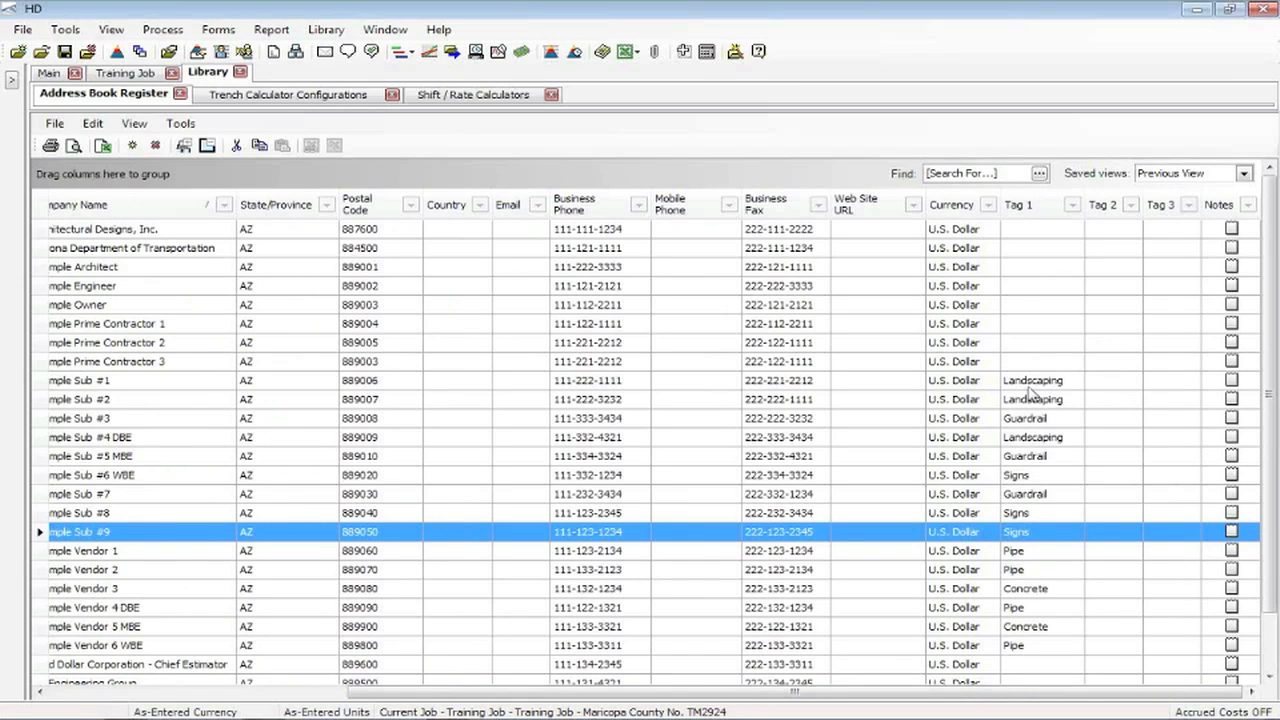
mouse_move(484, 670)
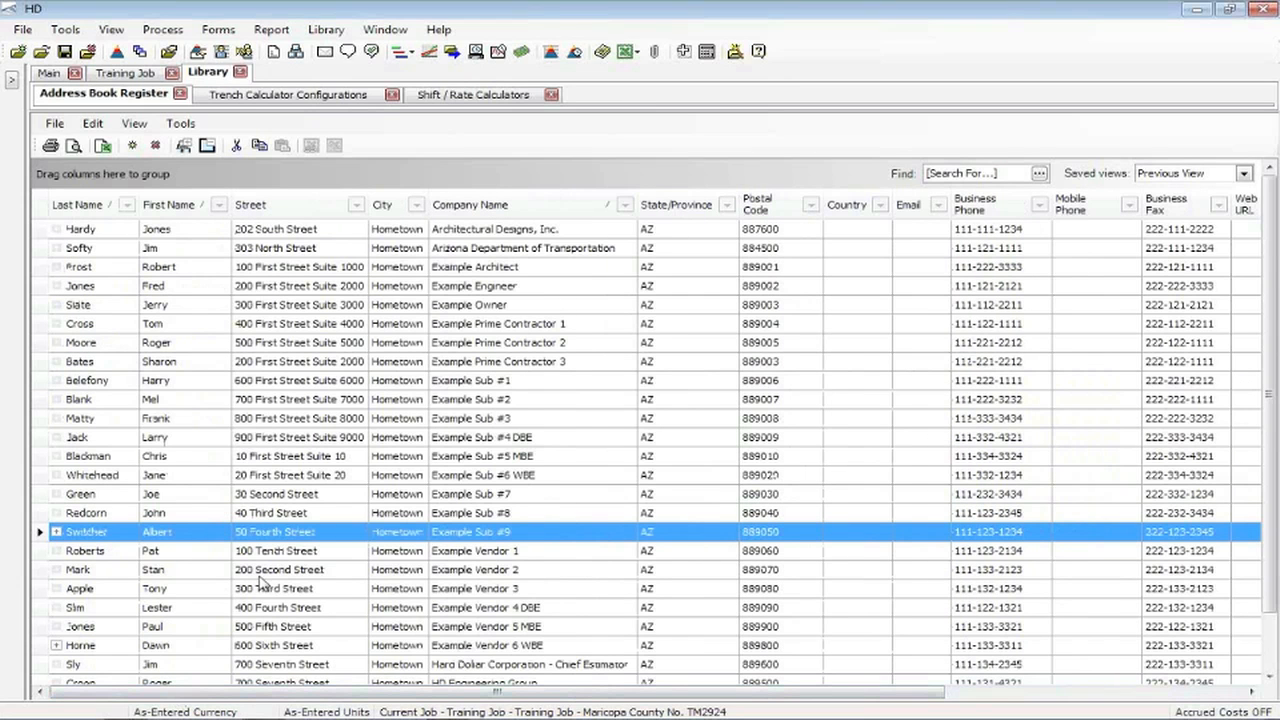
mouse_move(210, 536)
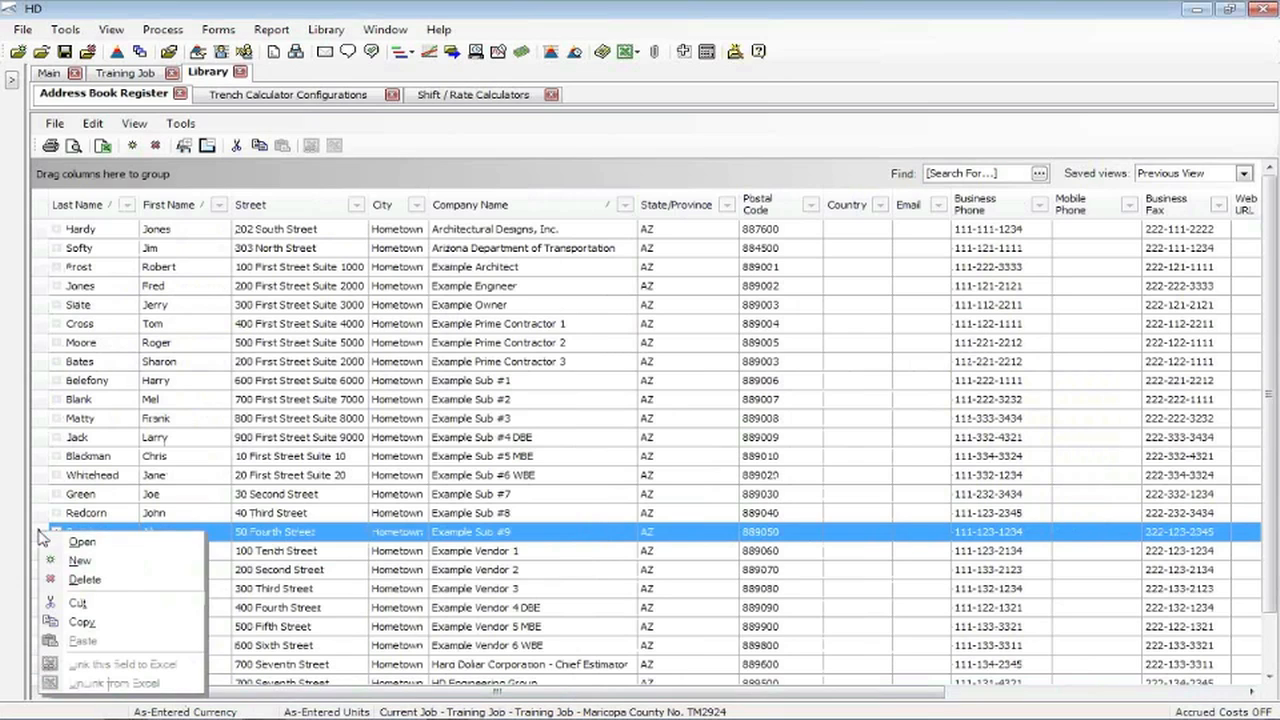
click(82, 540)
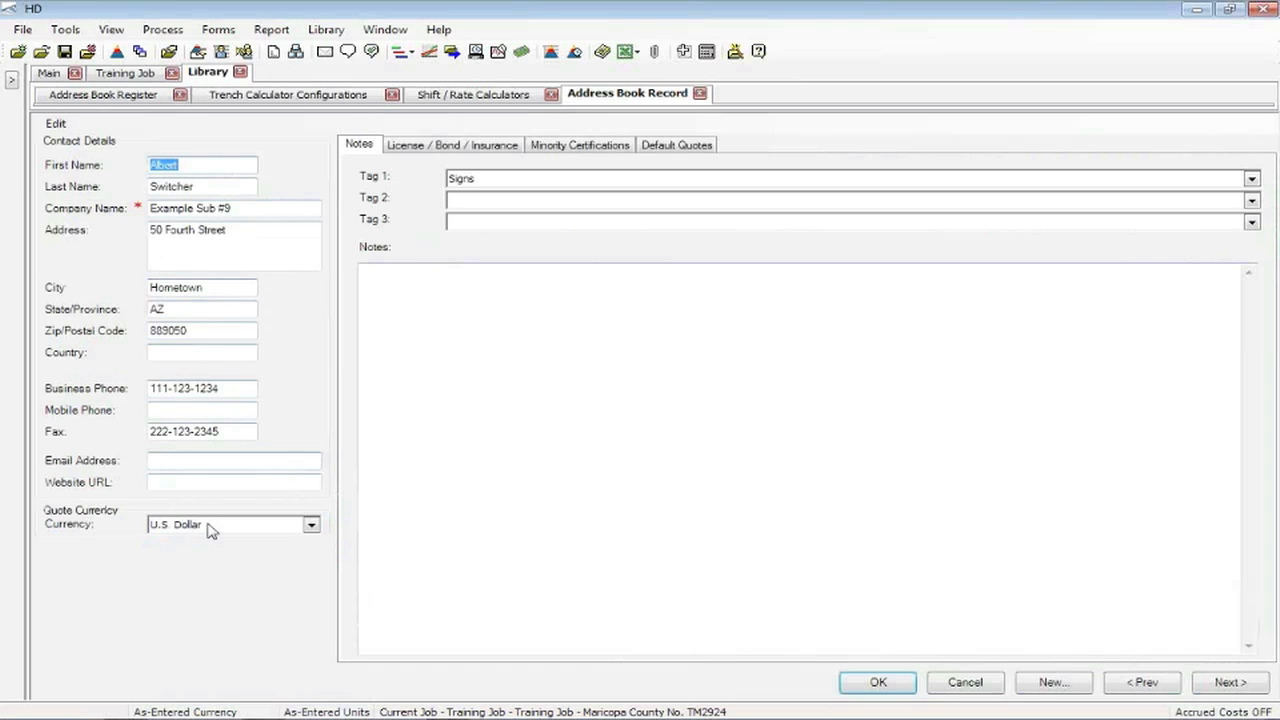
mouse_move(364, 168)
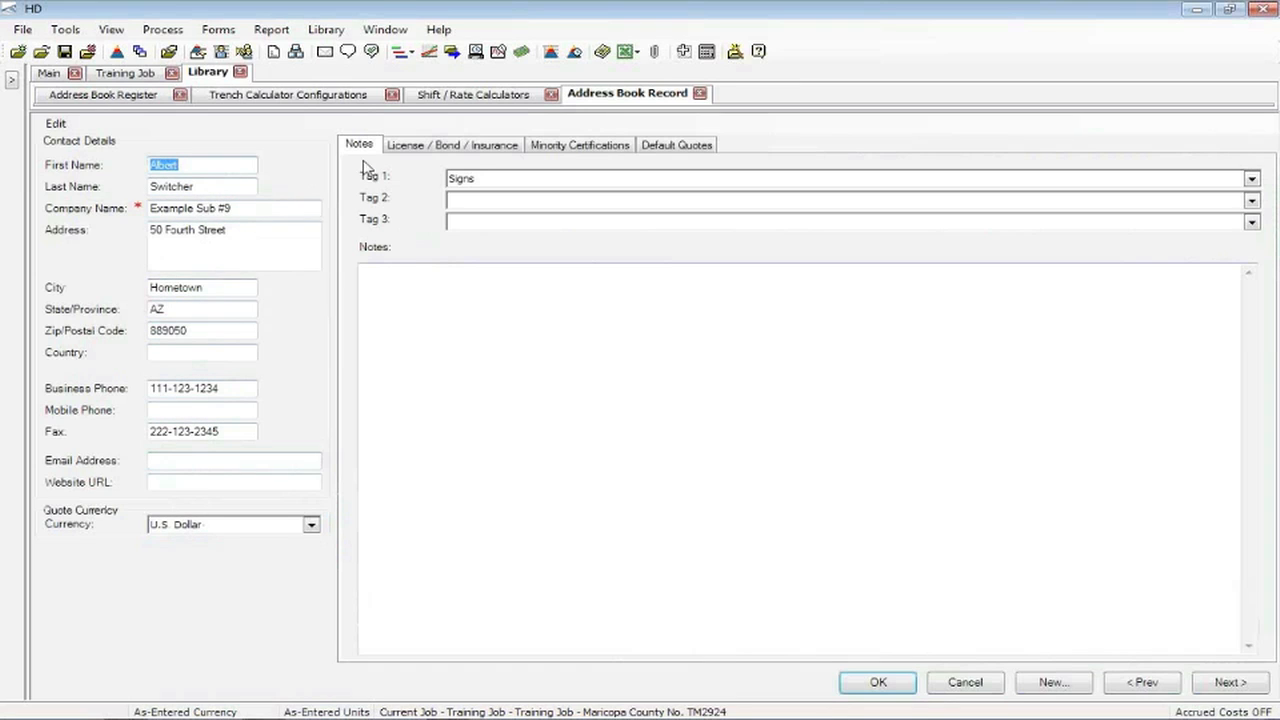
mouse_move(452, 144)
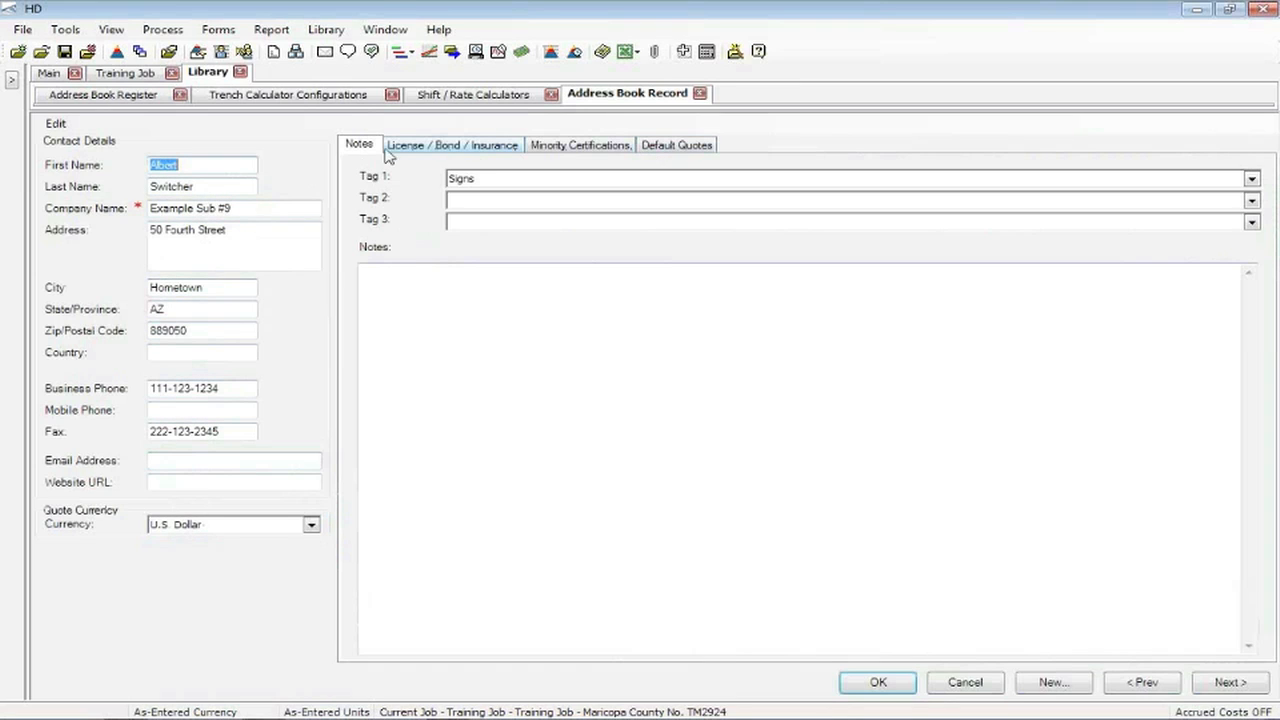
click(452, 144)
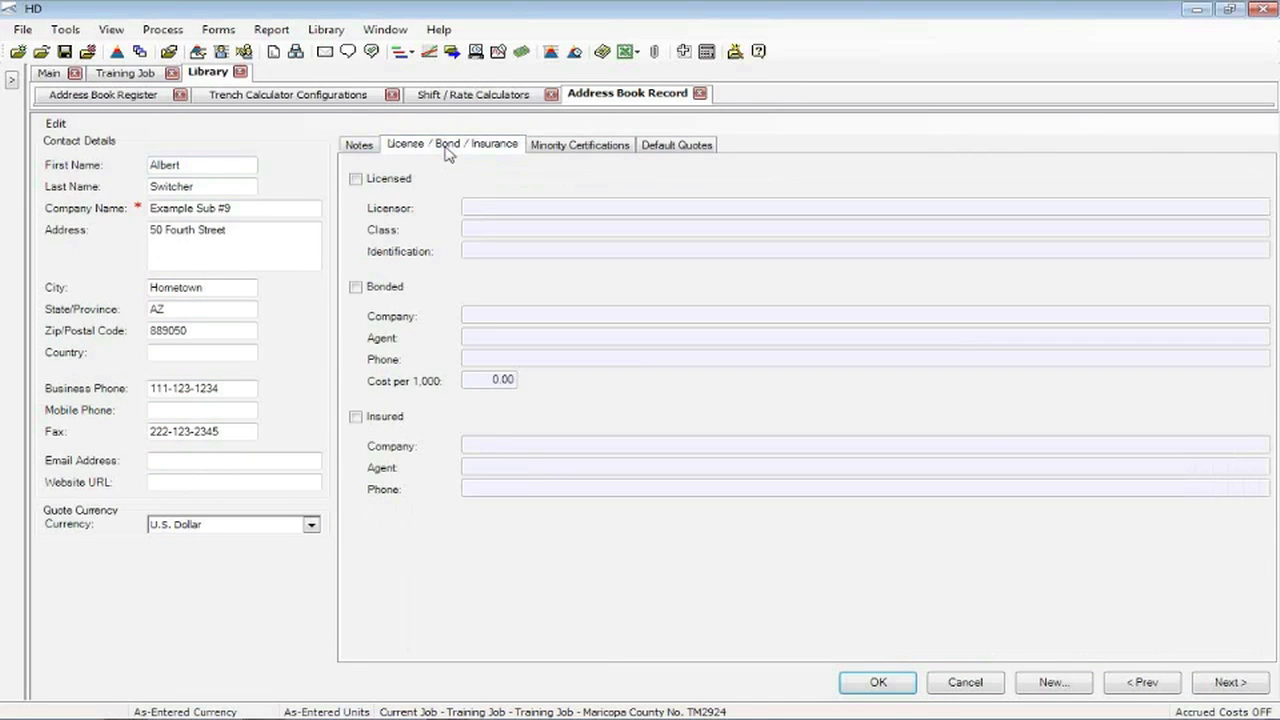
click(580, 144)
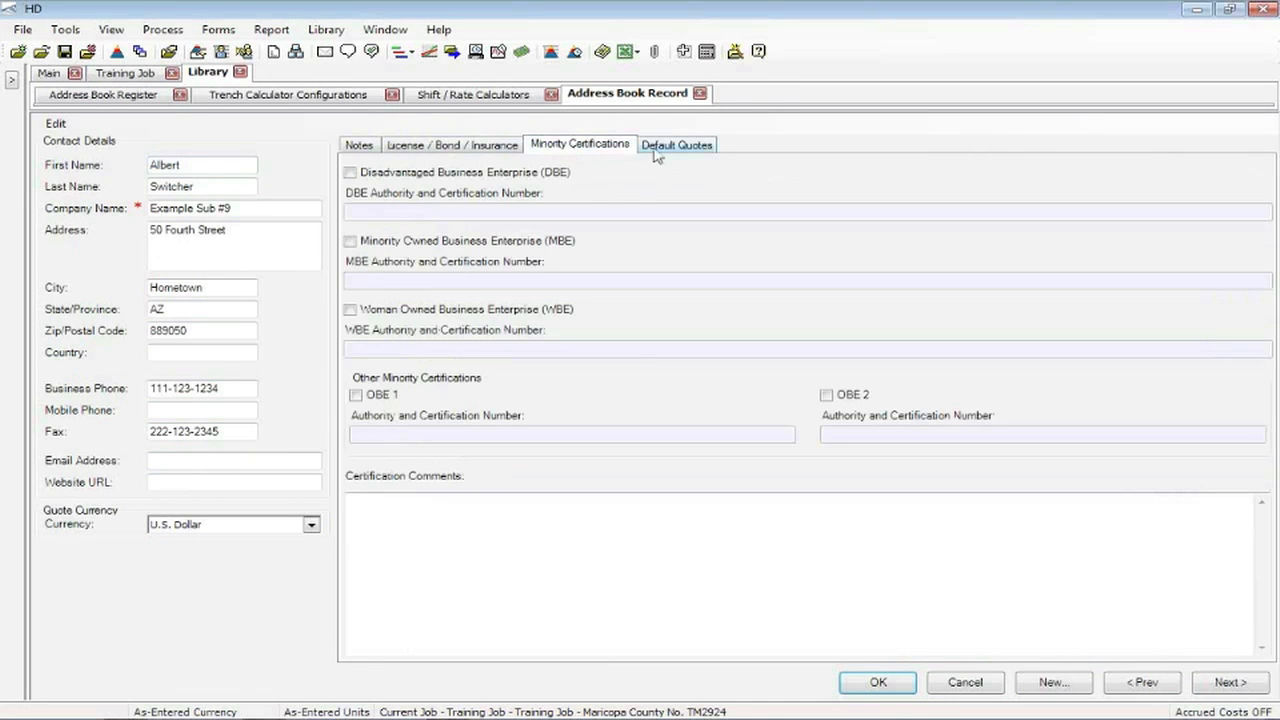
click(676, 144)
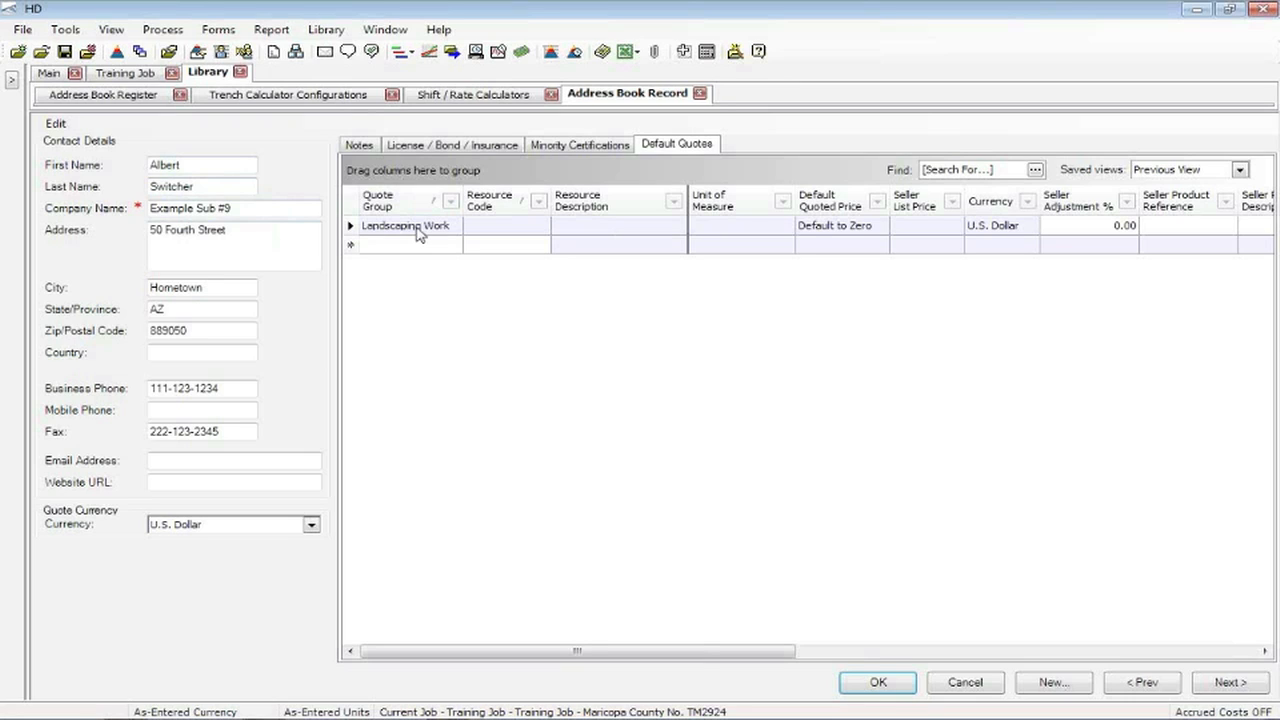
mouse_move(416, 236)
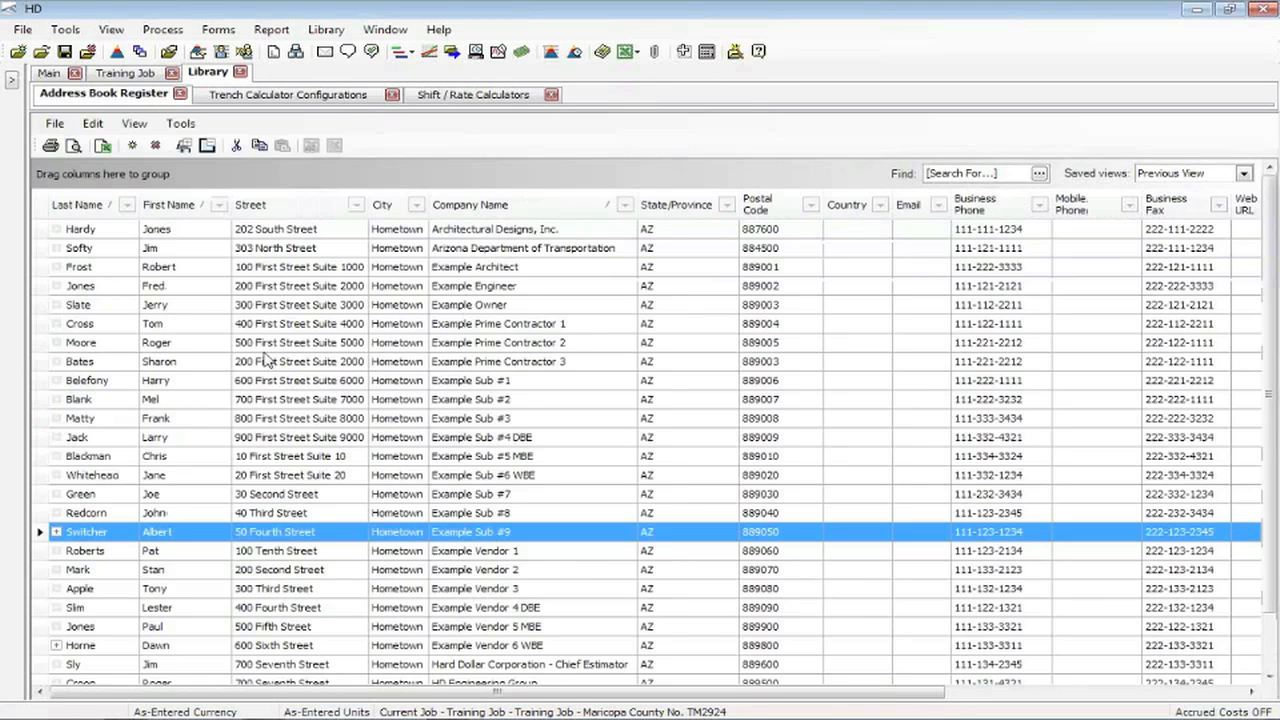
mouse_move(136, 184)
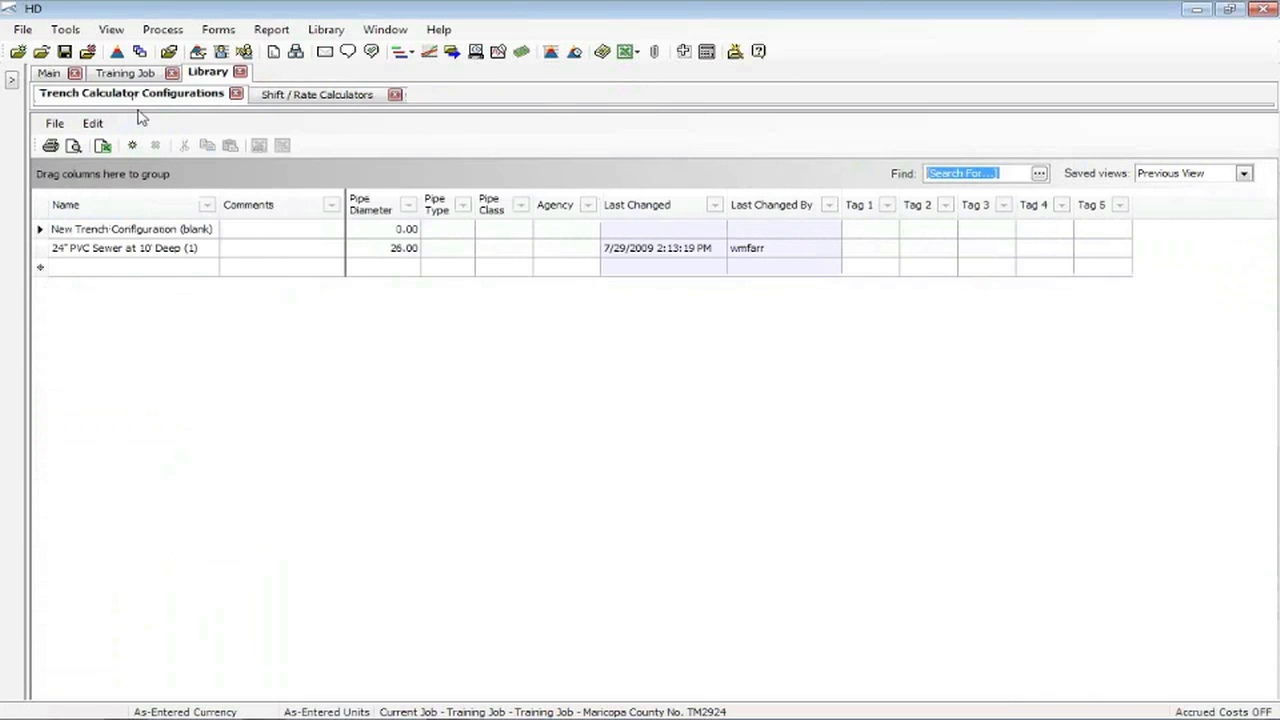
mouse_move(156, 112)
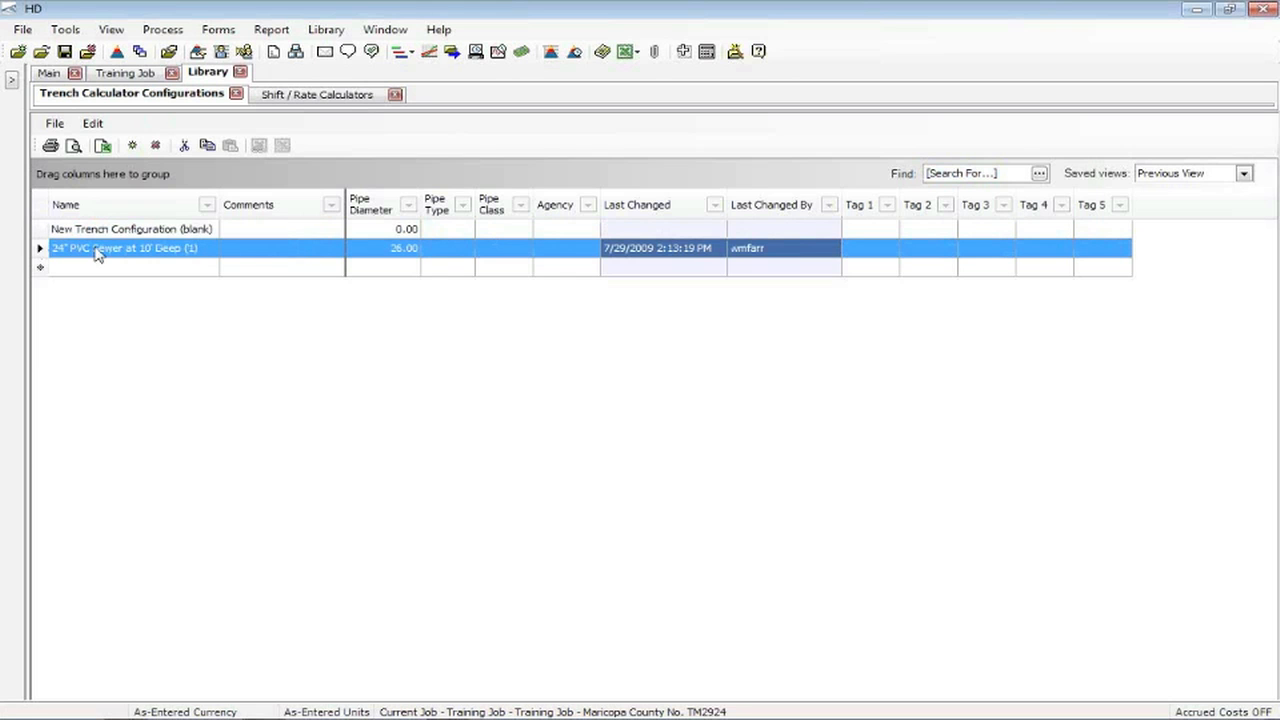
View the 24" PVC Sewer at 10' Deep configuration's pipe results and bedding lift values, then its trench totals
double_click(124, 248)
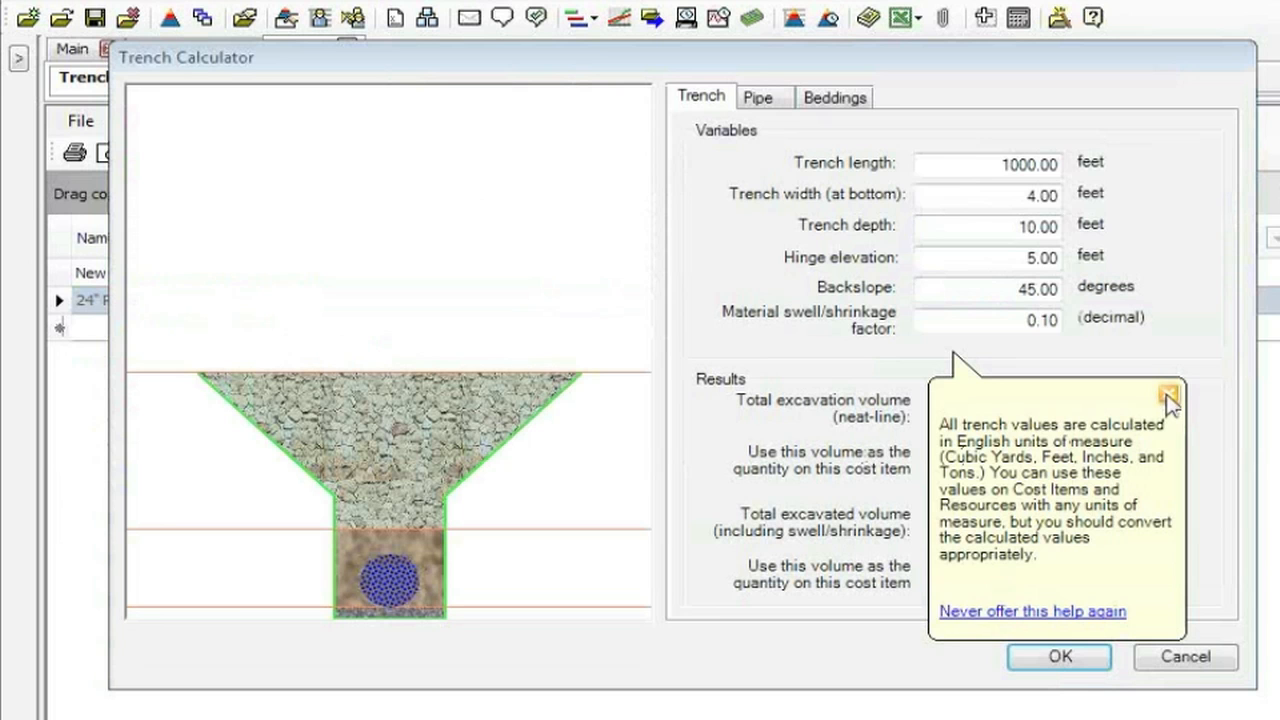
click(1168, 394)
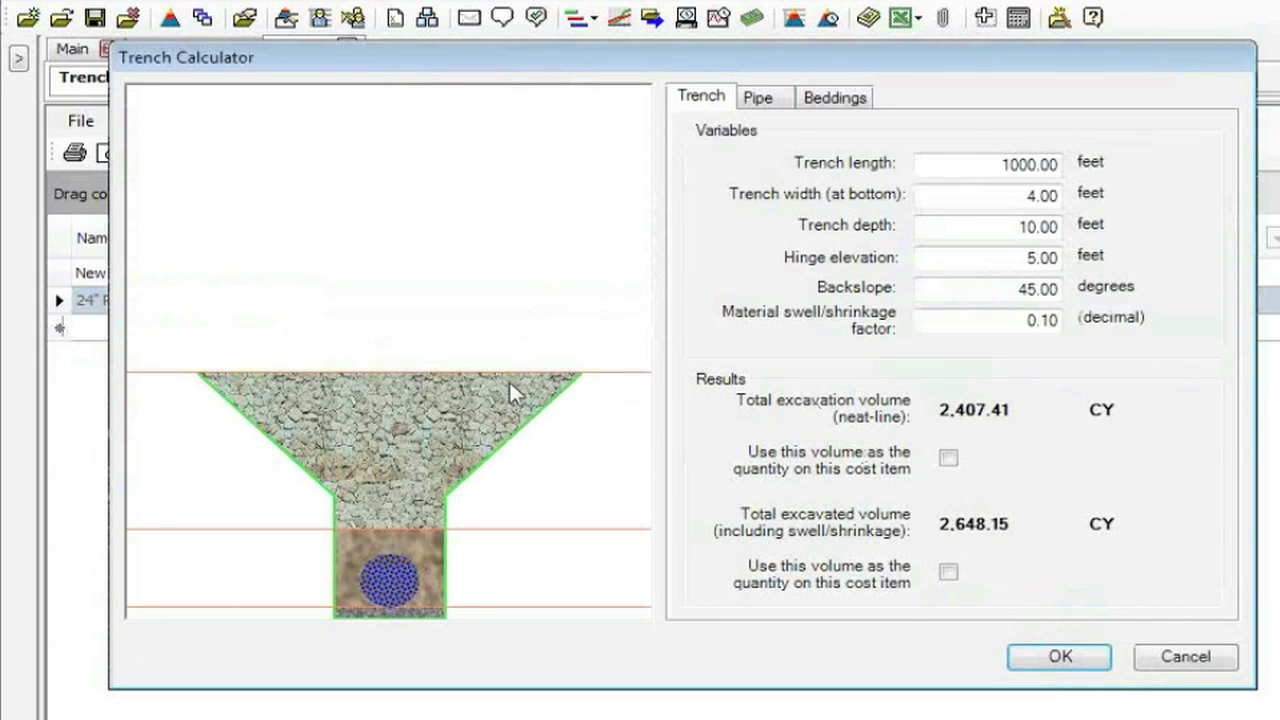
mouse_move(636, 494)
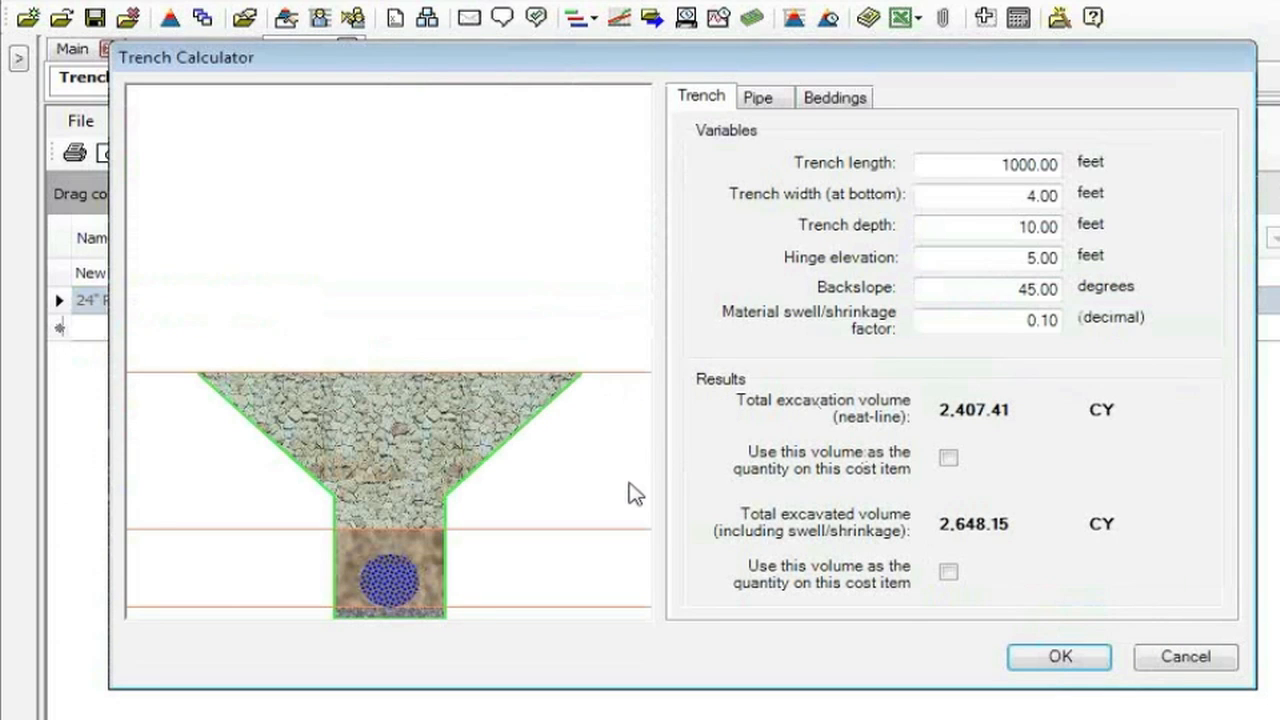
mouse_move(490, 408)
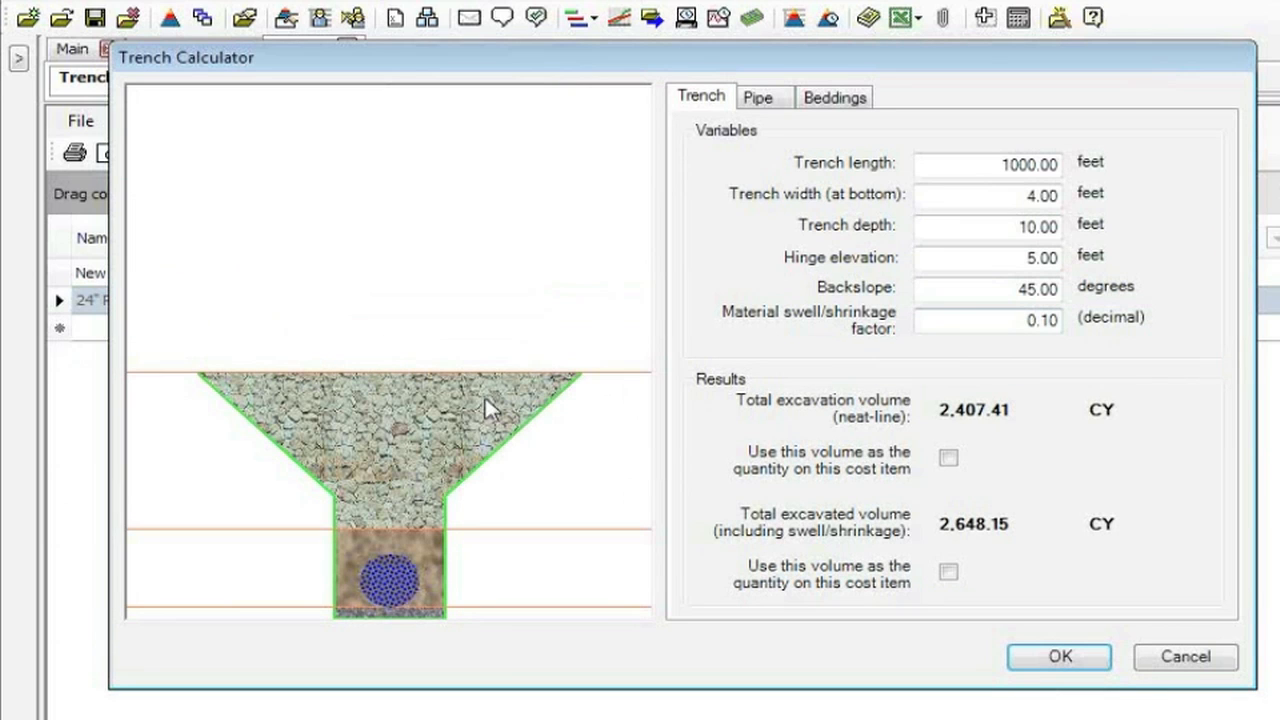
mouse_move(764, 192)
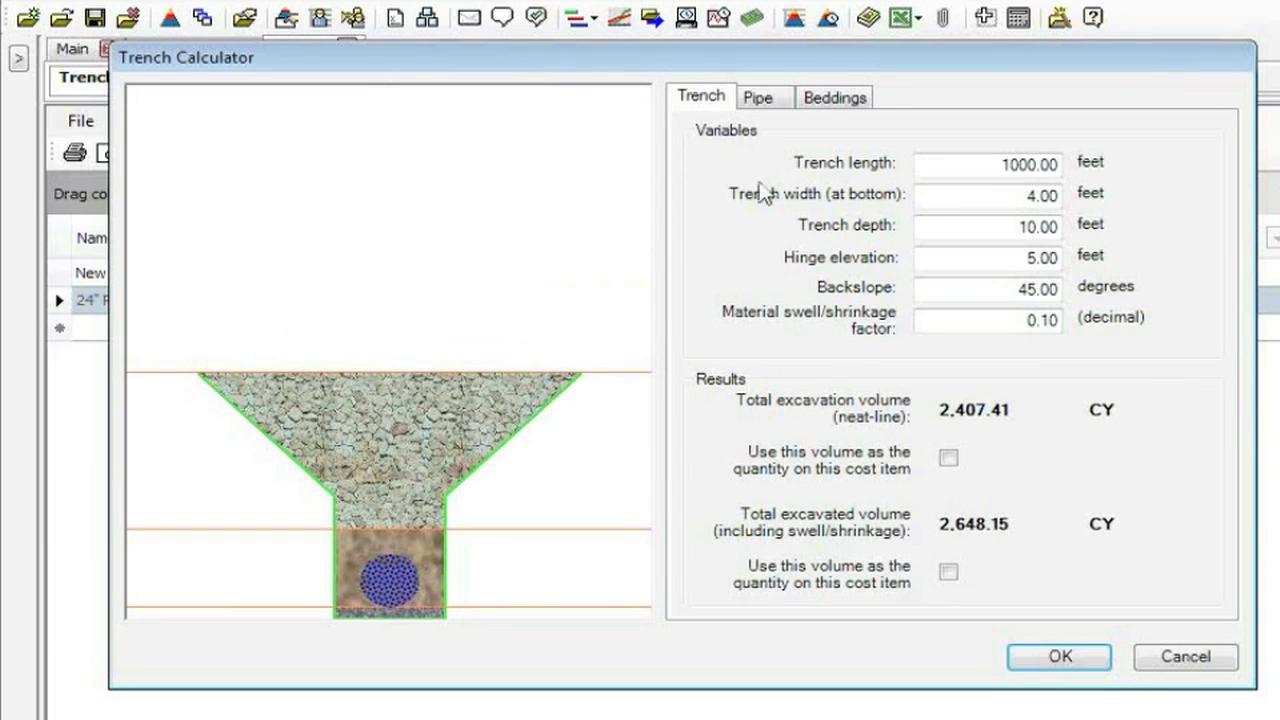
click(760, 96)
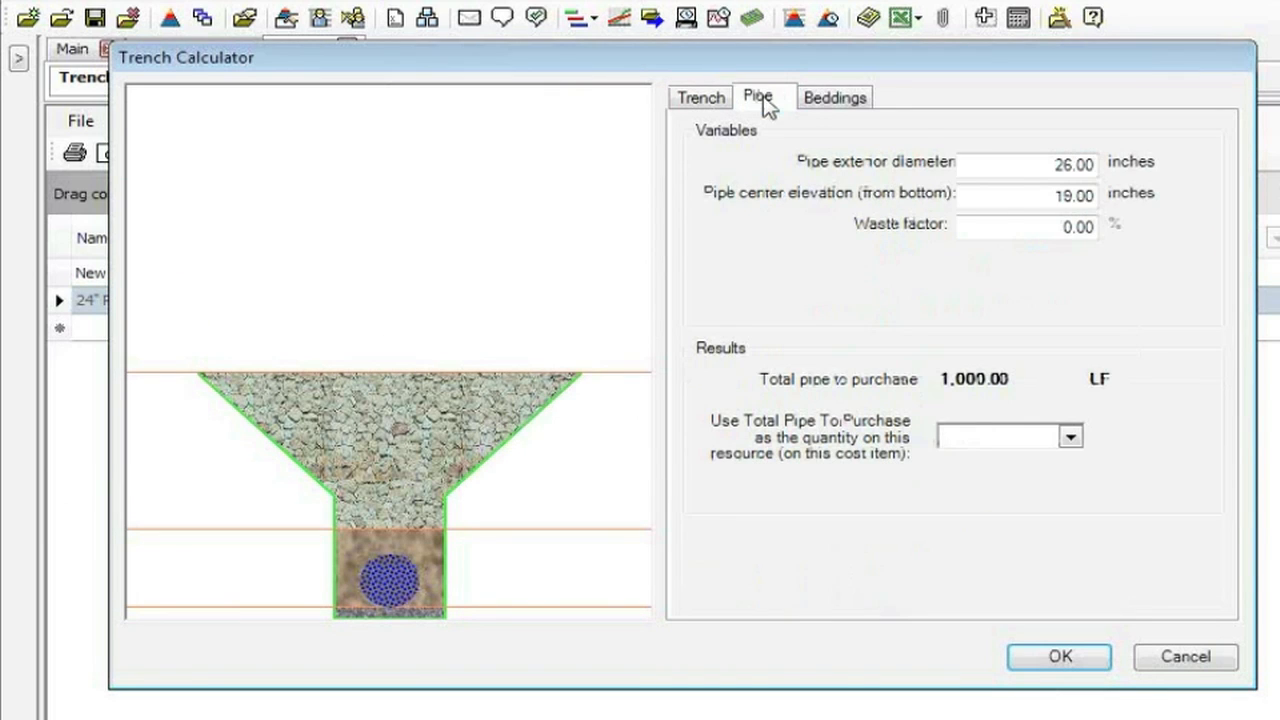
click(836, 96)
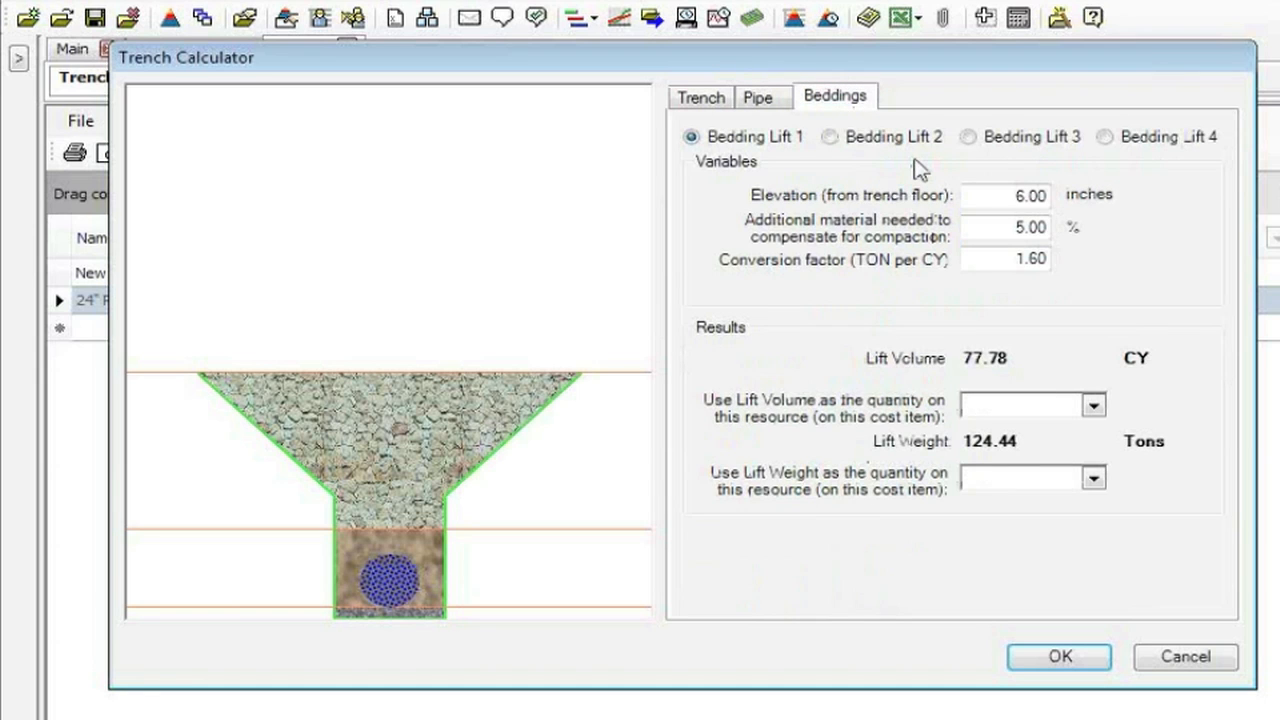
click(700, 96)
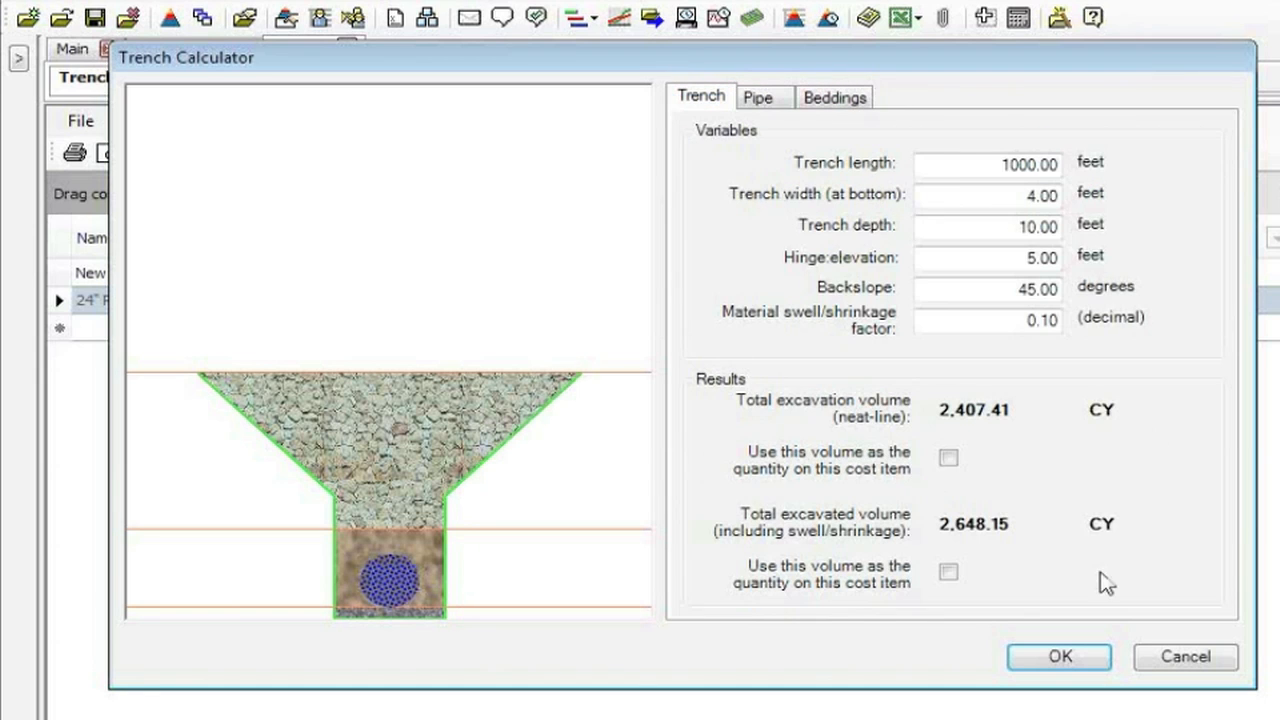
Leave the trench calculator and view the Saturday Work shift calculator's daily hours totalling 58
click(1058, 656)
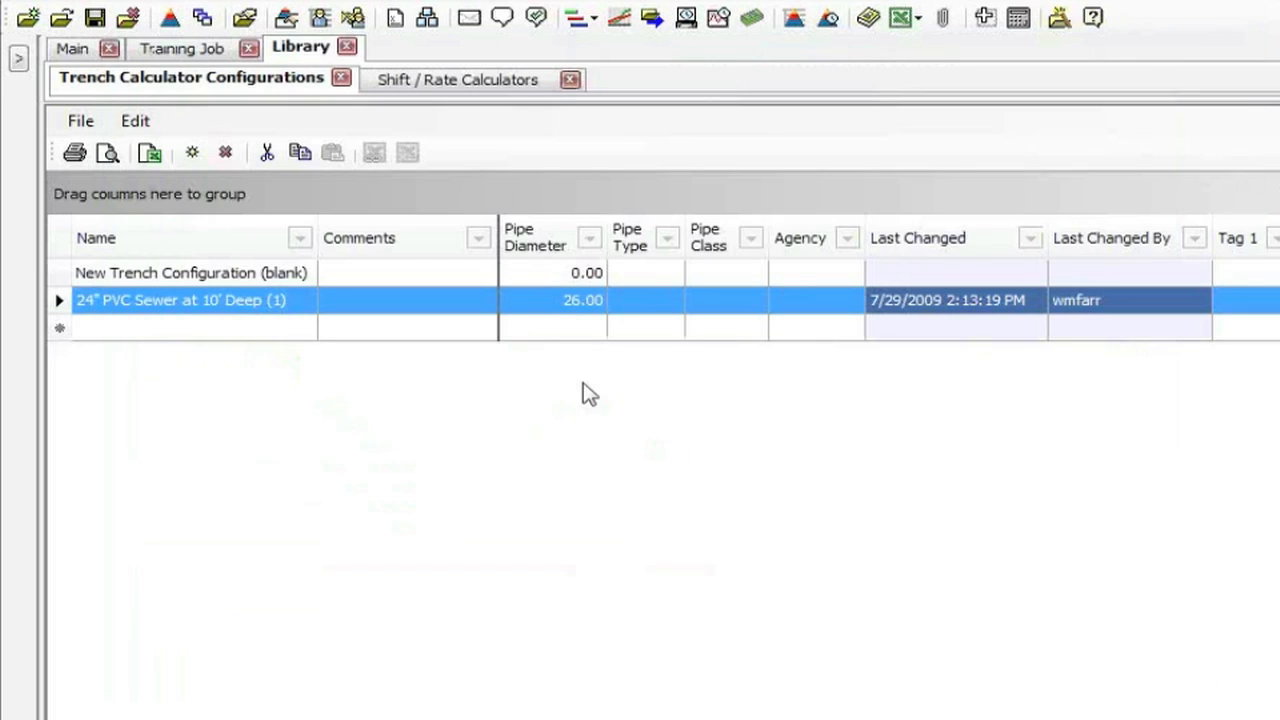
mouse_move(178, 308)
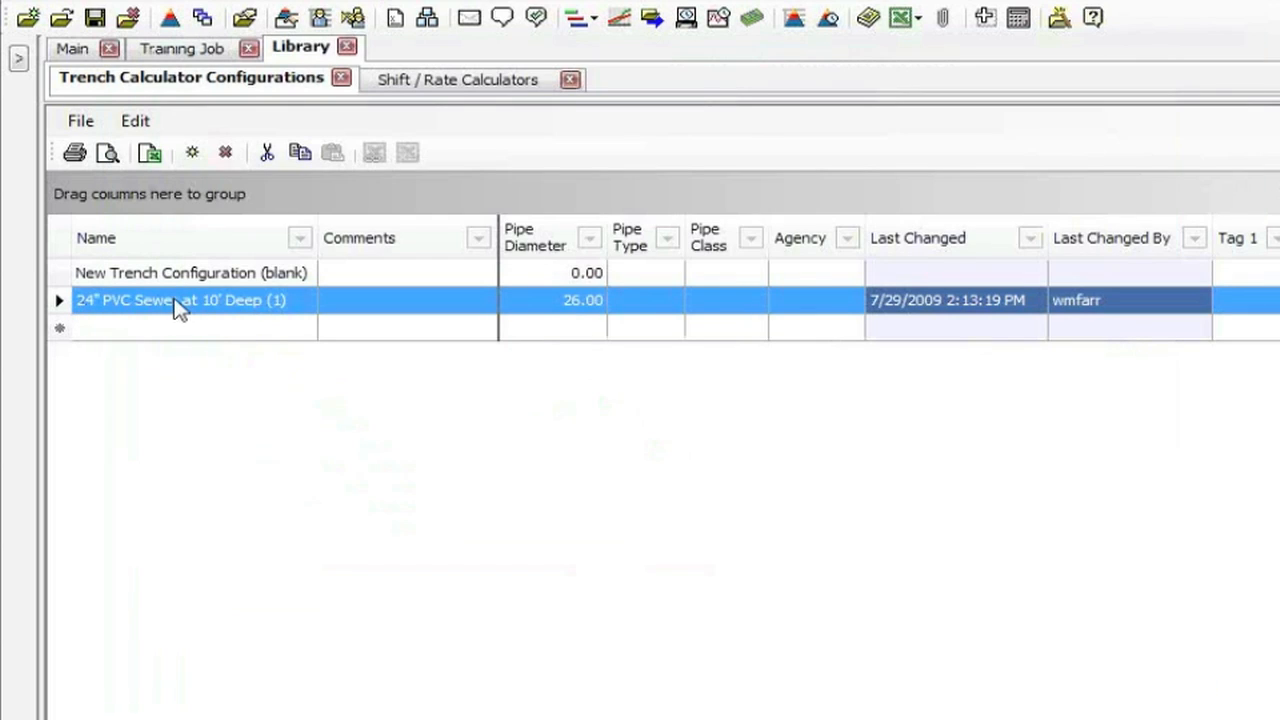
mouse_move(204, 312)
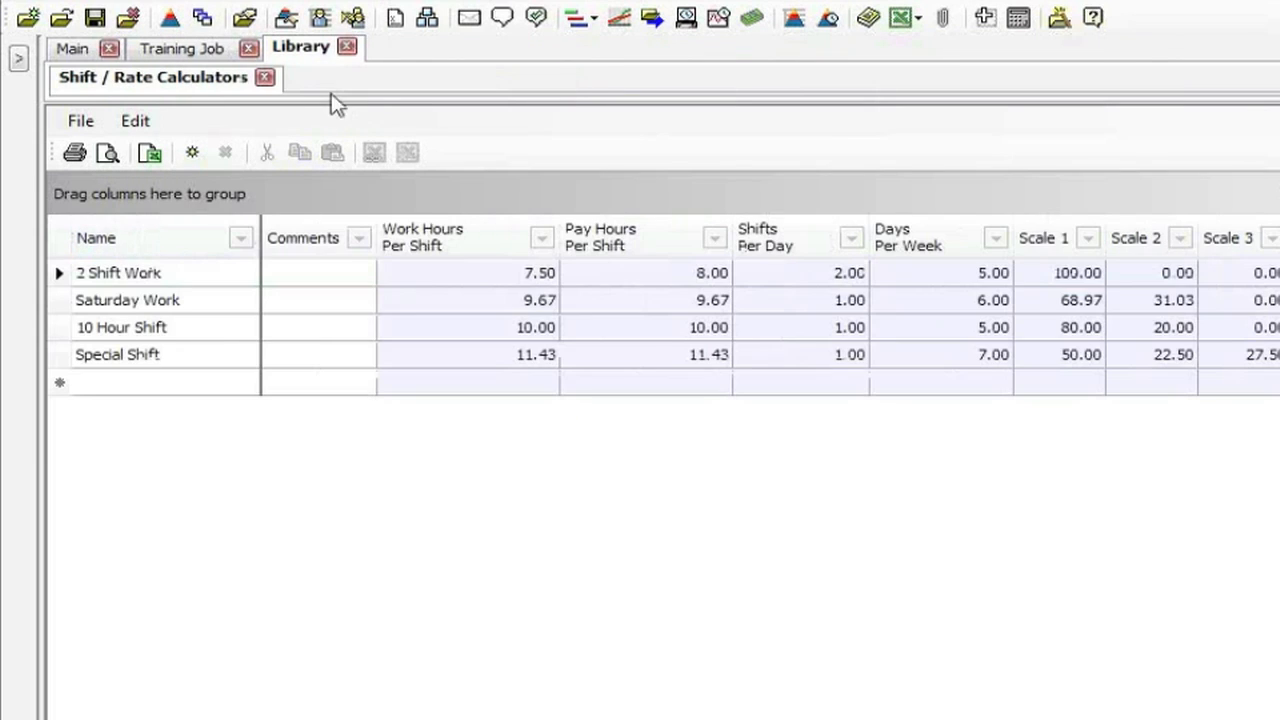
mouse_move(178, 96)
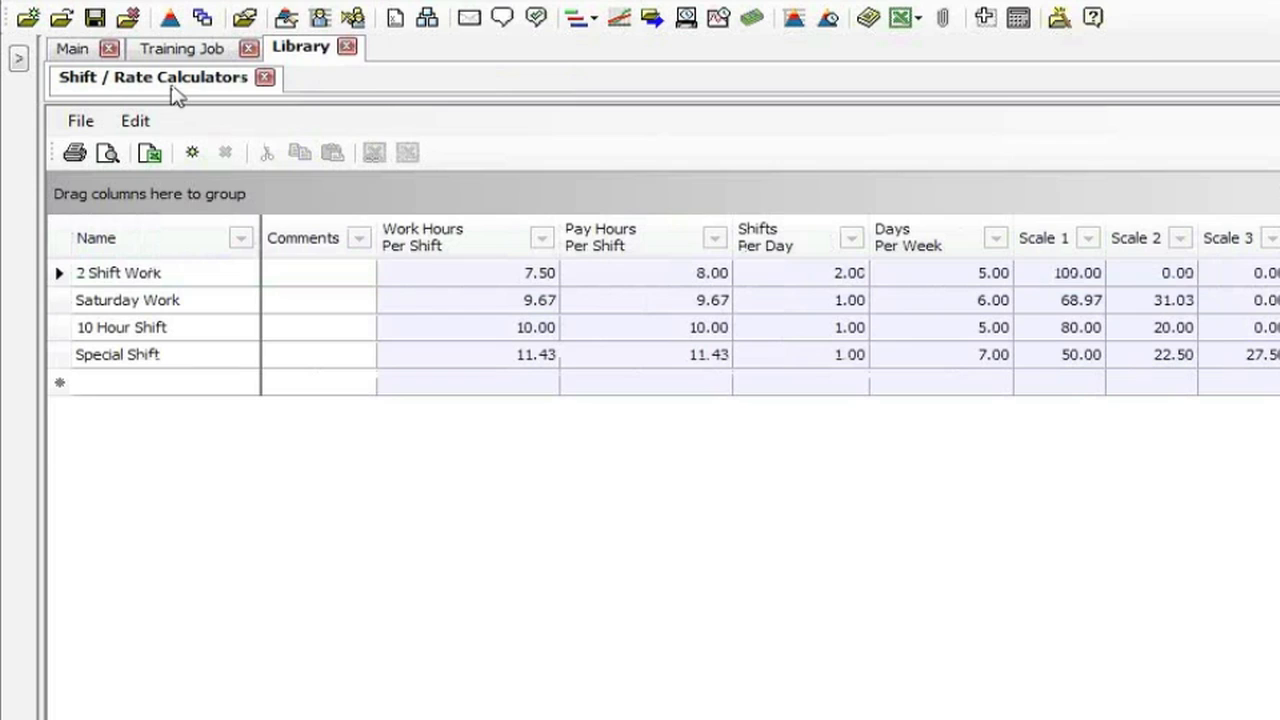
mouse_move(80, 340)
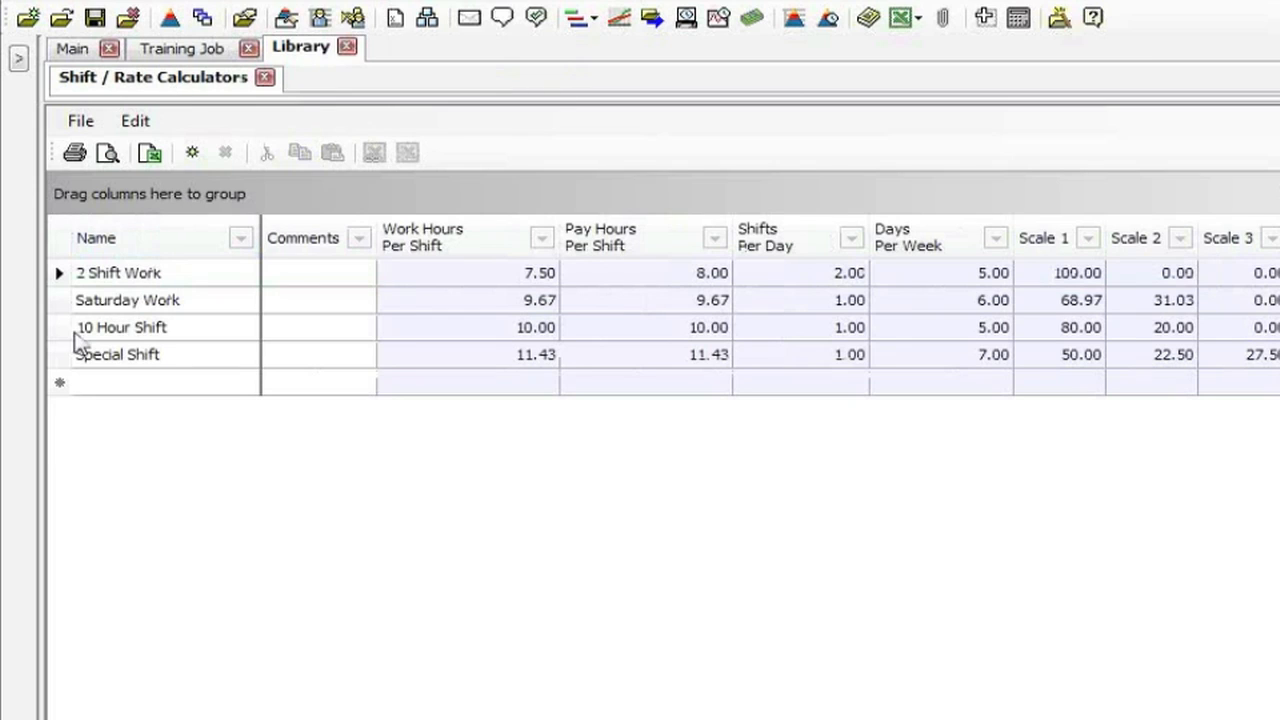
mouse_move(64, 324)
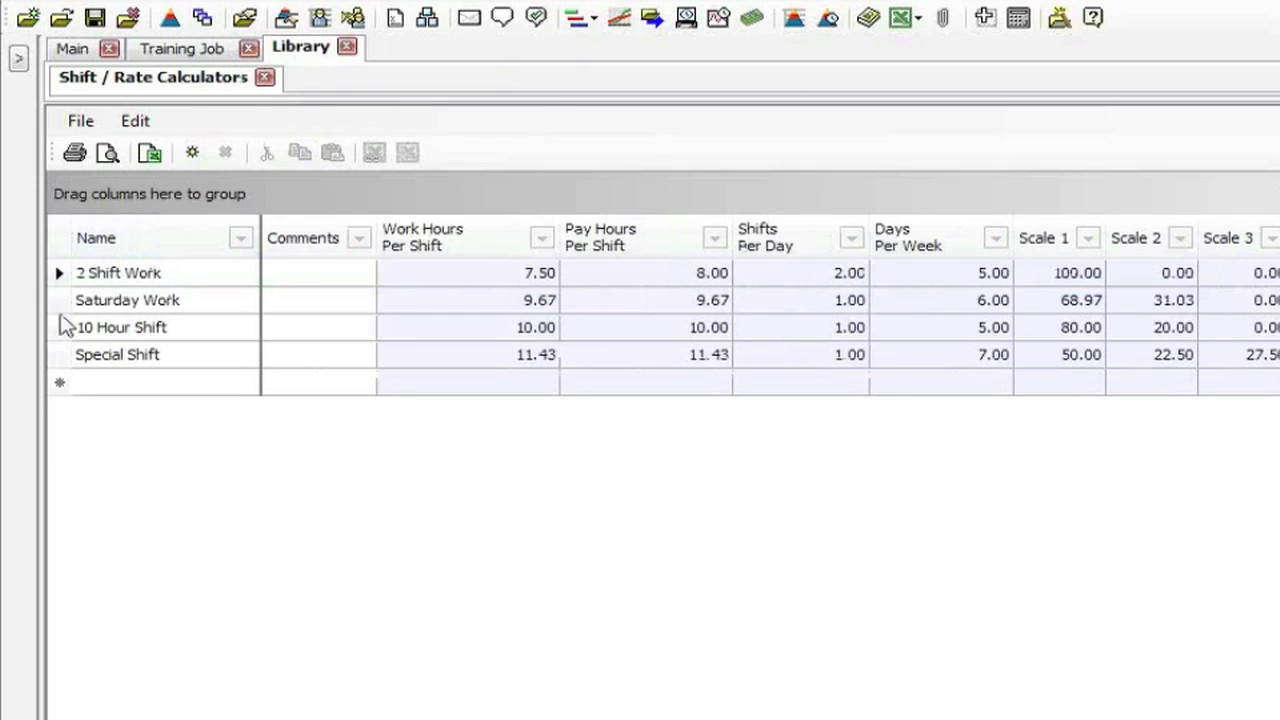
click(128, 300)
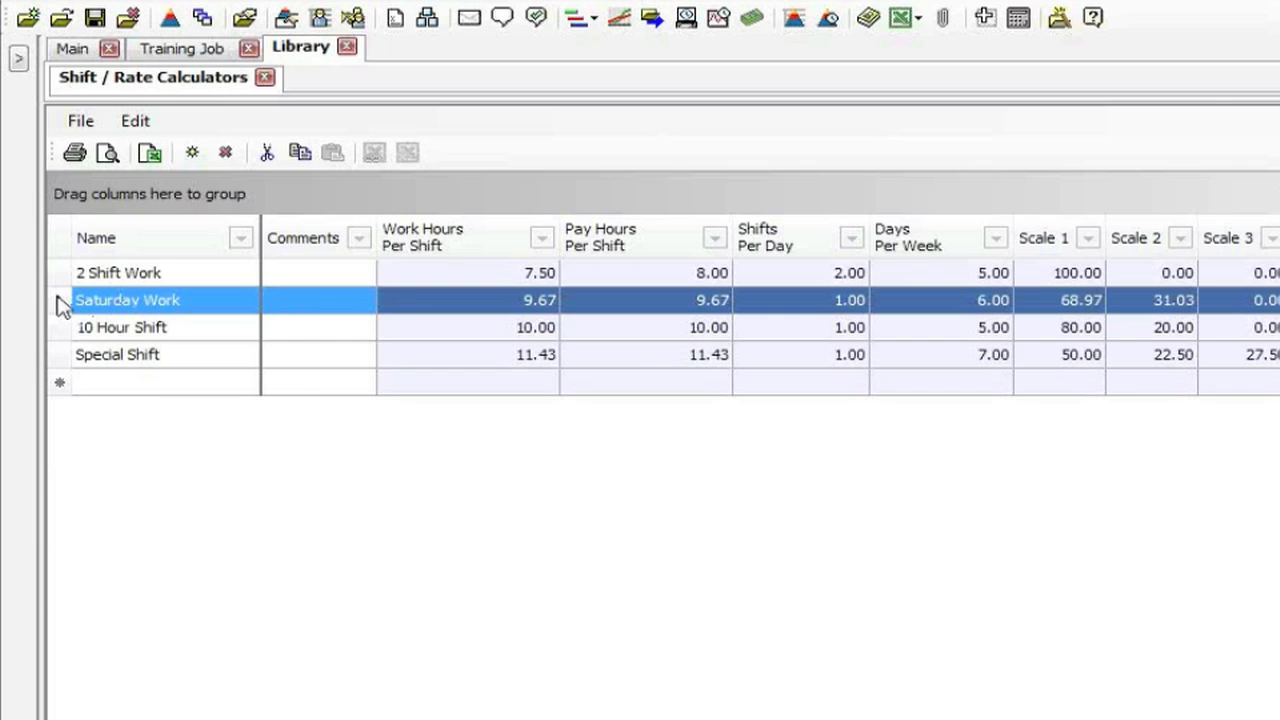
double_click(128, 300)
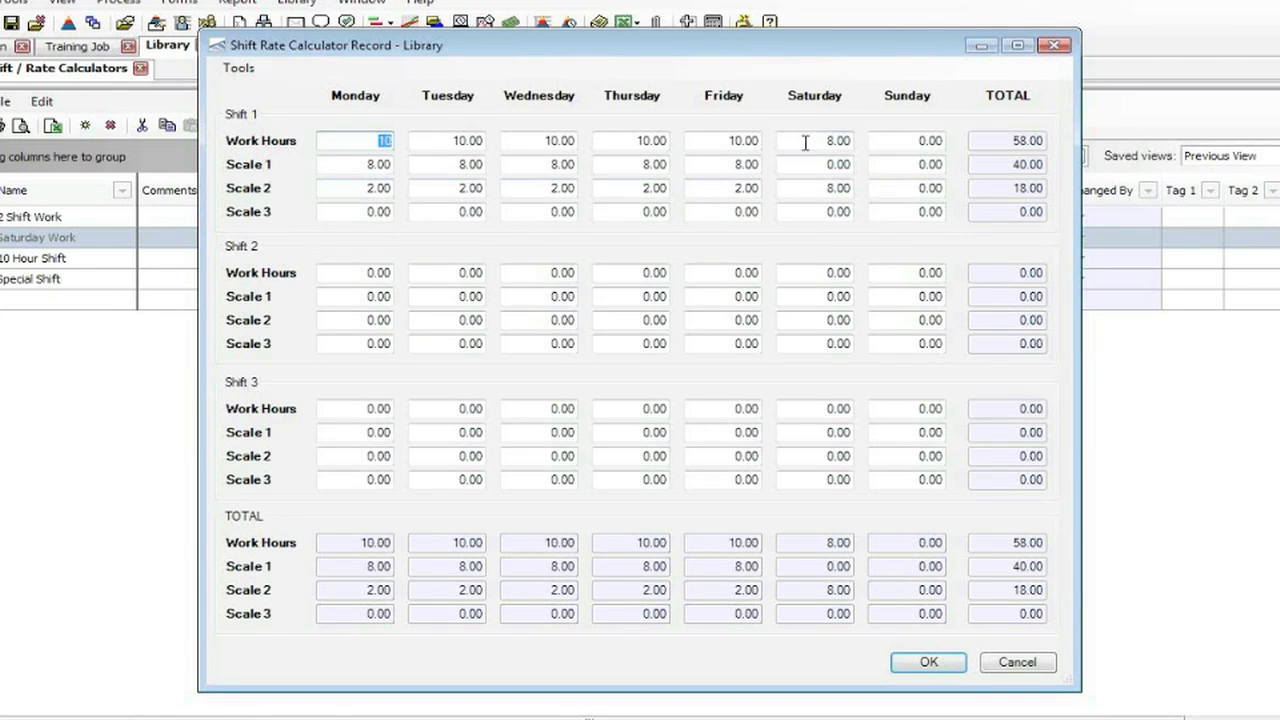
mouse_move(910, 540)
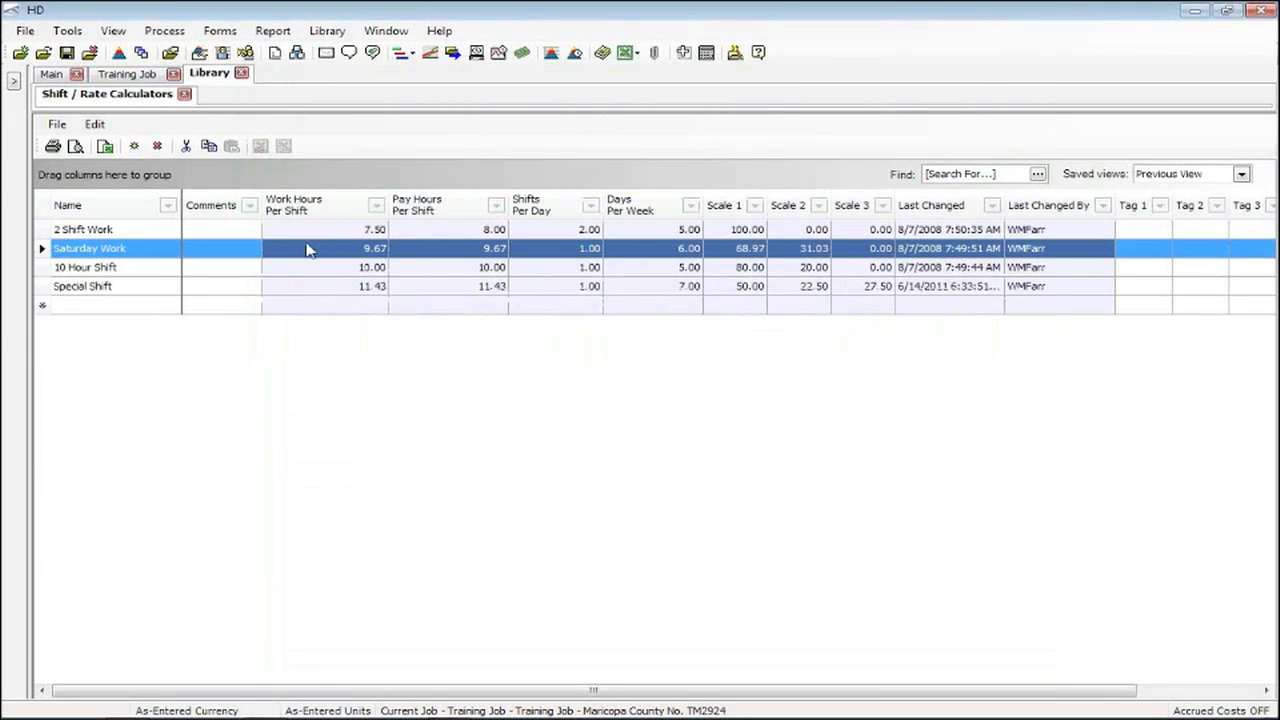
mouse_move(310, 288)
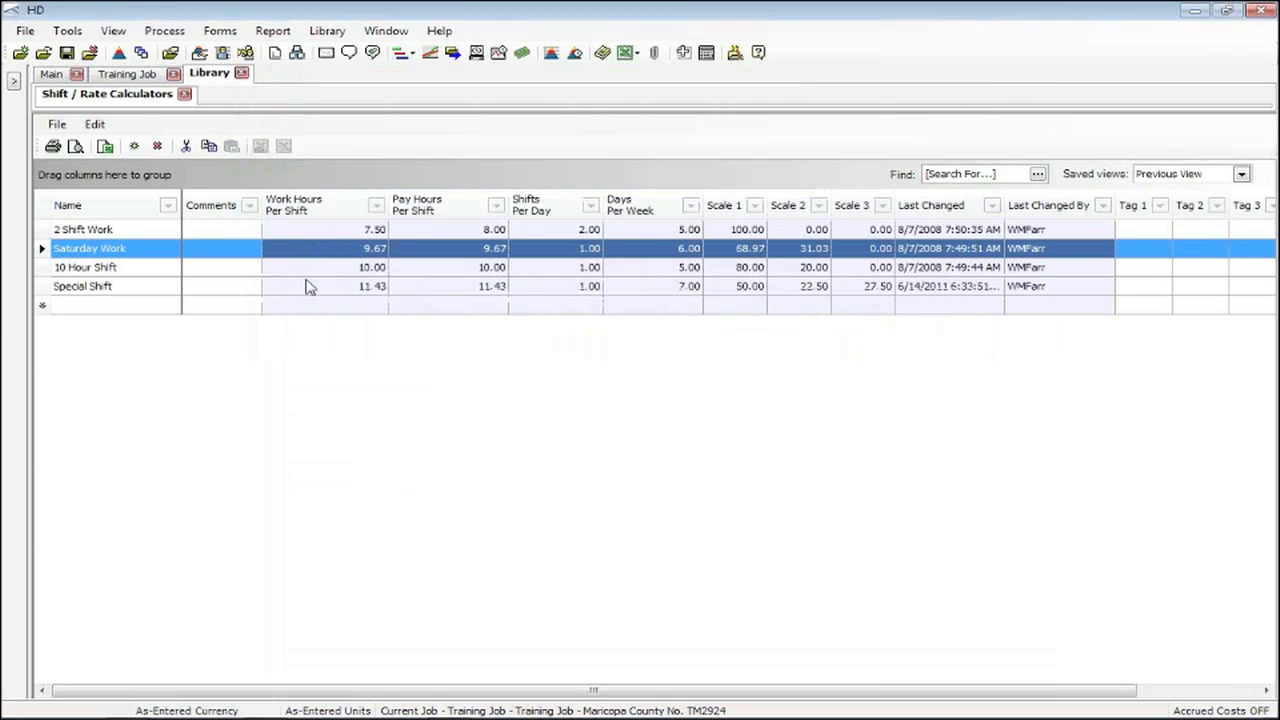
mouse_move(332, 244)
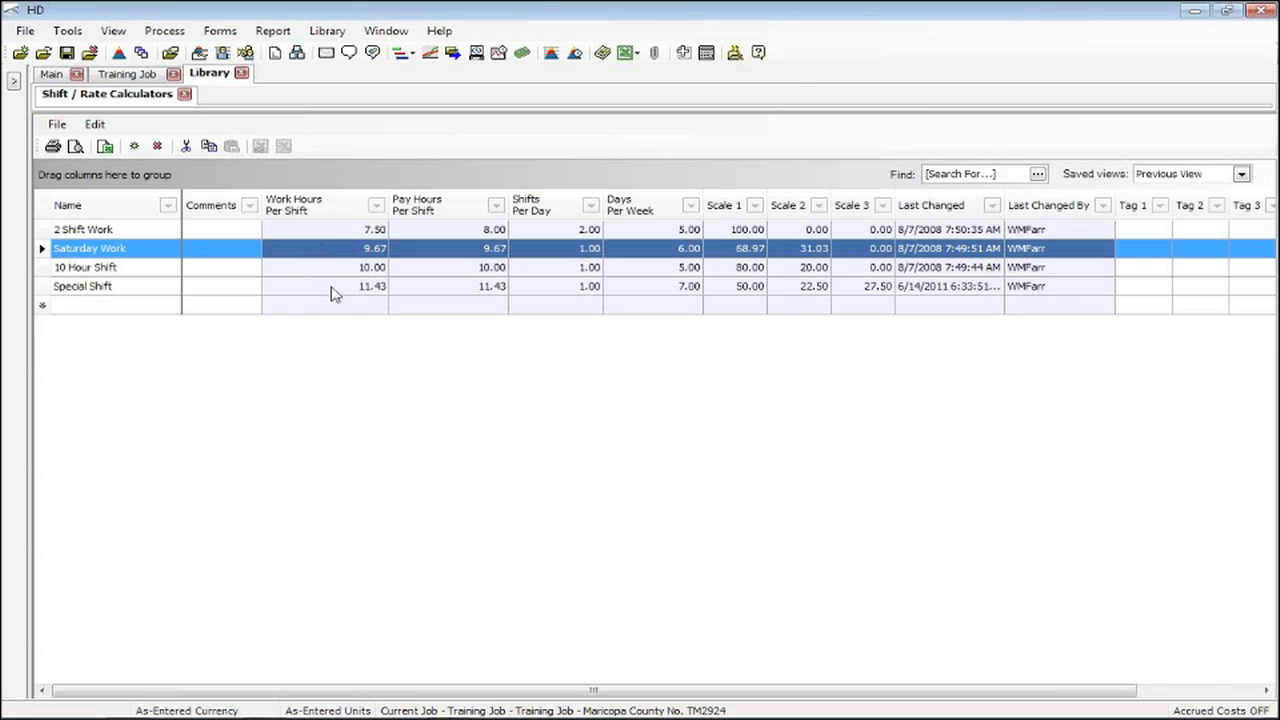
mouse_move(322, 310)
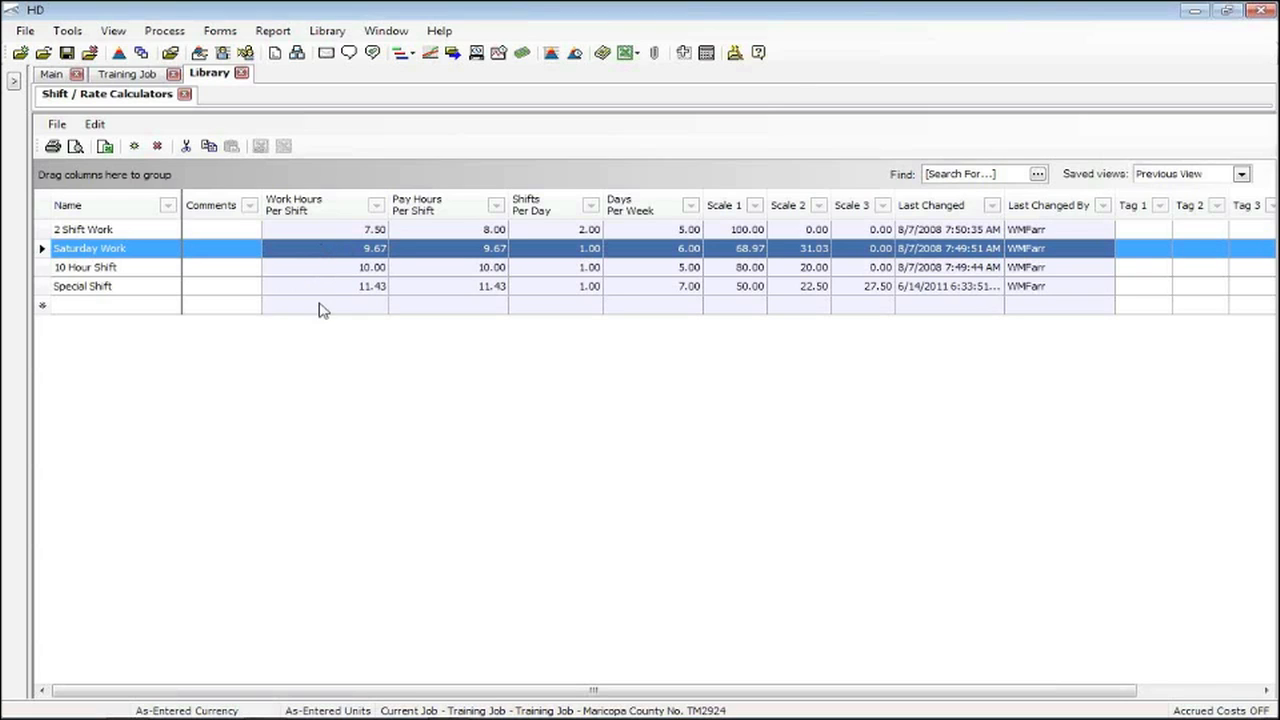
mouse_move(316, 276)
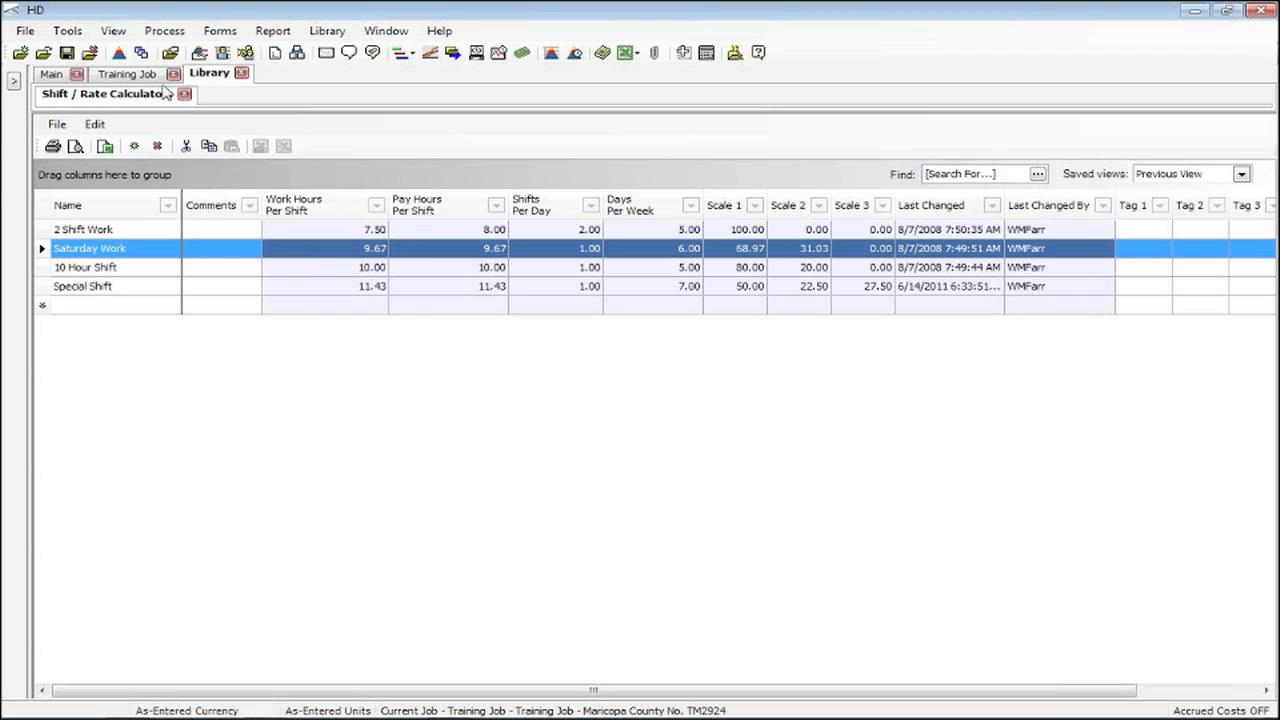
Go to the Training Job's Security settings in Job Properties
click(184, 94)
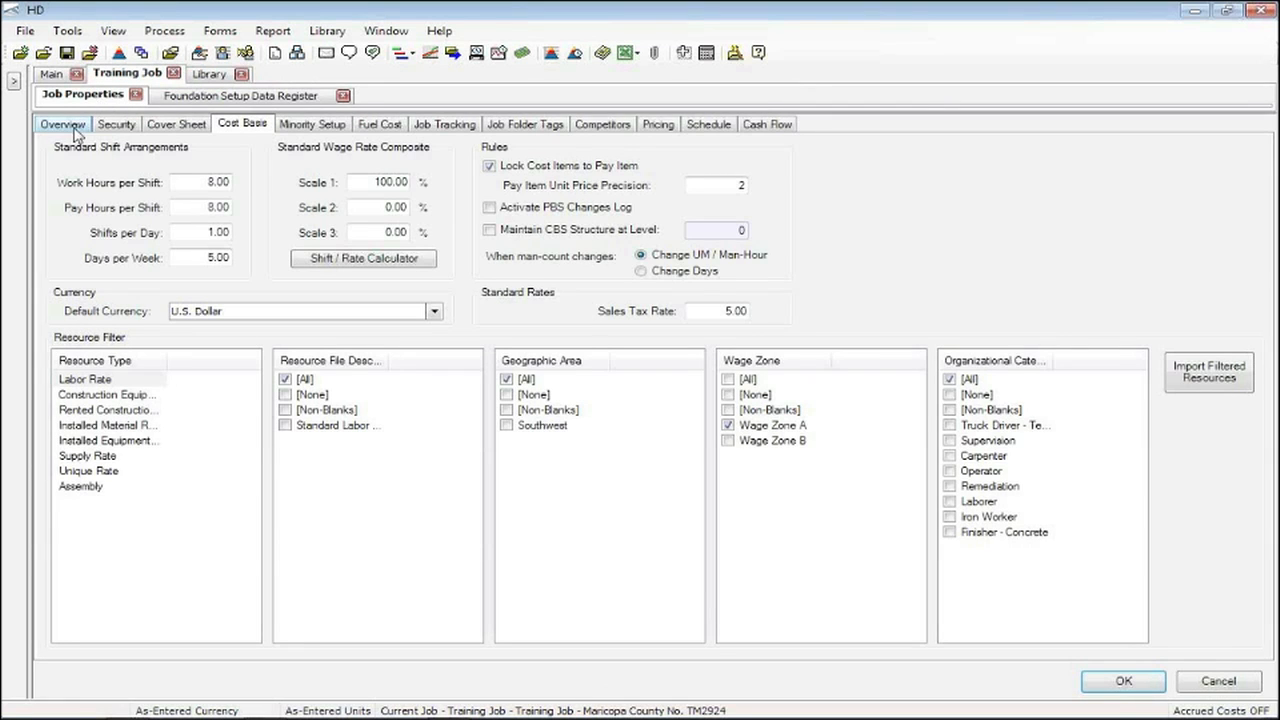
click(116, 124)
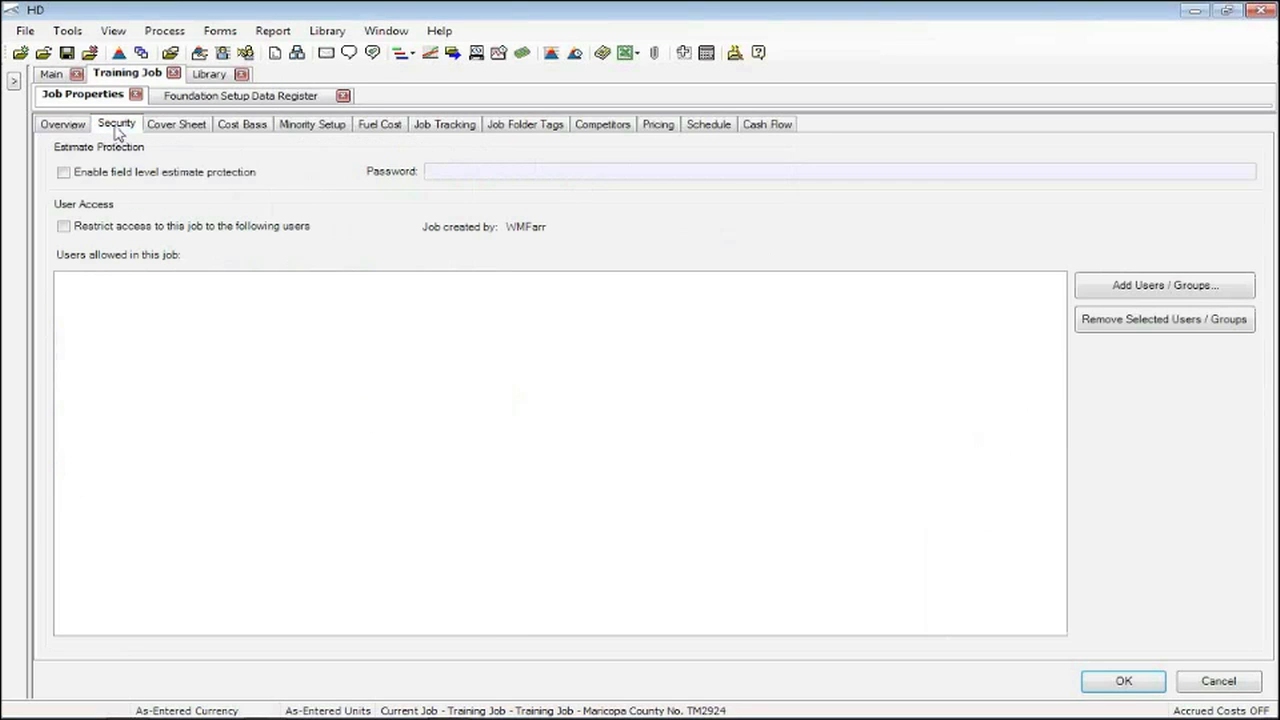
mouse_move(112, 198)
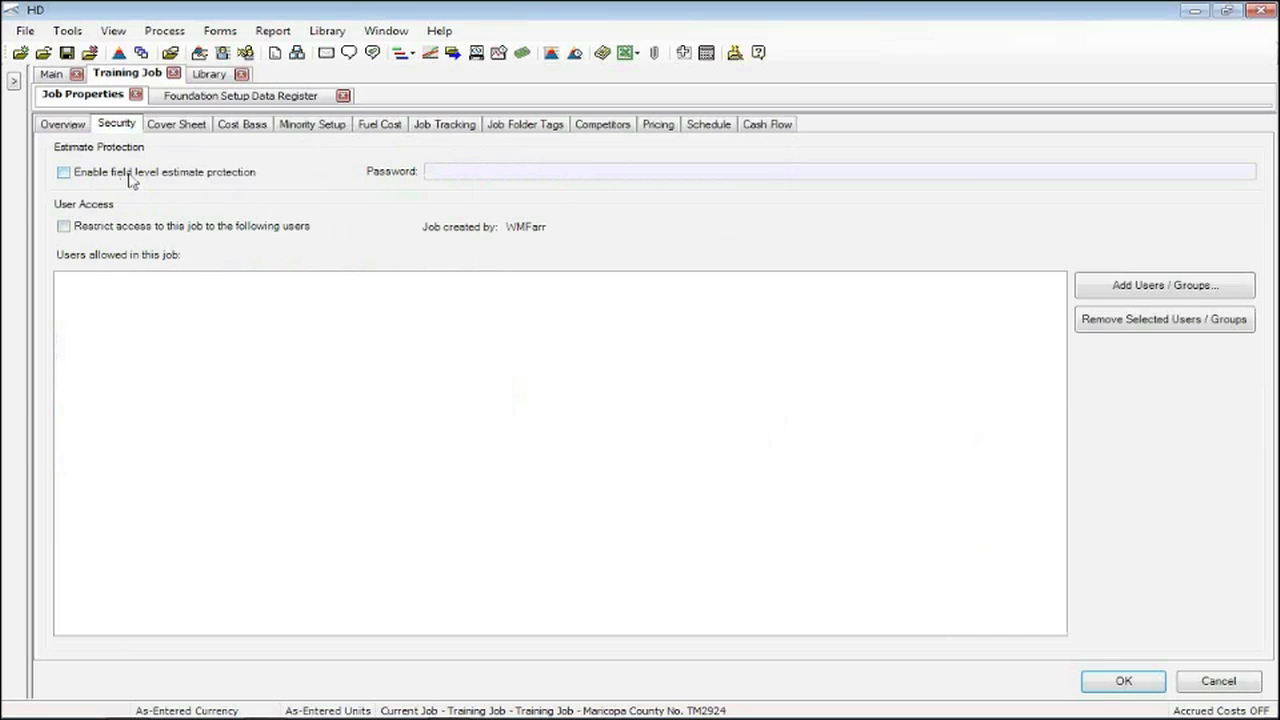
mouse_move(428, 178)
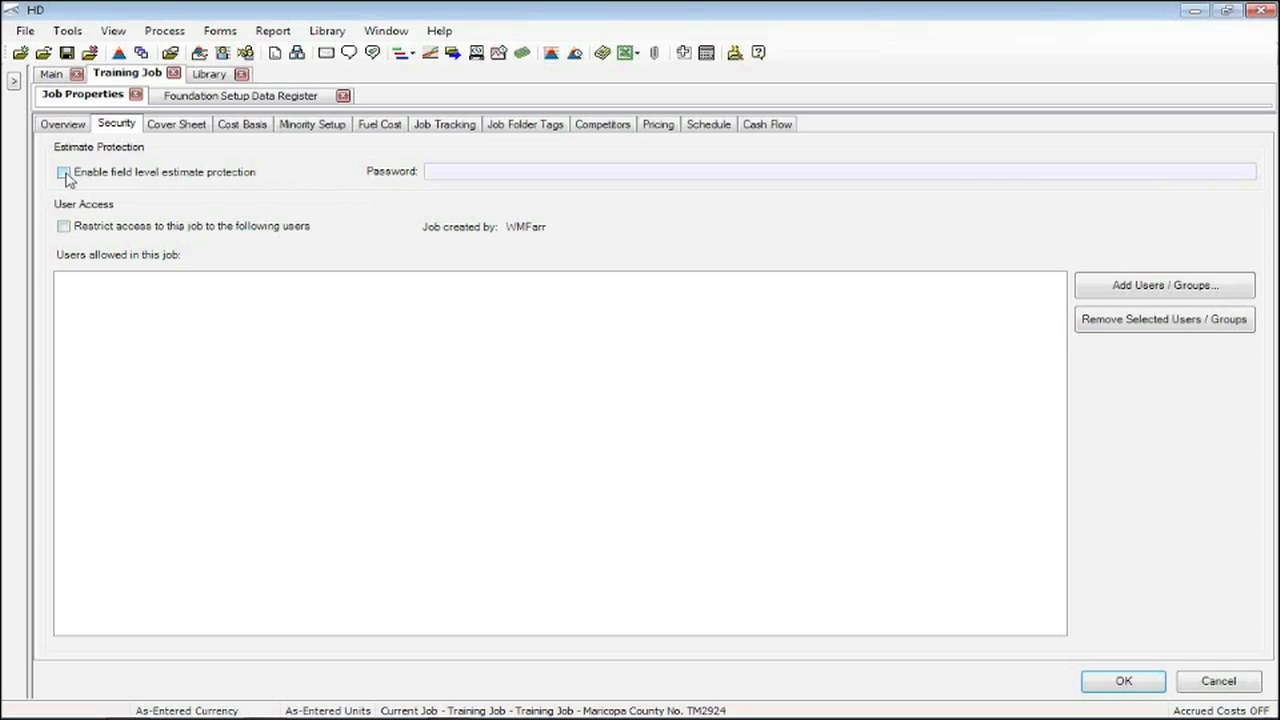
Enable field-level estimate protection with a confirmed password and save the job properties
click(64, 172)
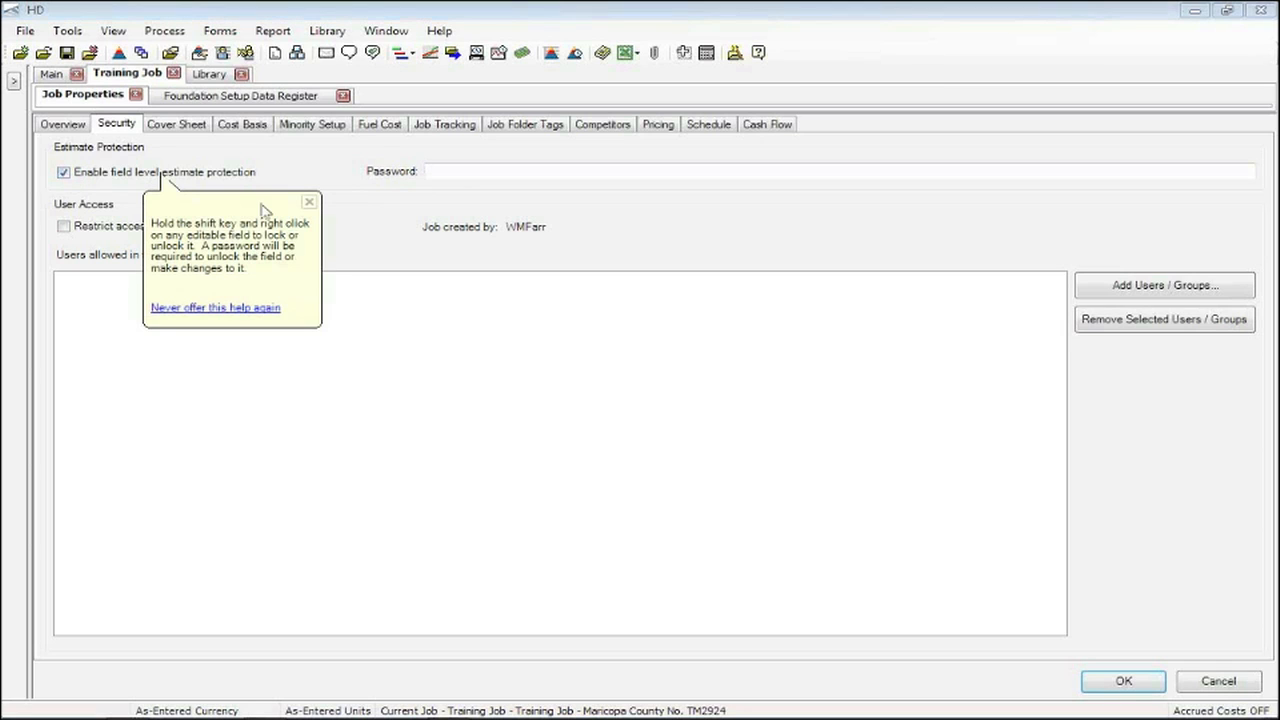
mouse_move(200, 248)
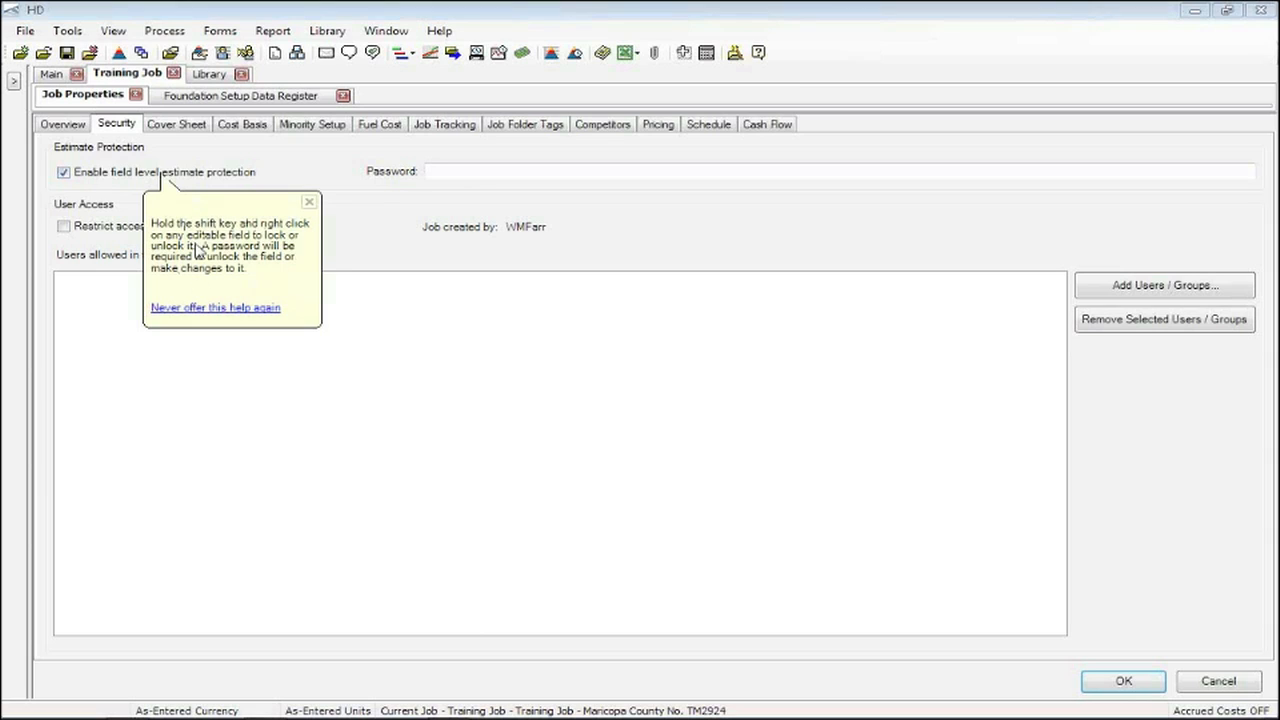
mouse_move(268, 264)
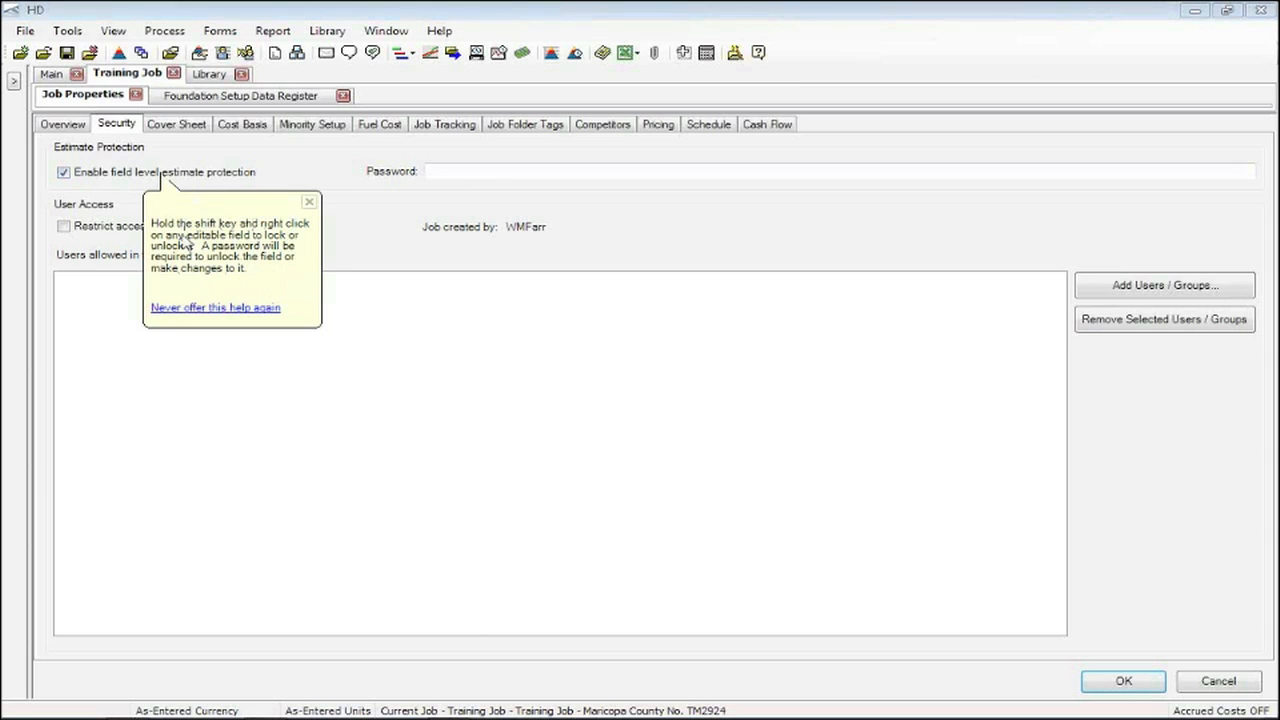
mouse_move(222, 236)
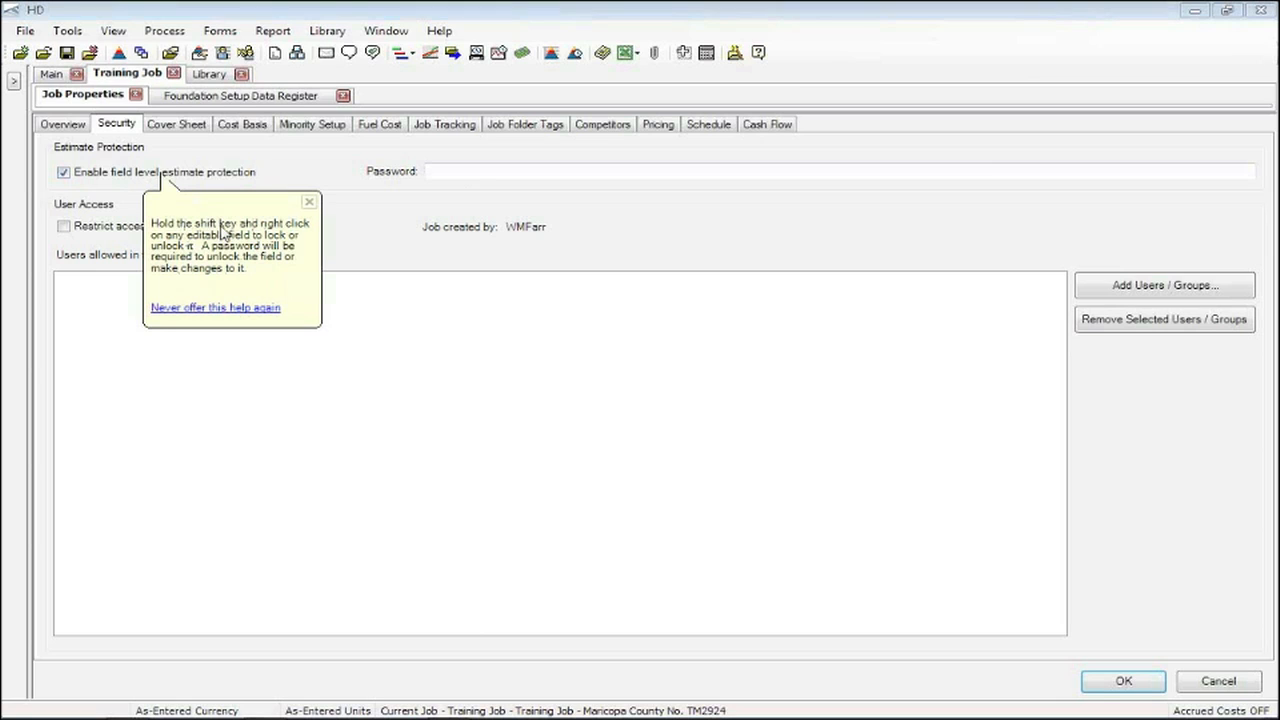
click(450, 172)
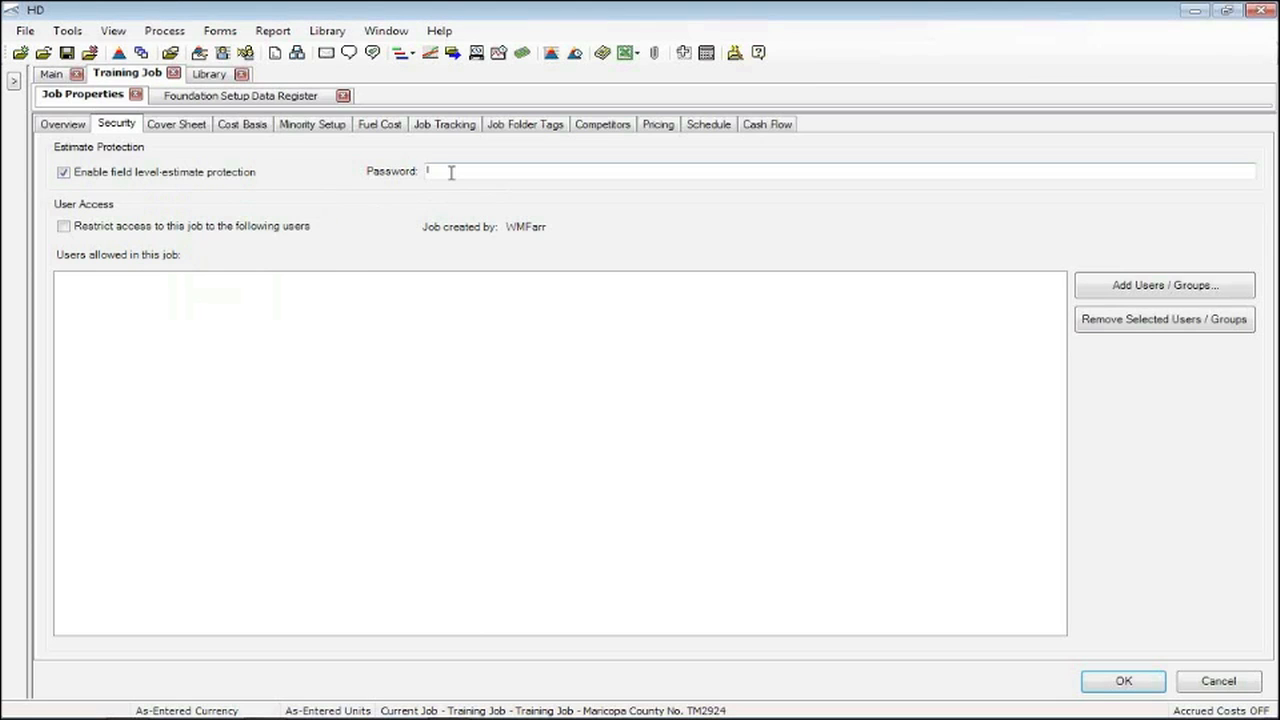
text(****)
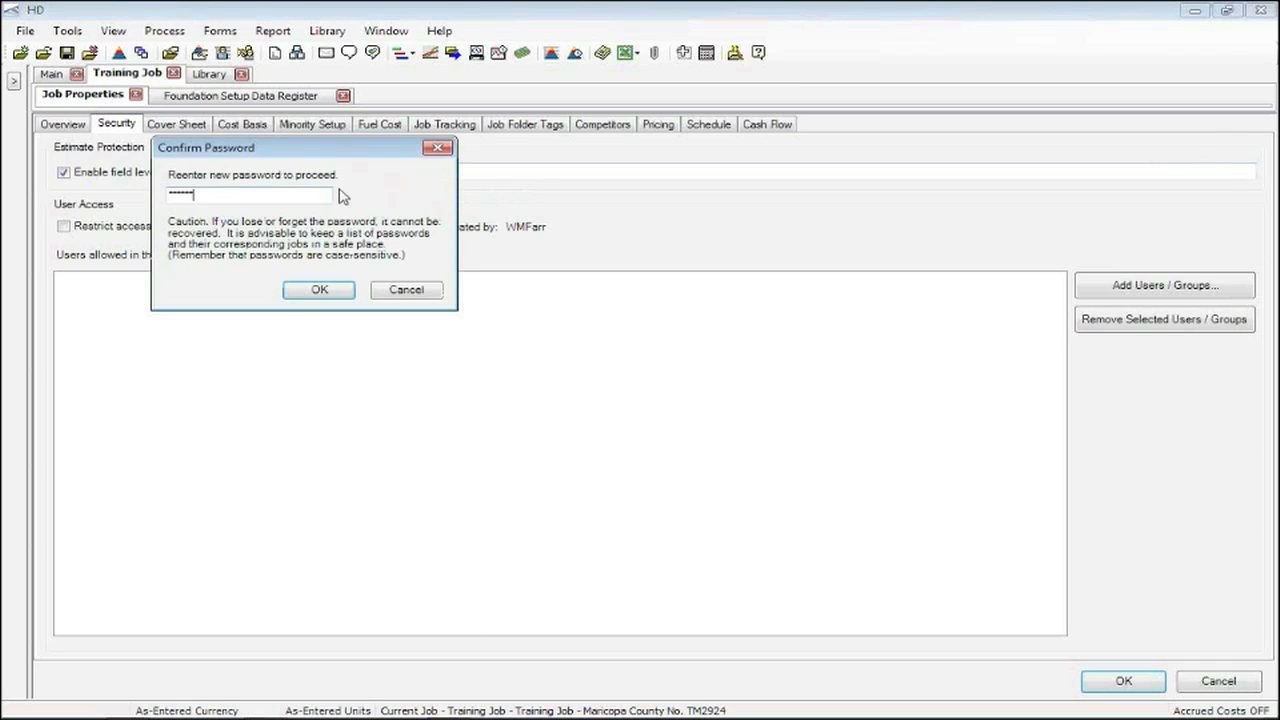
click(318, 288)
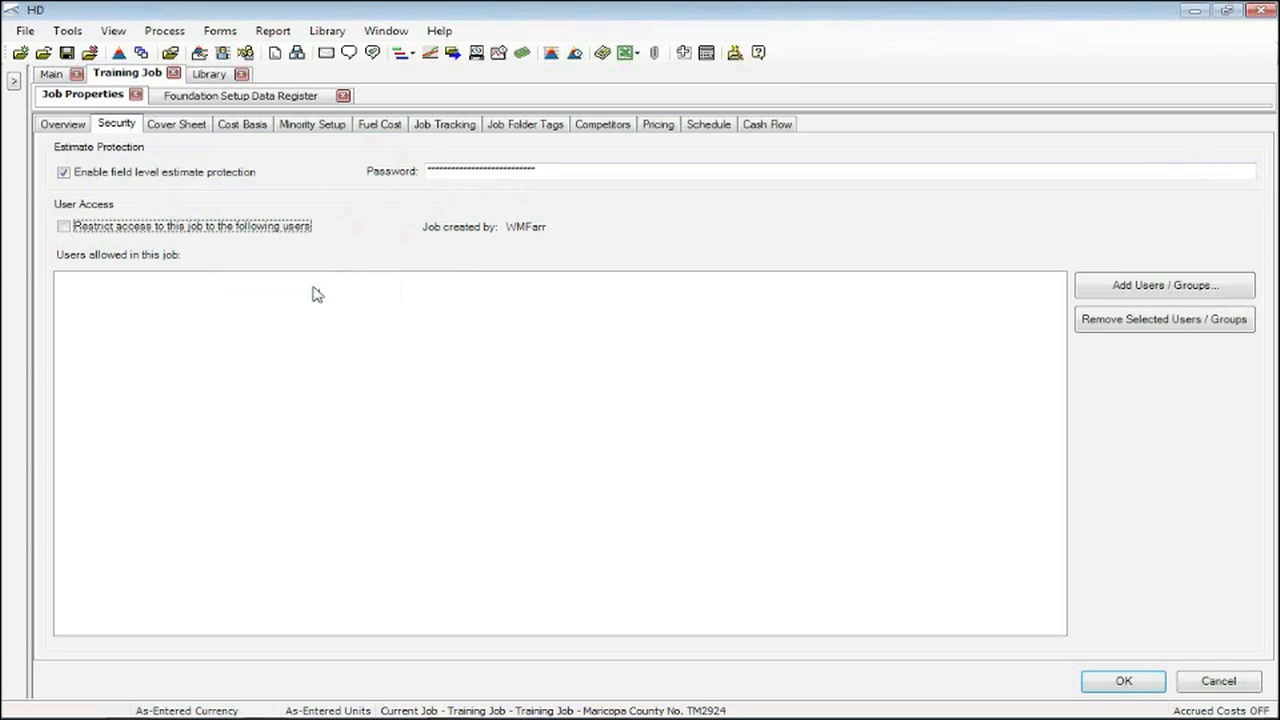
mouse_move(458, 242)
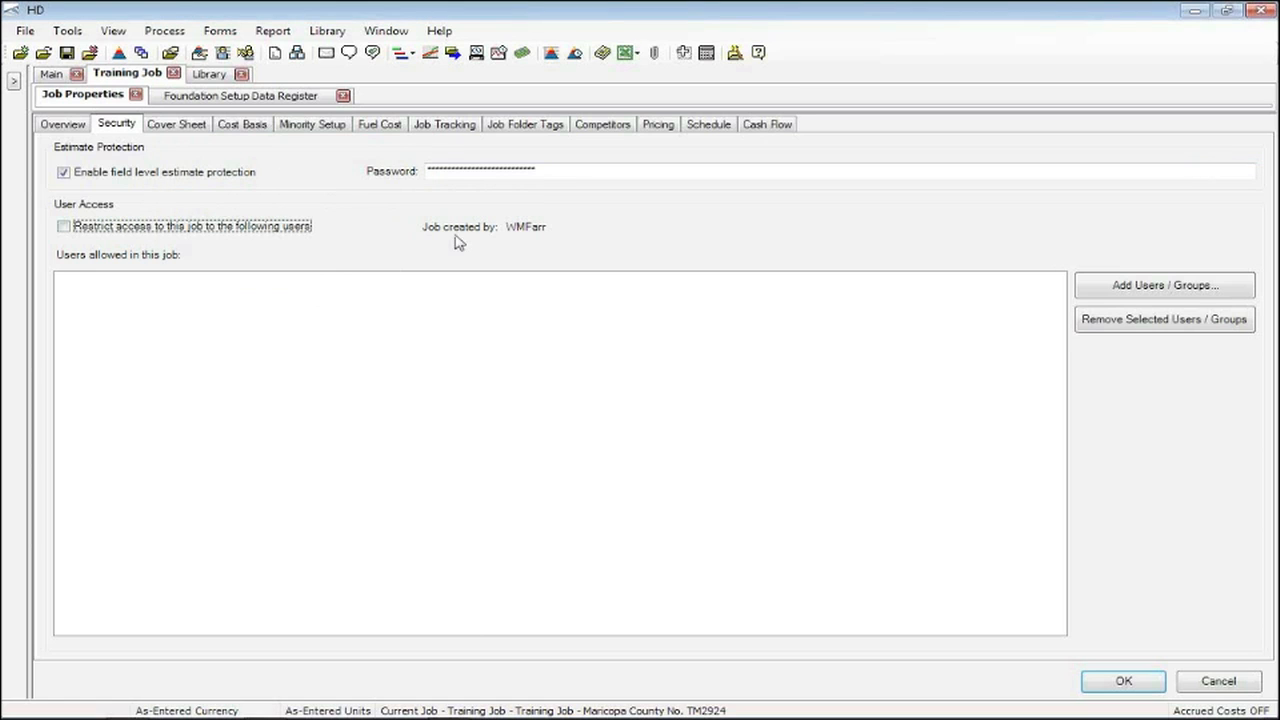
click(1122, 680)
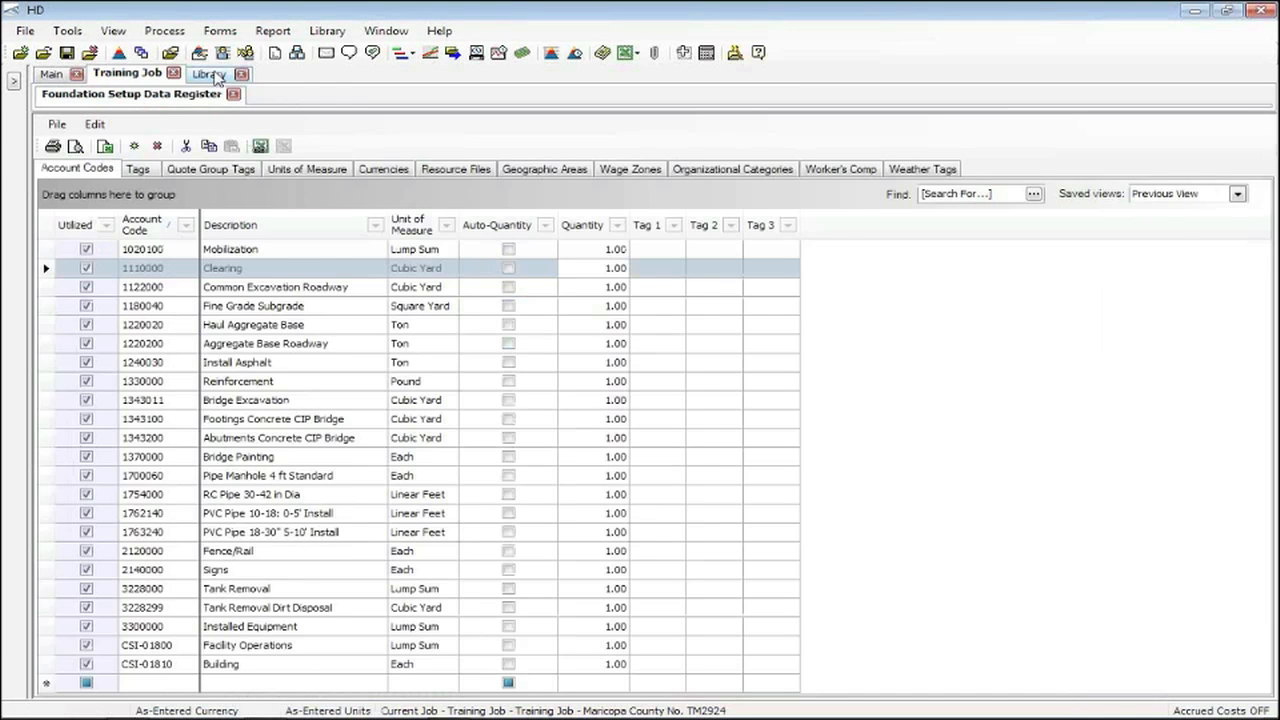
mouse_move(296, 52)
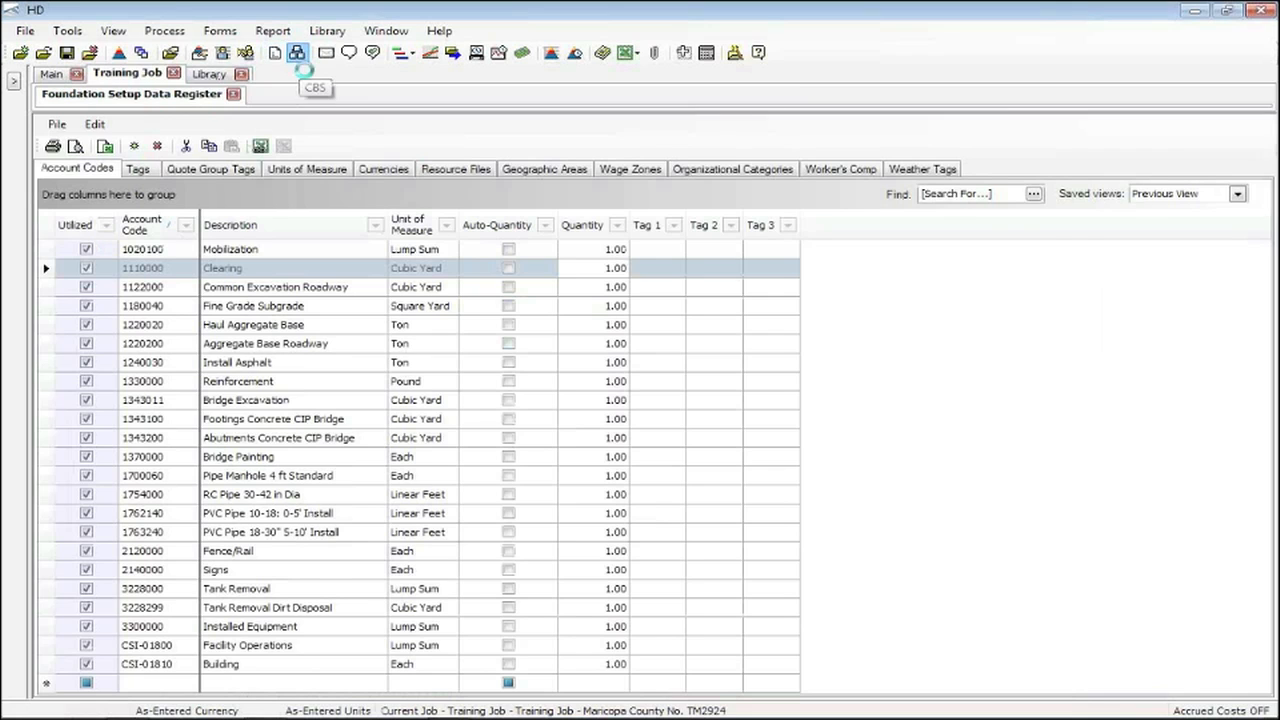
Lock the Excavation line in the CBS register, supplying the estimate protection password
click(296, 52)
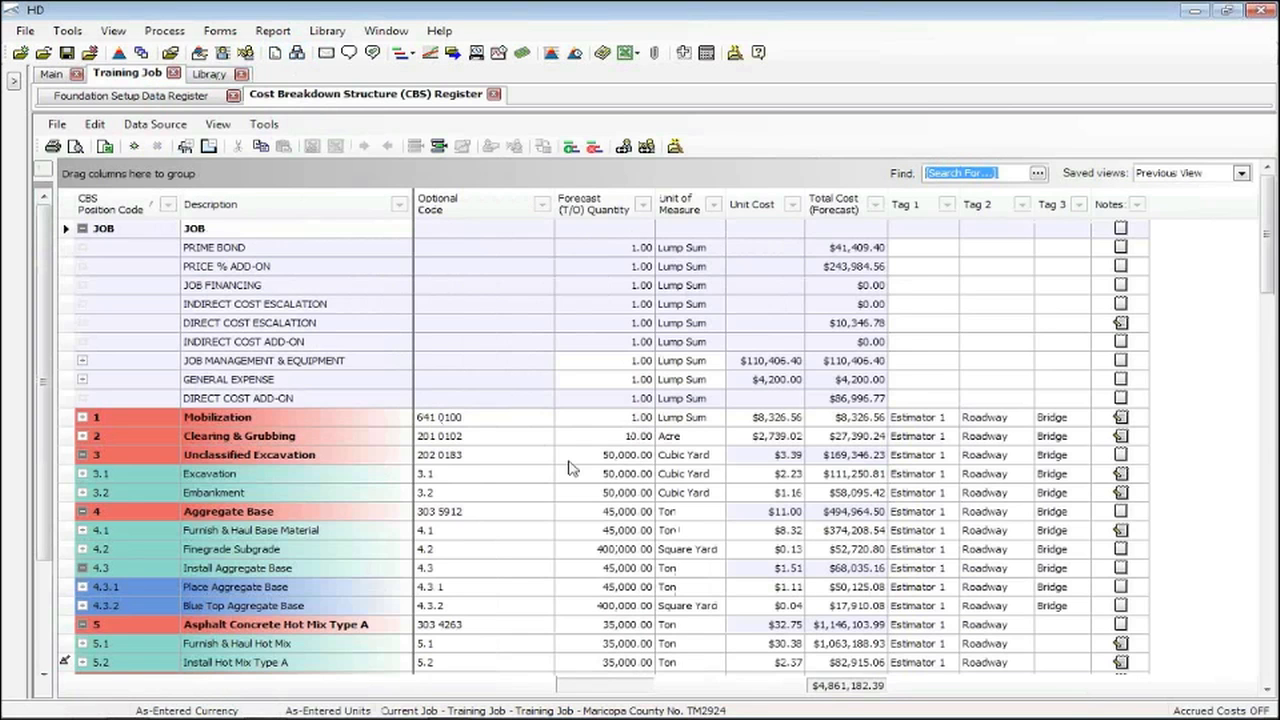
mouse_move(600, 460)
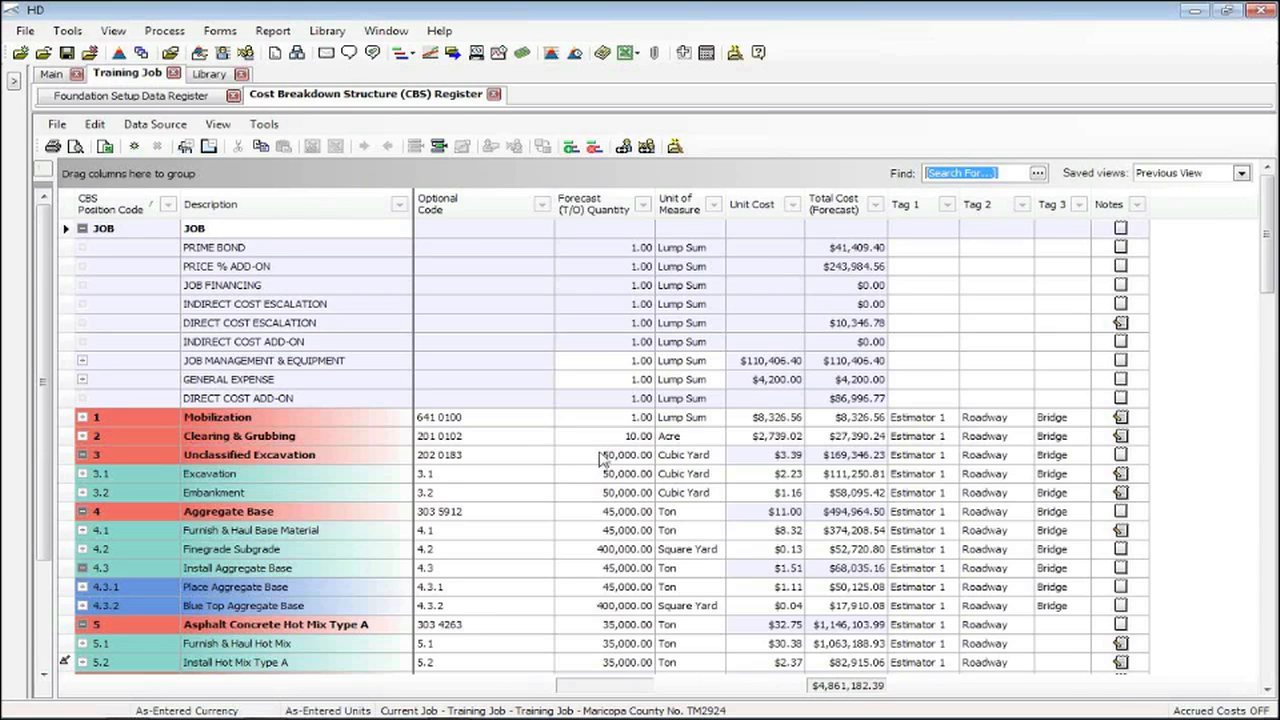
mouse_move(584, 472)
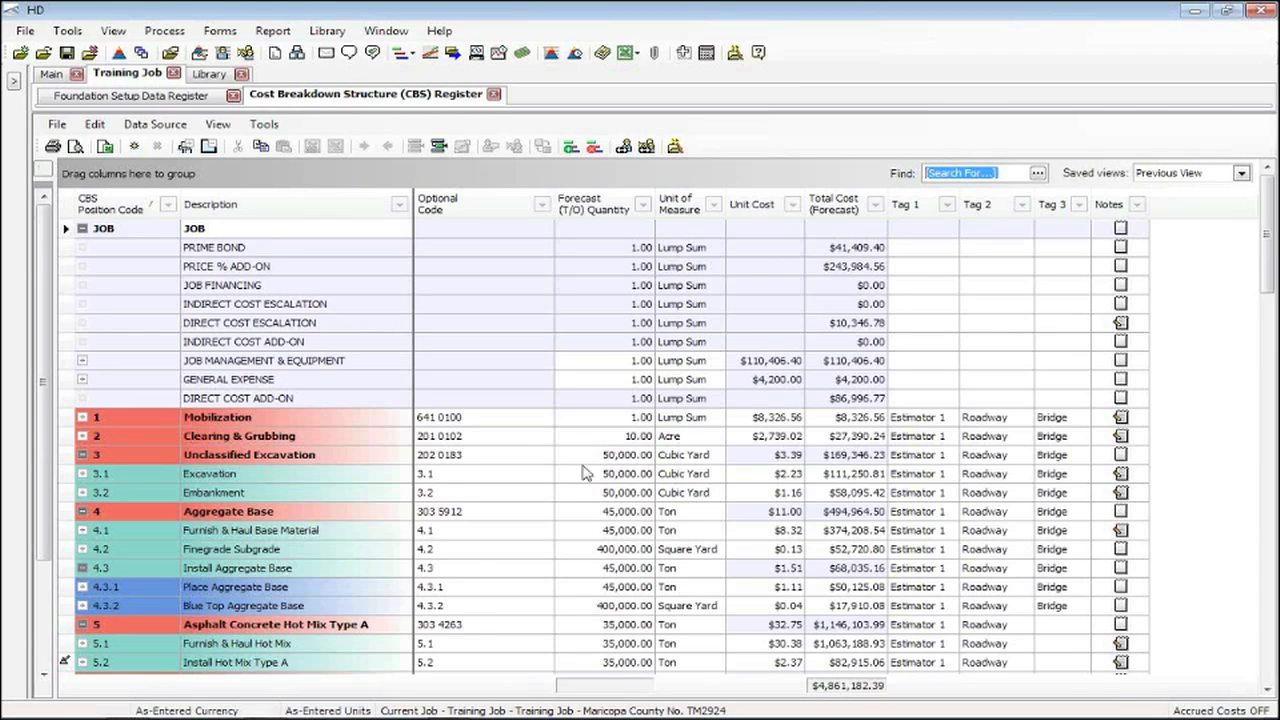
mouse_move(596, 488)
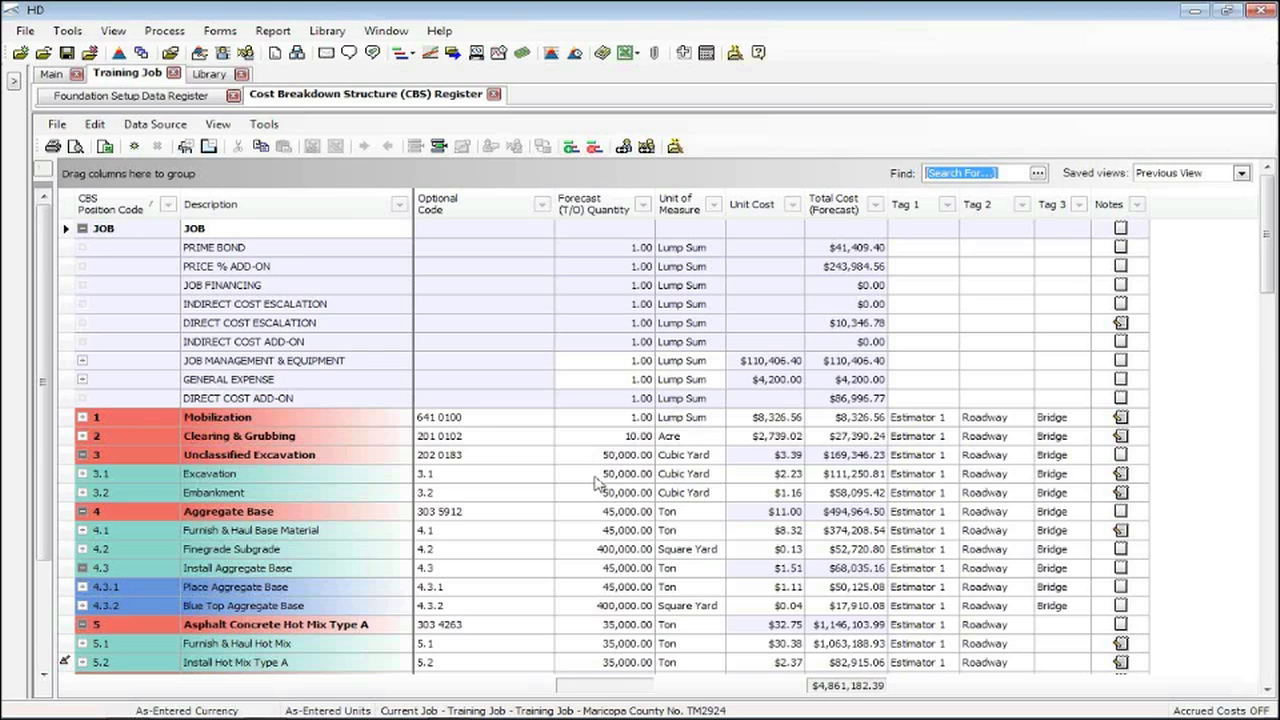
right_click(600, 472)
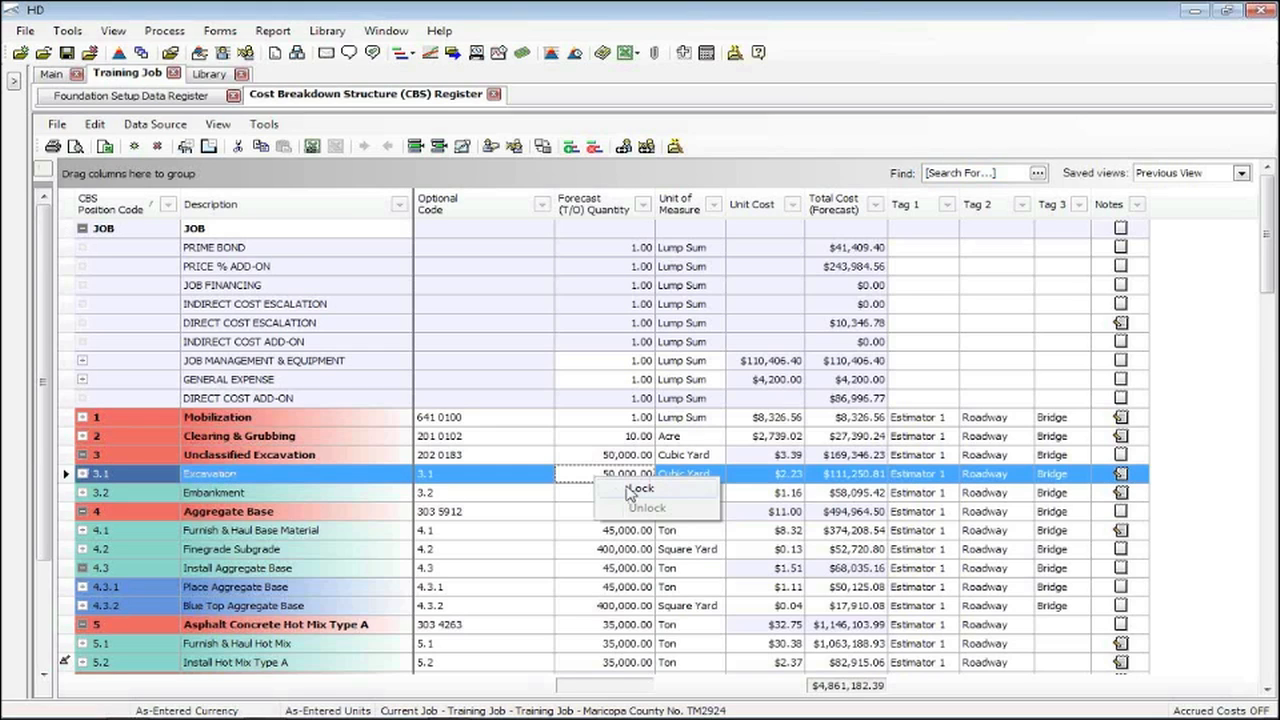
click(640, 488)
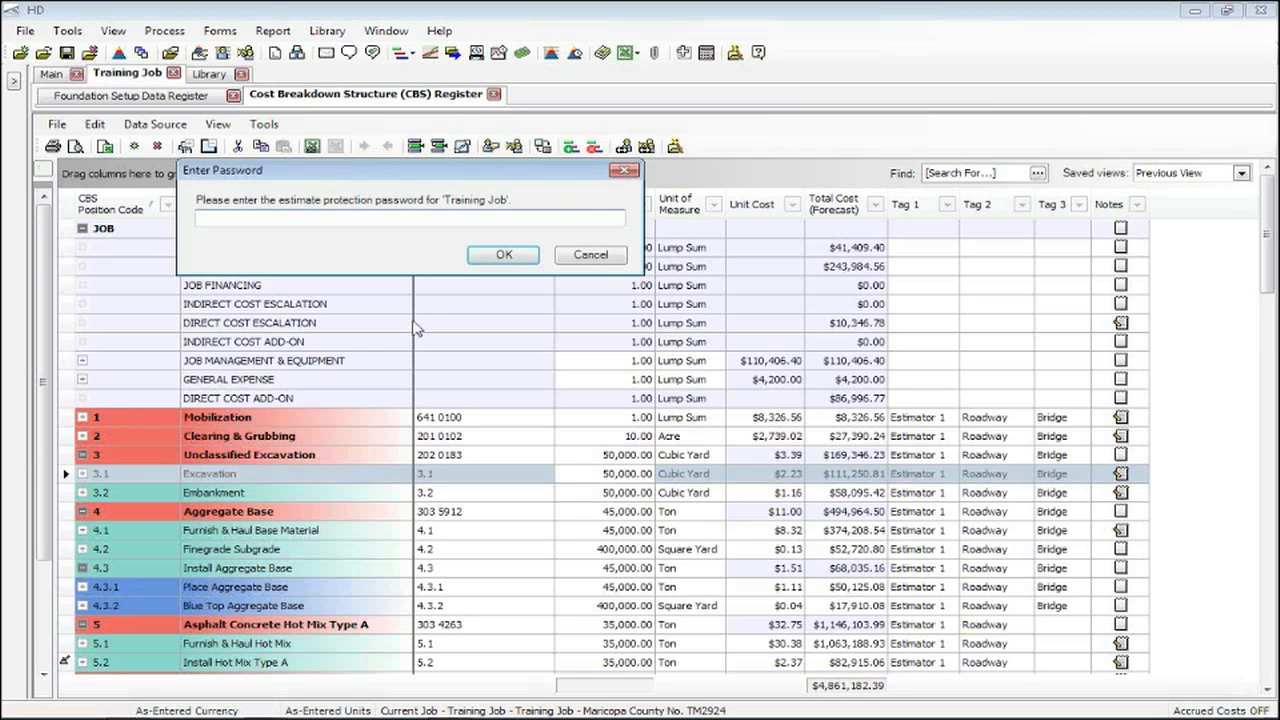
text(password)
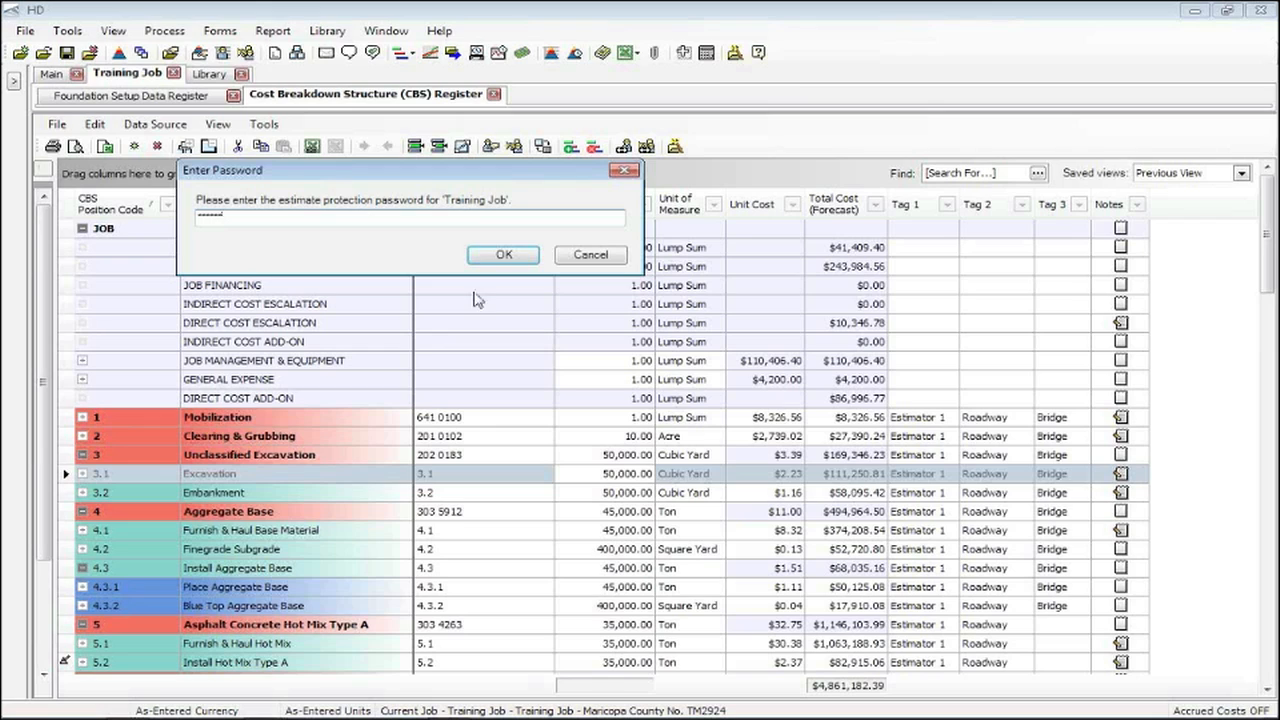
click(504, 254)
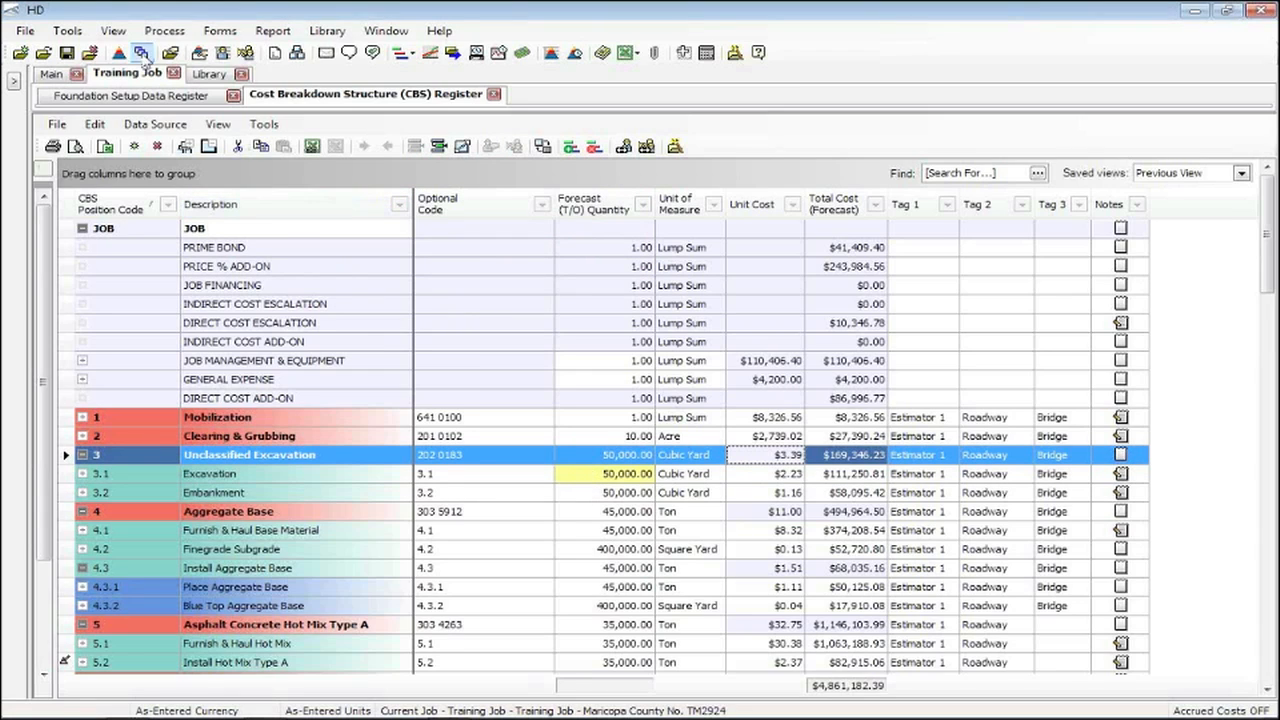
Show the Customize Colors settings for Protected and Read-Only data entry indicators
click(112, 30)
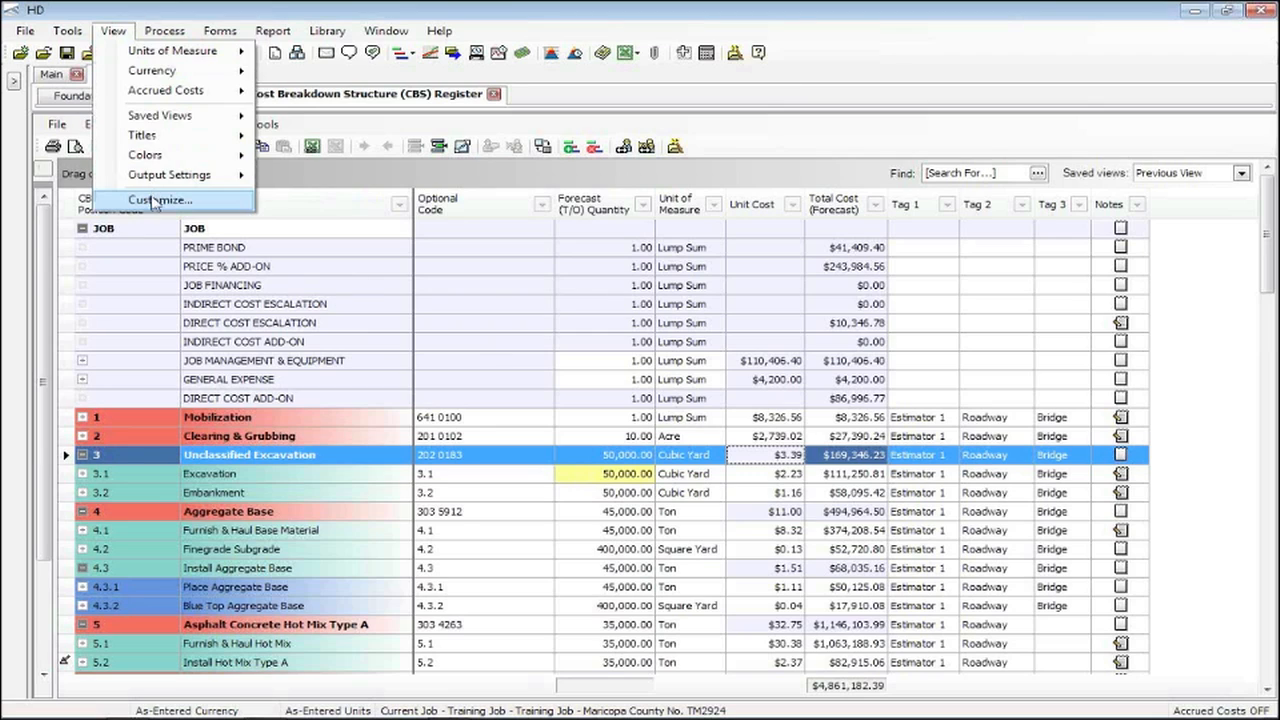
click(162, 200)
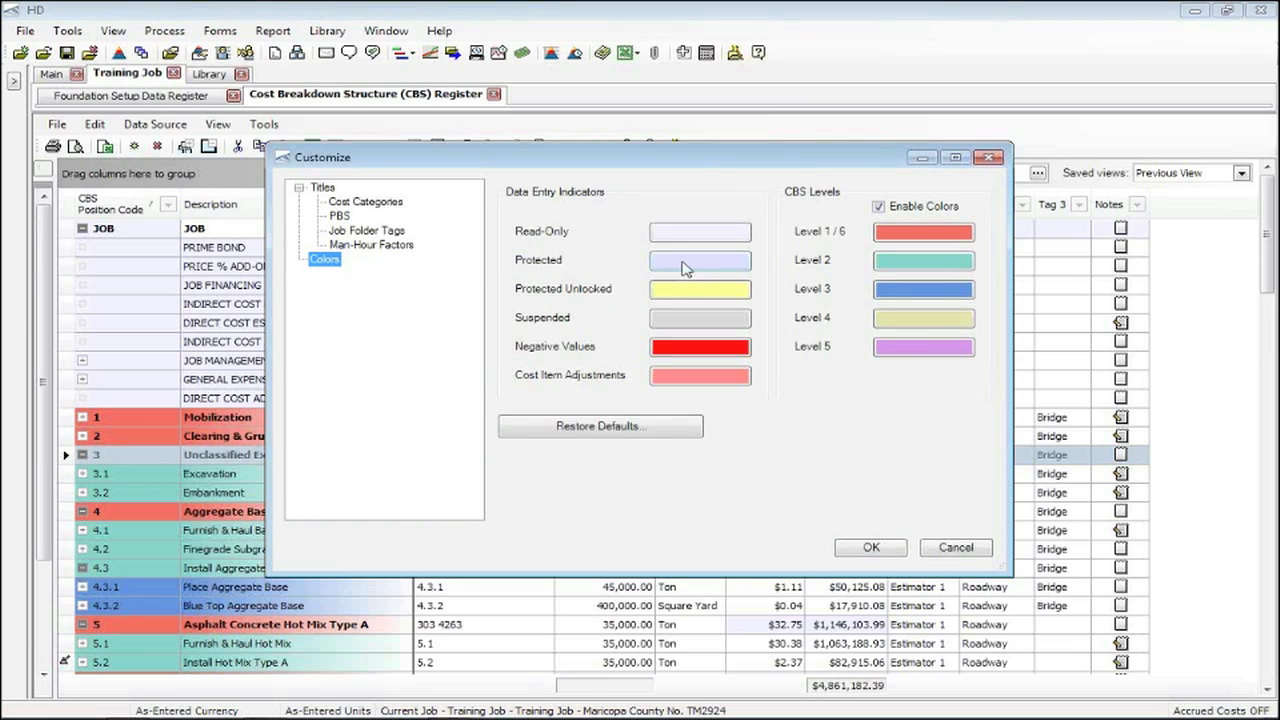
mouse_move(790, 444)
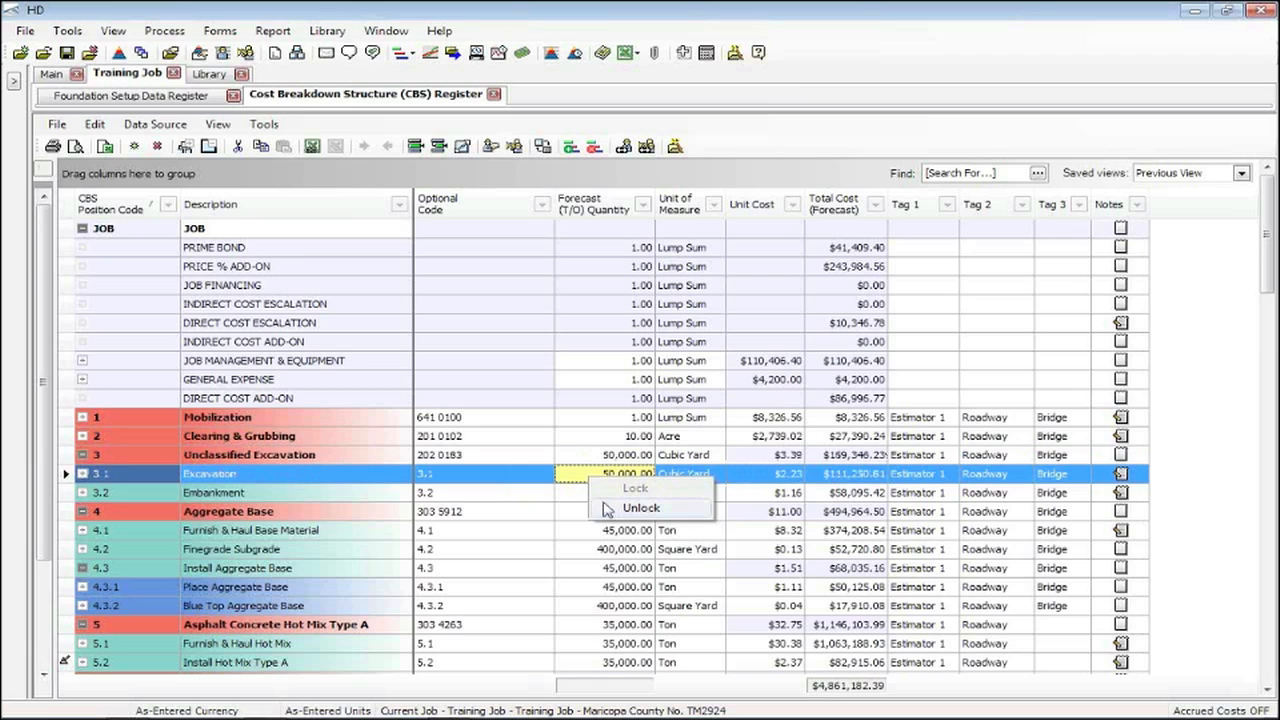
Unlock the Excavation line and keep Cubic Yard as its unit of measure
click(716, 456)
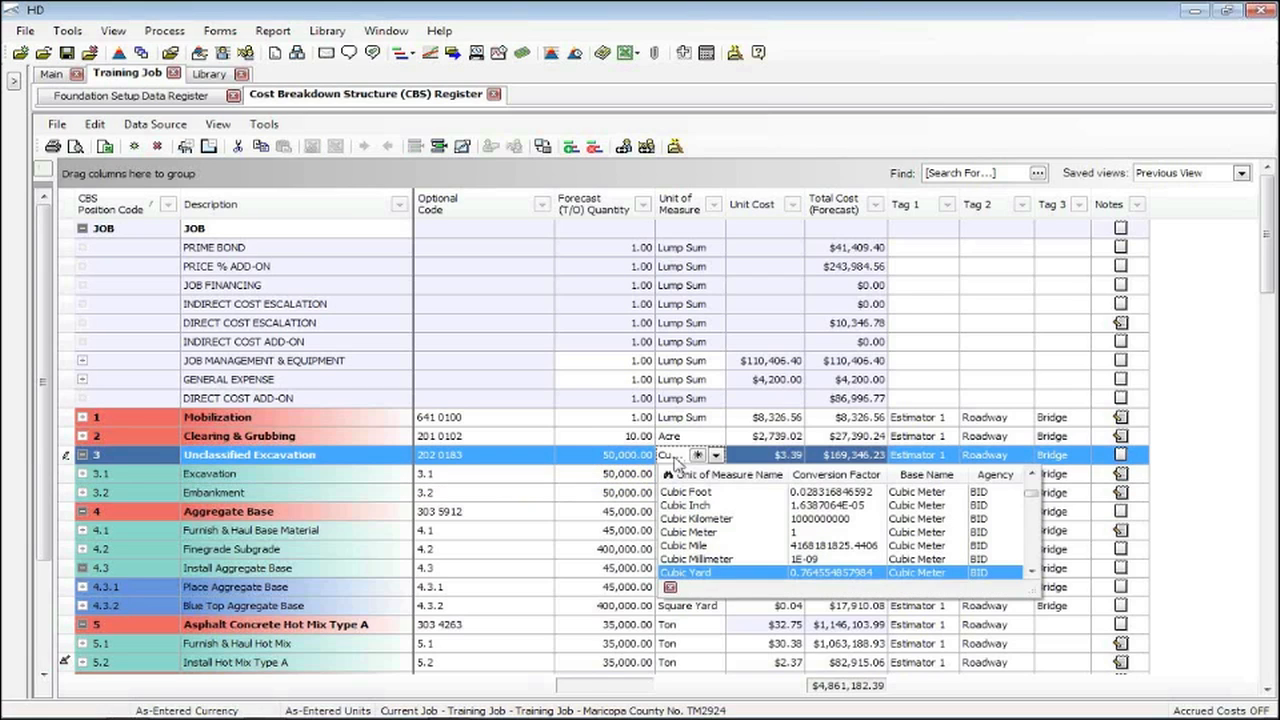
click(684, 572)
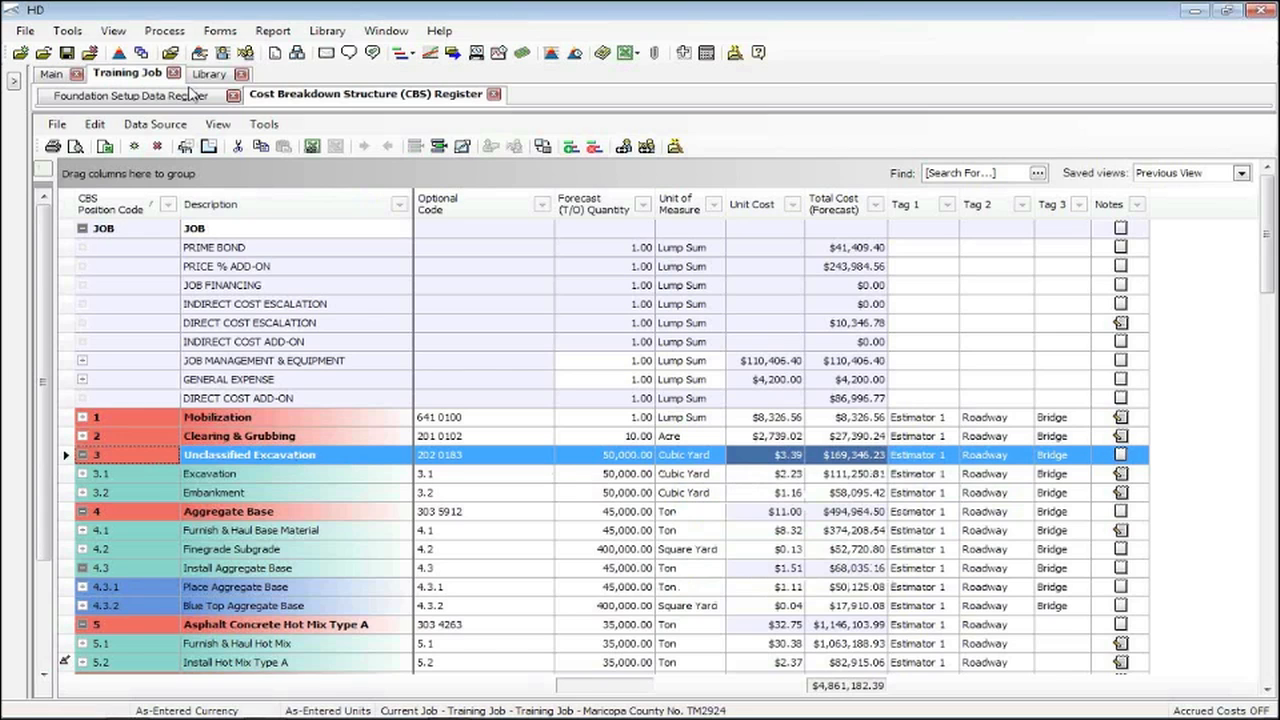
Reopen the Training Job's properties via Forms and move to its Cost Basis settings
click(220, 30)
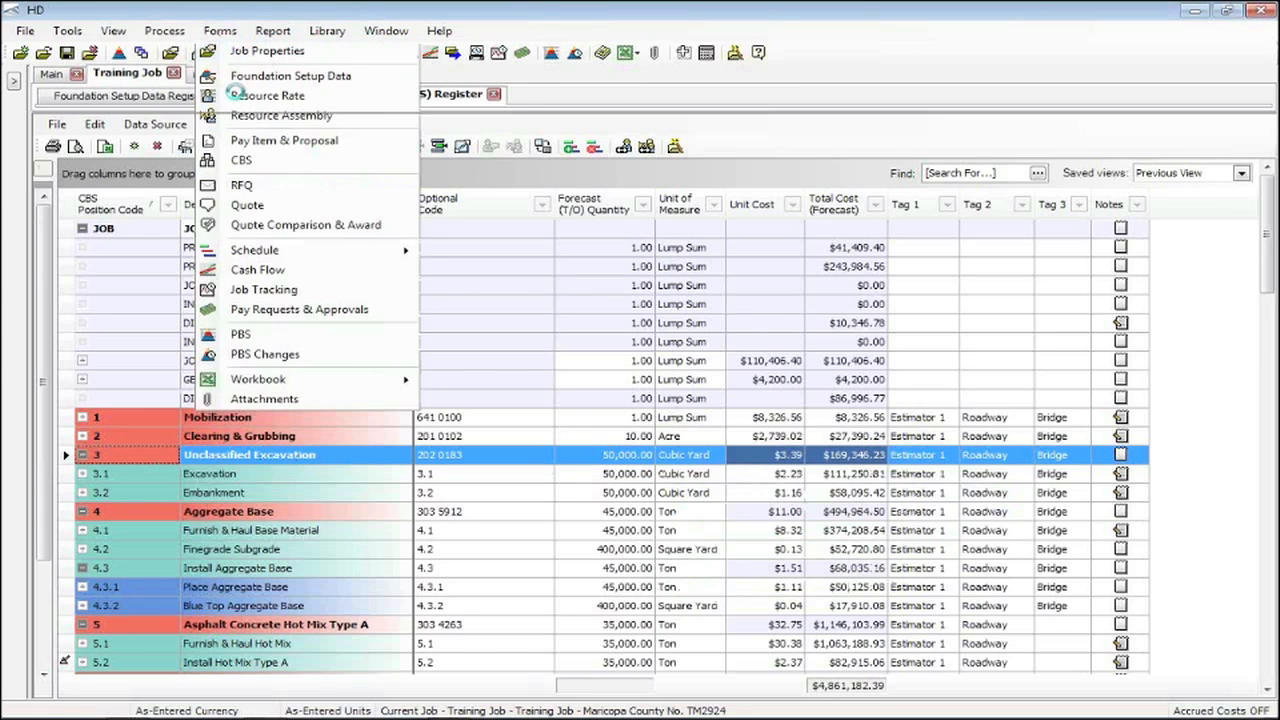
click(266, 50)
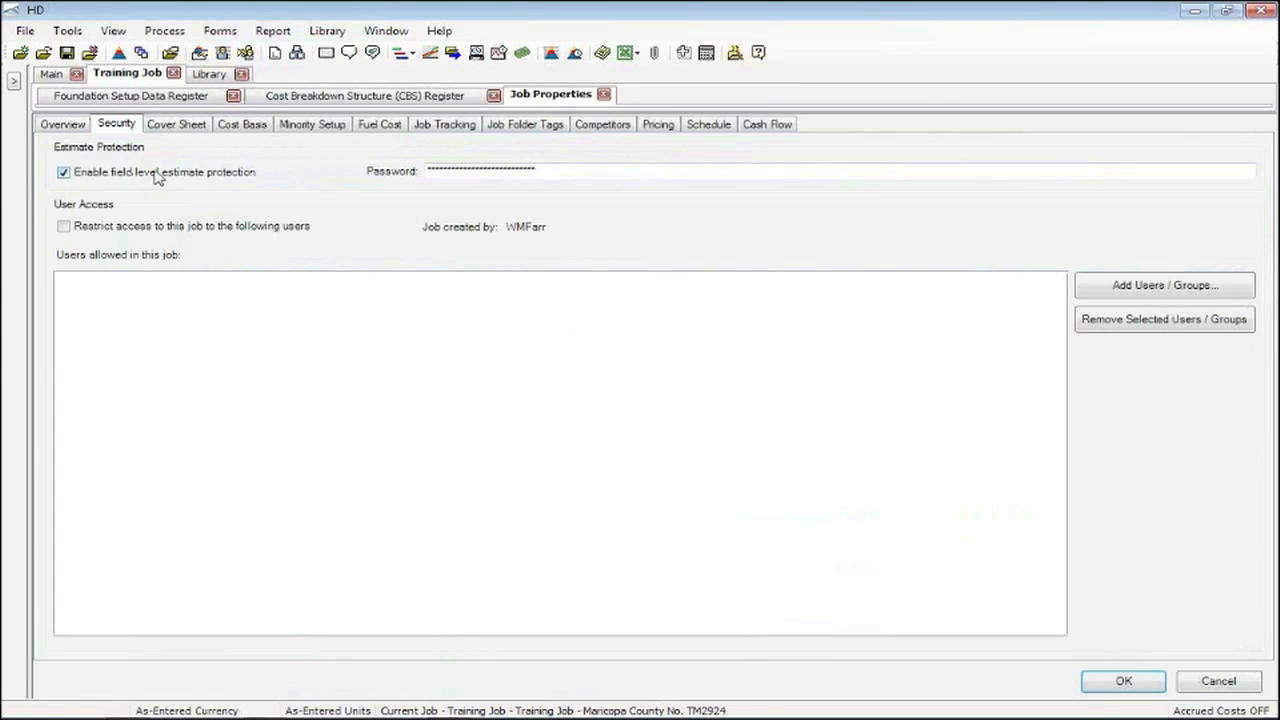
mouse_move(250, 192)
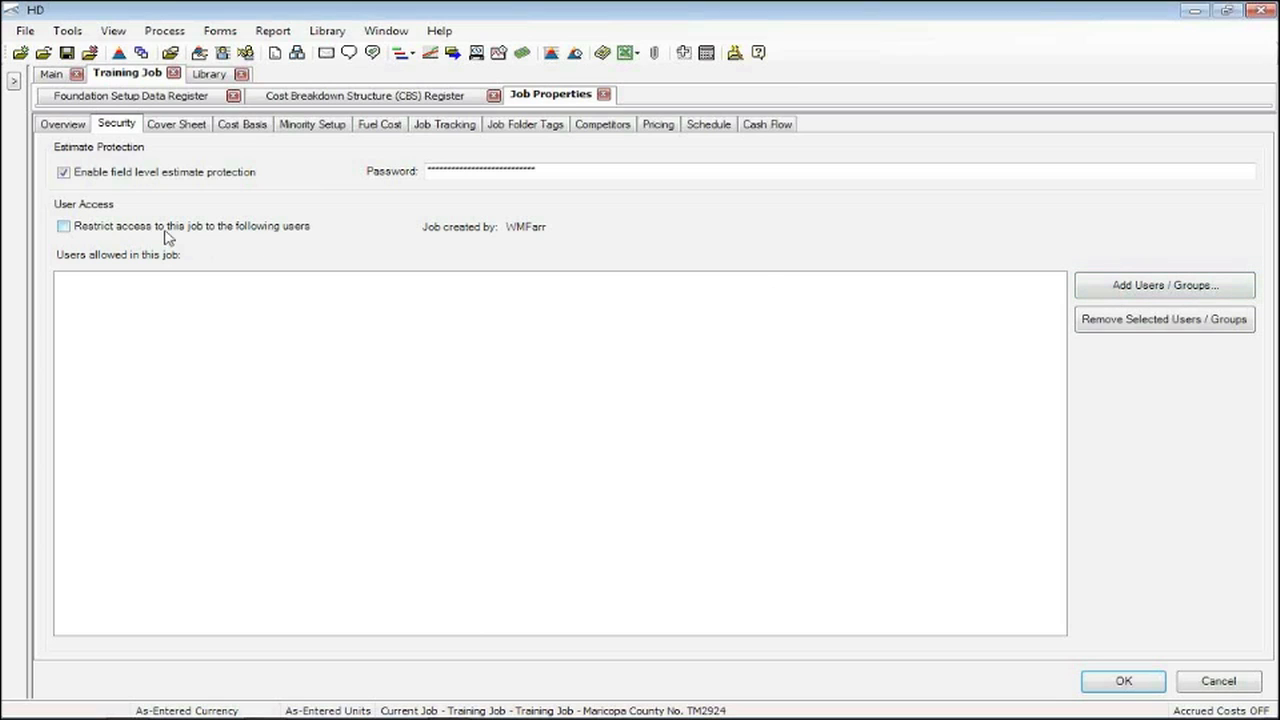
mouse_move(136, 236)
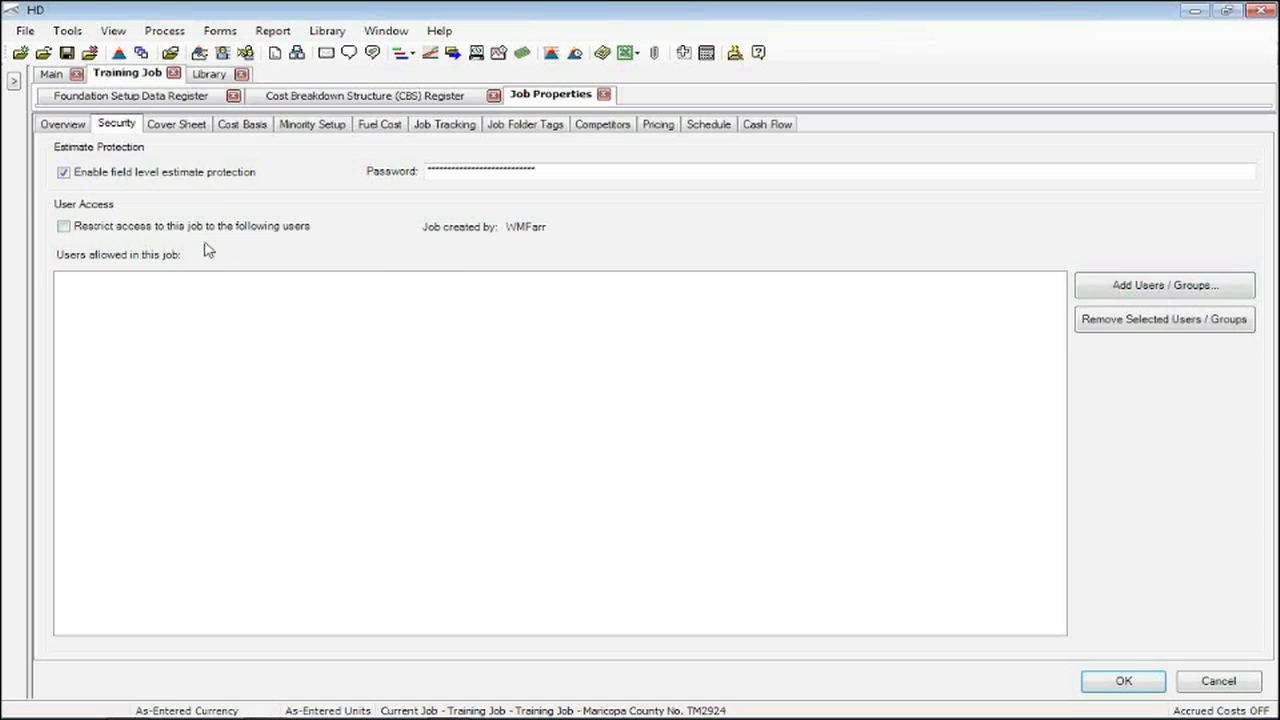
click(242, 124)
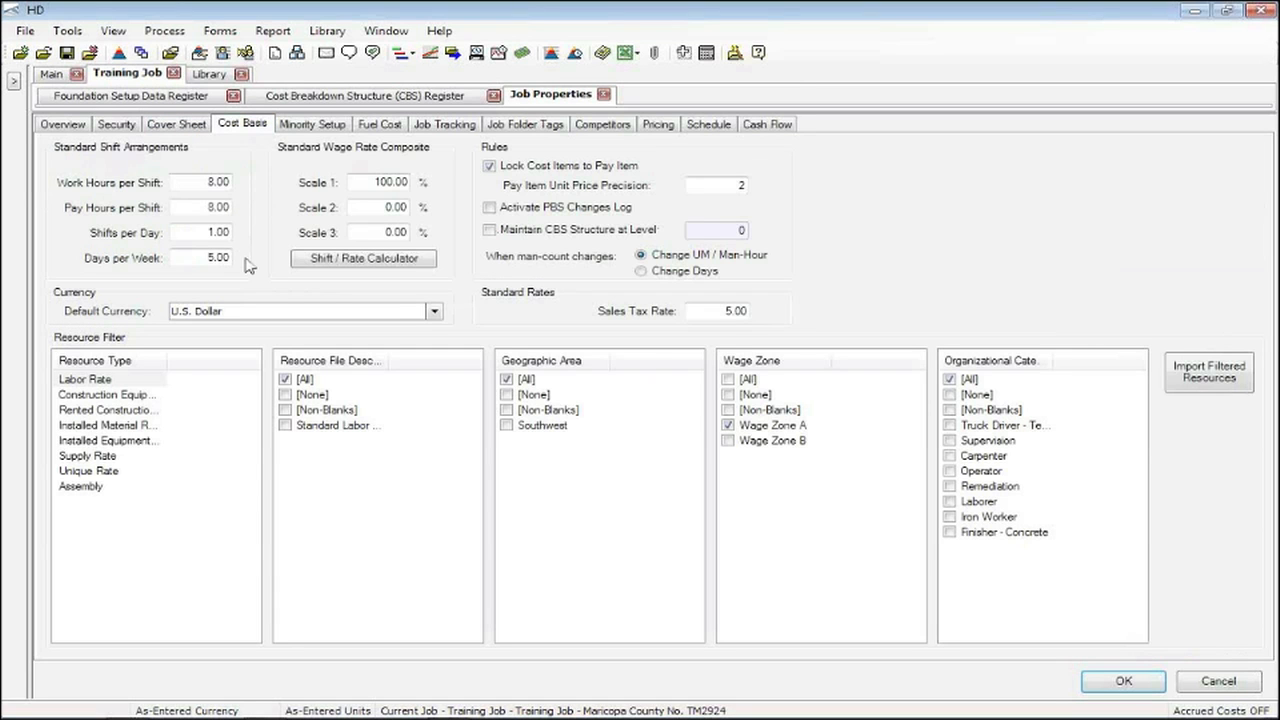
mouse_move(130, 184)
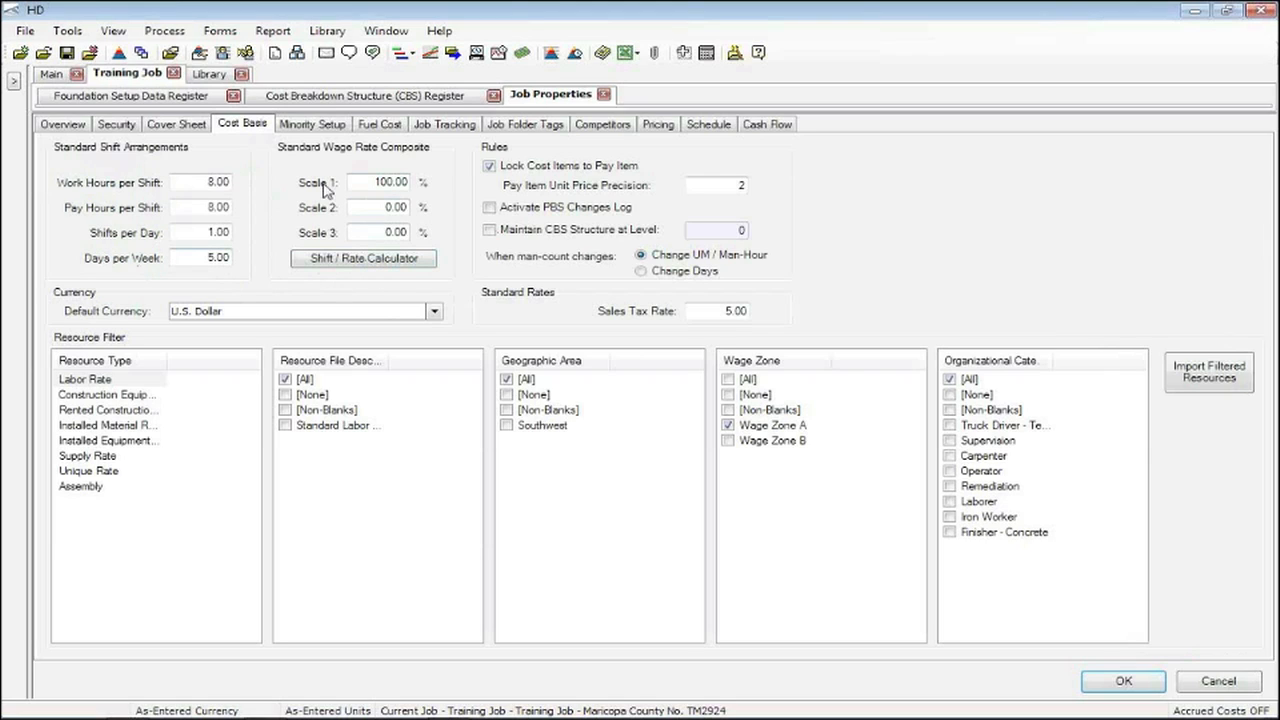
mouse_move(364, 258)
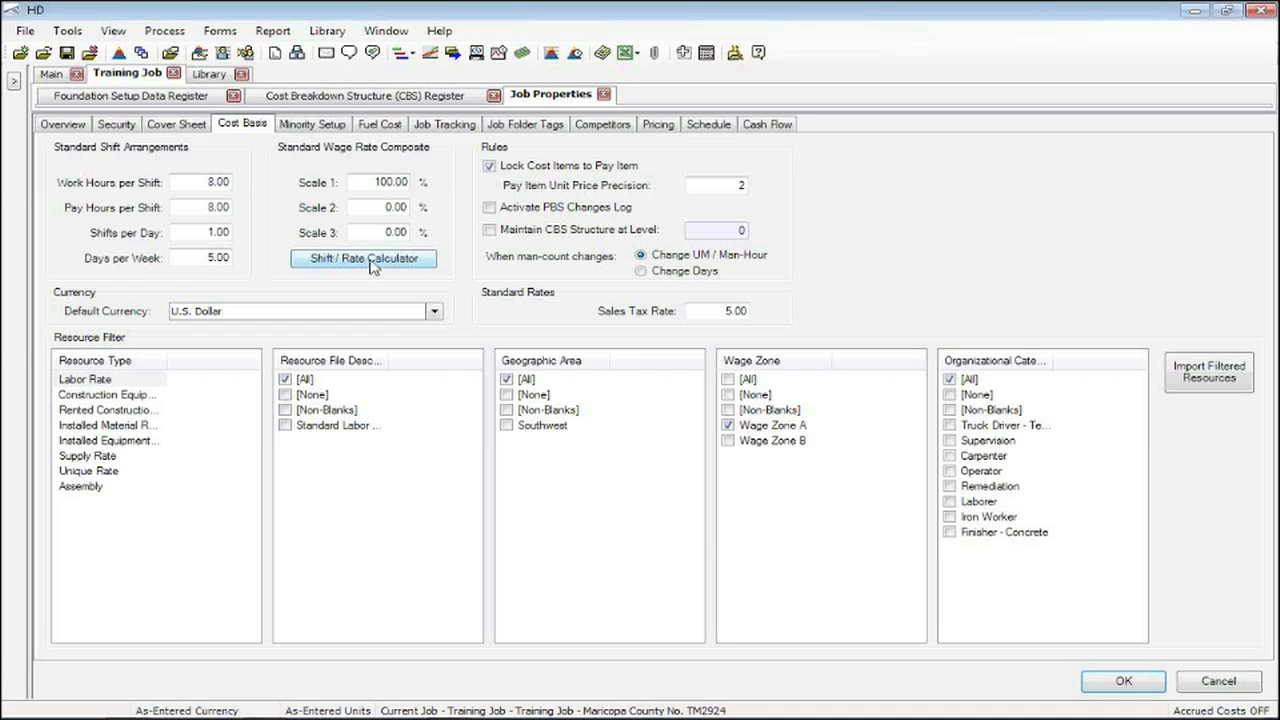
Start loading a shift/rate calculator from the library for the job's cost basis
click(364, 258)
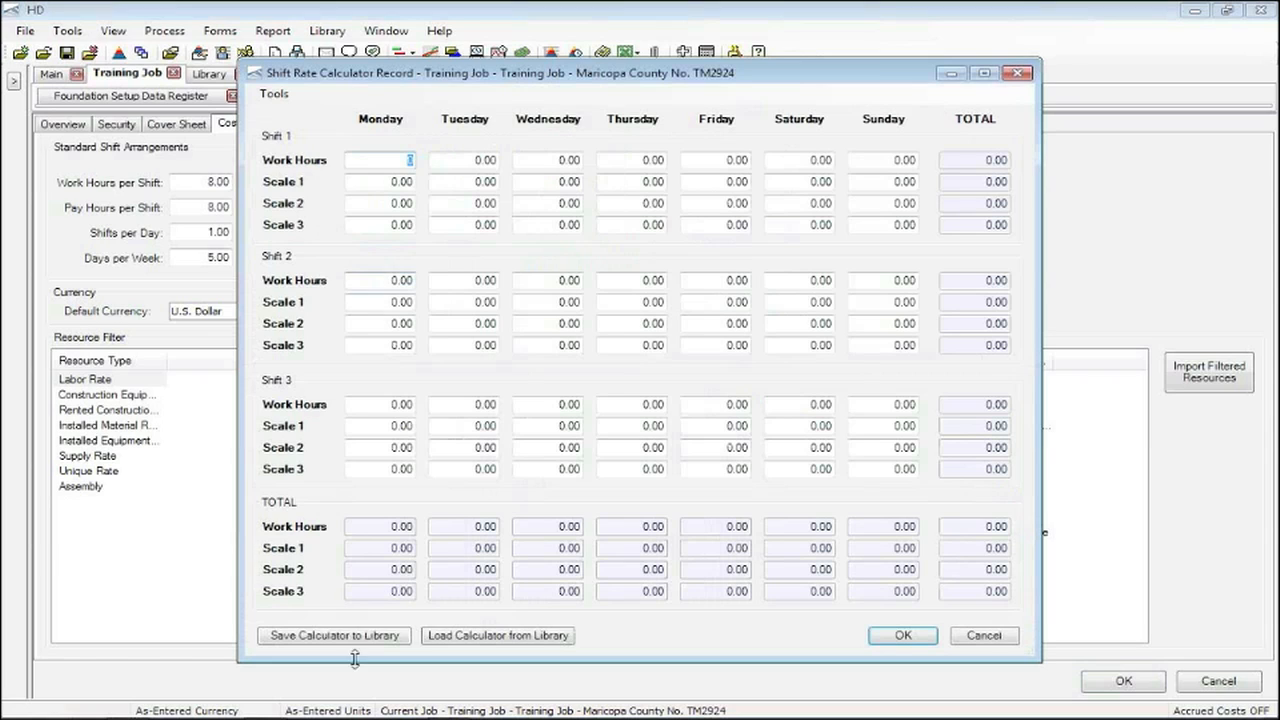
click(496, 636)
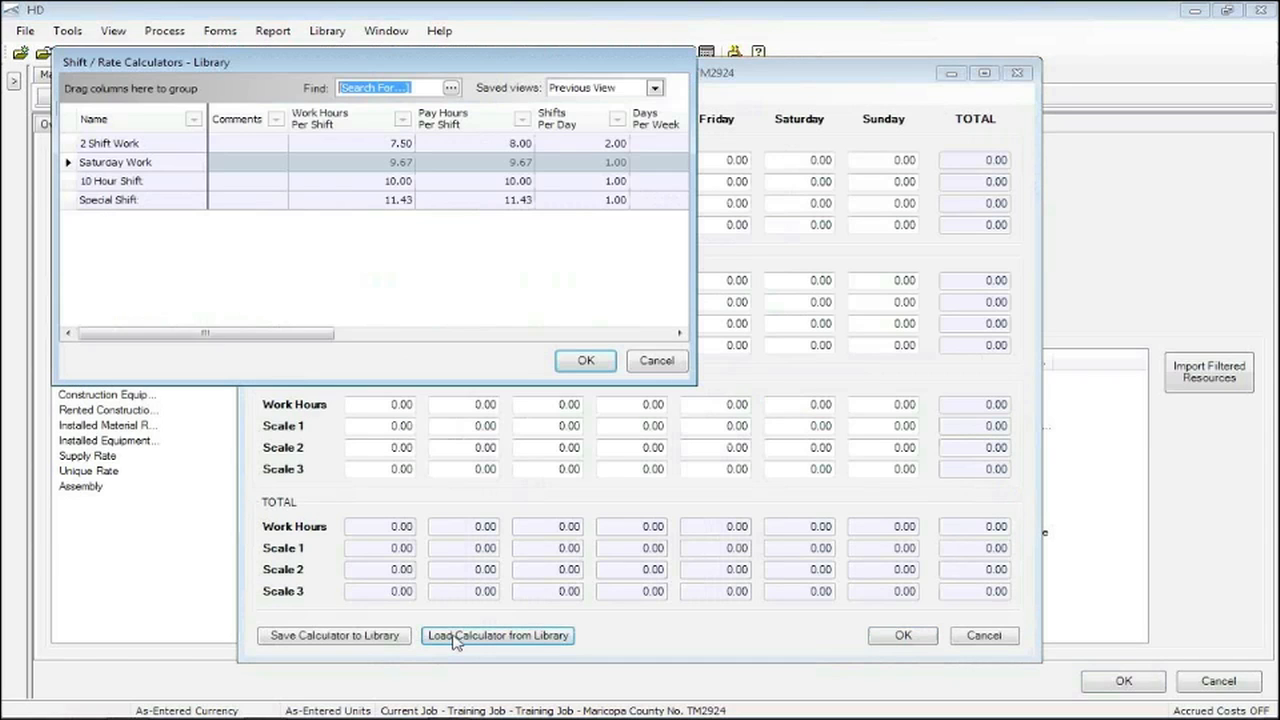
mouse_move(172, 184)
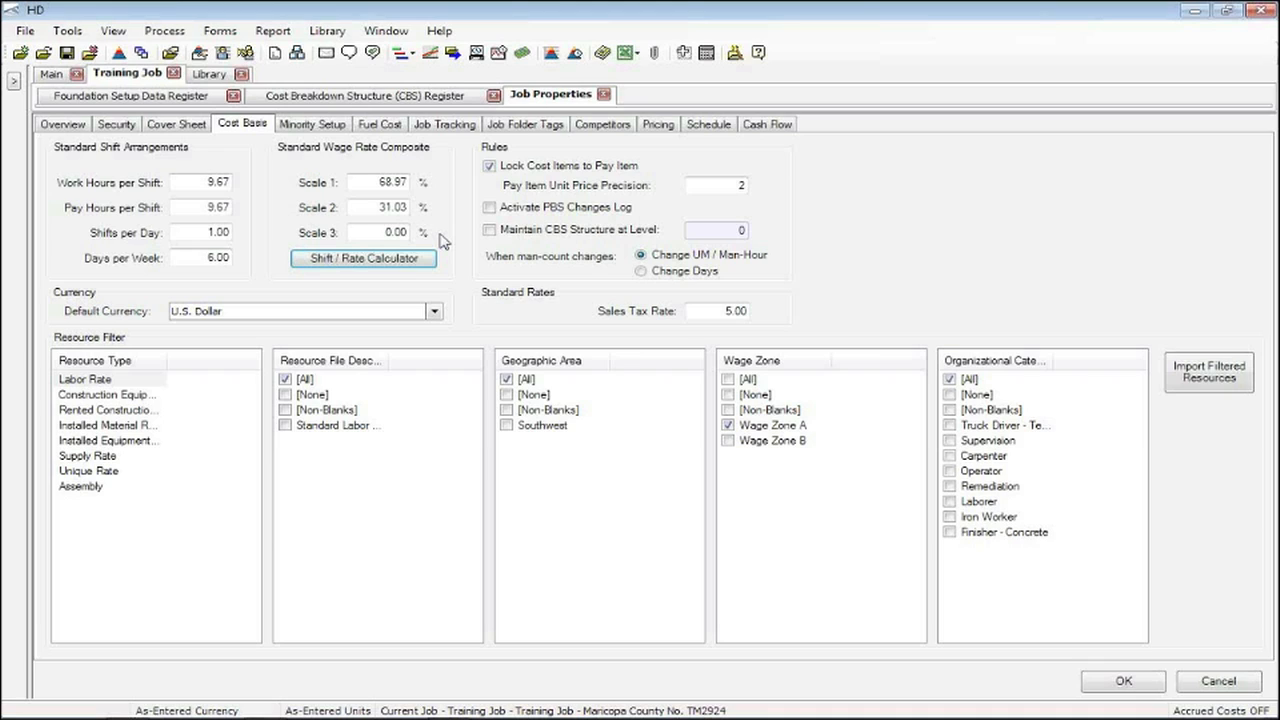
mouse_move(164, 168)
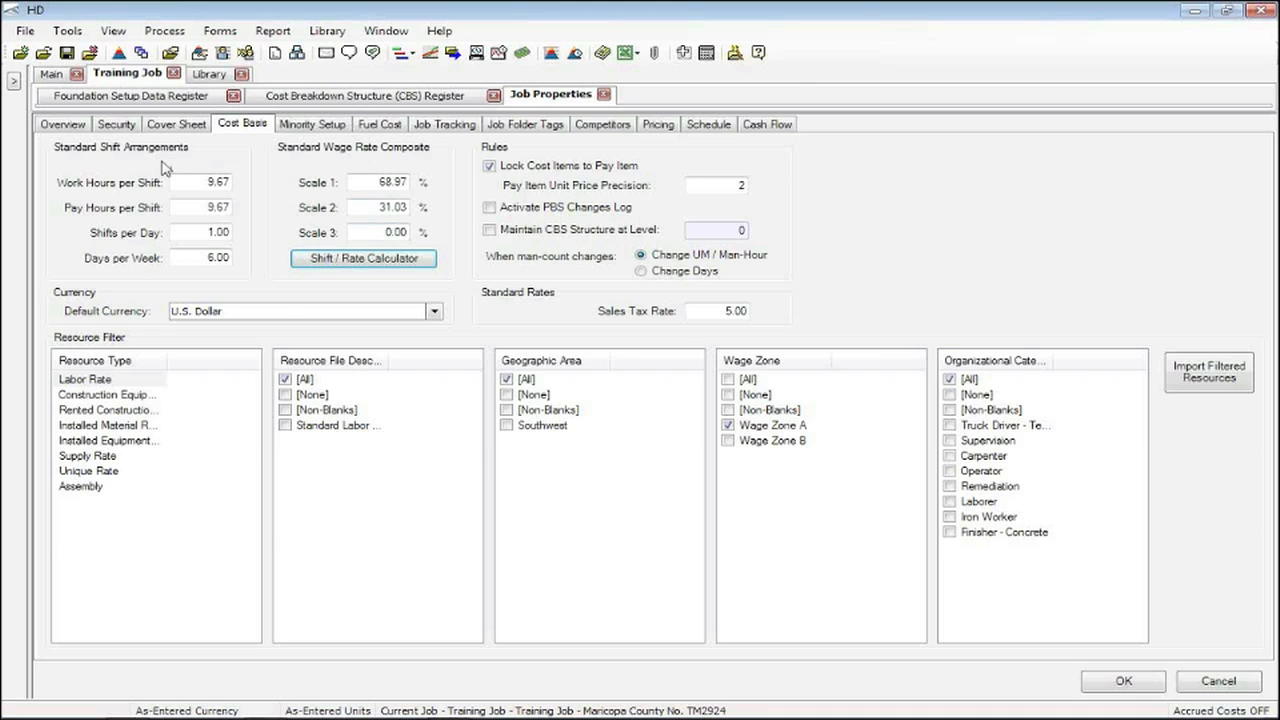
mouse_move(236, 242)
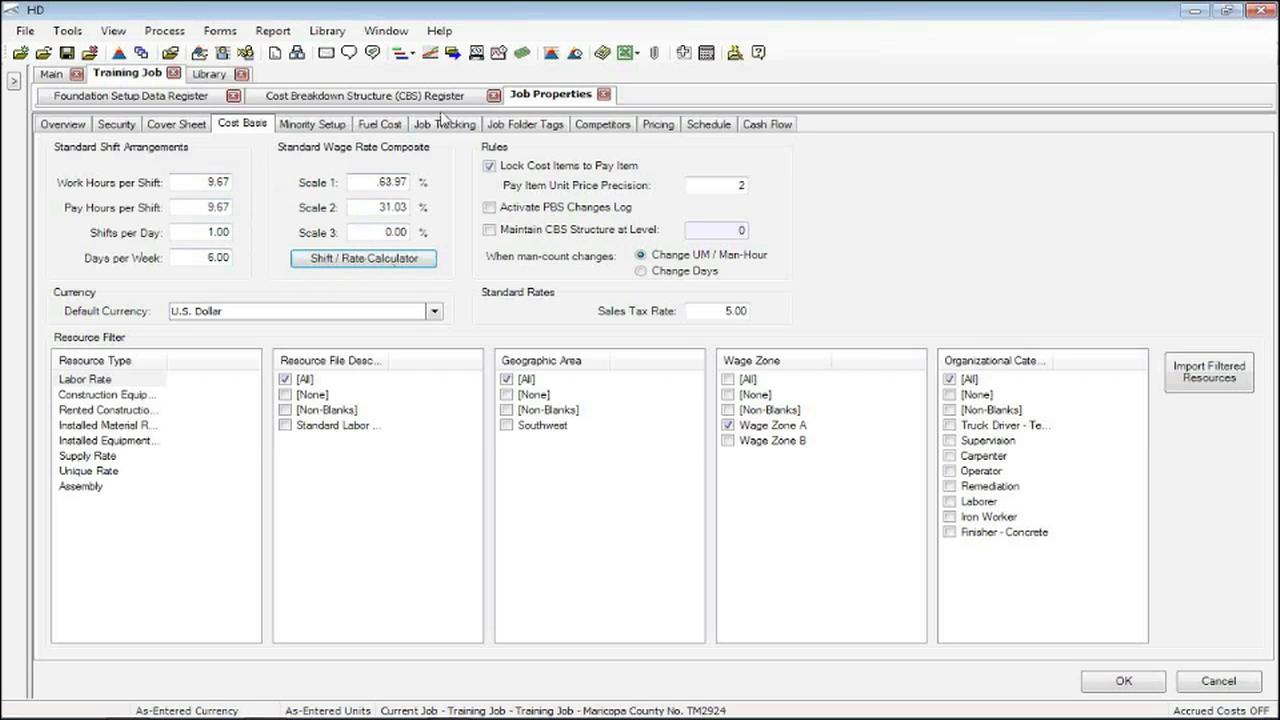
View the Competitors list of two rival bids and begin a new bidder row
click(602, 124)
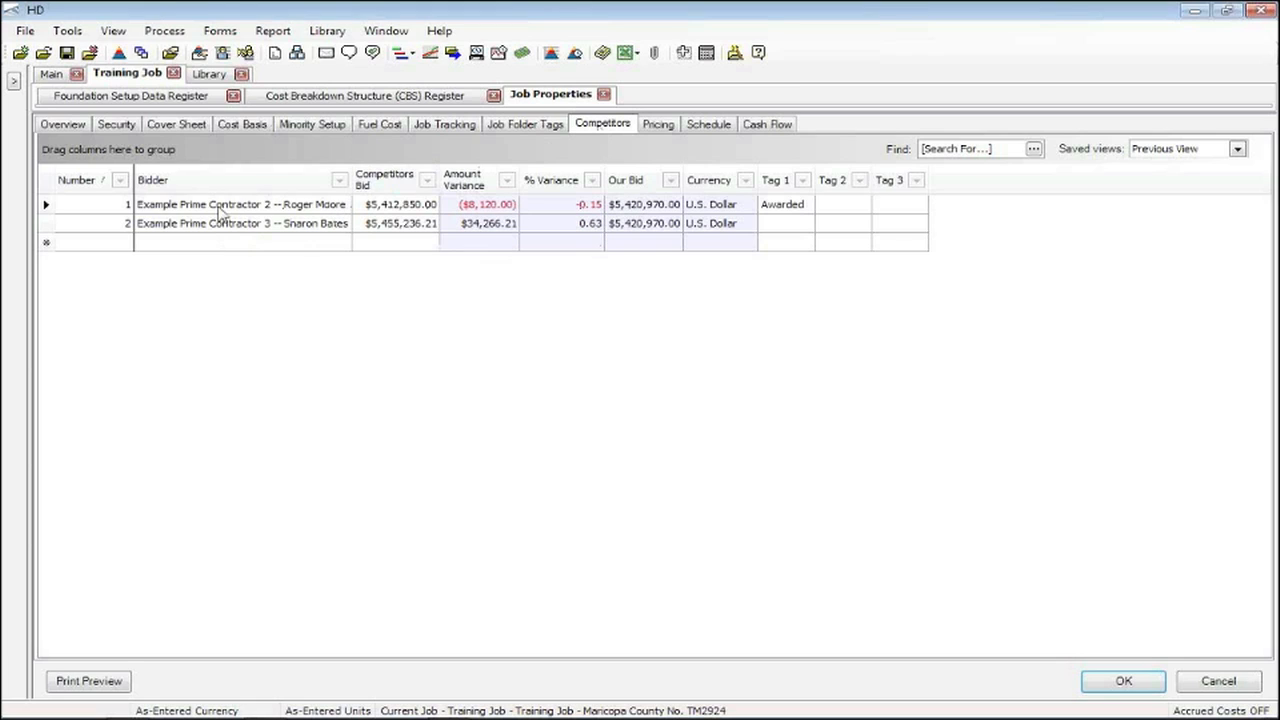
click(240, 242)
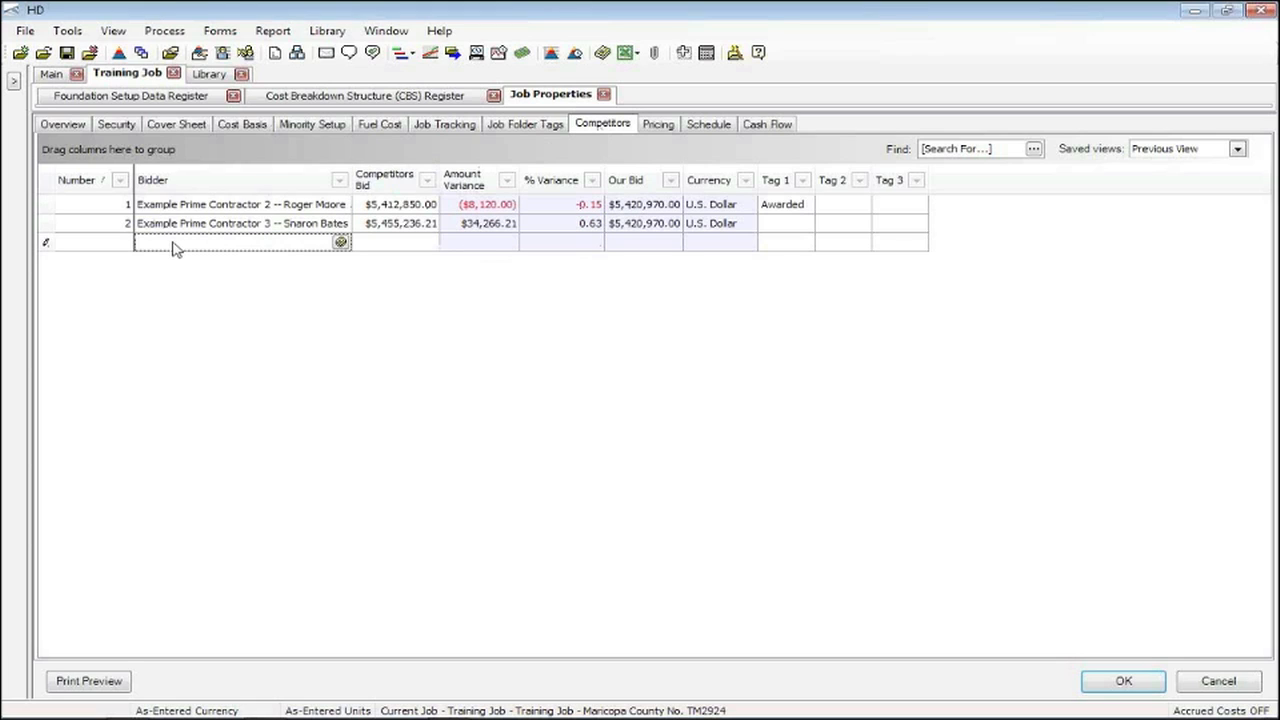
mouse_move(228, 236)
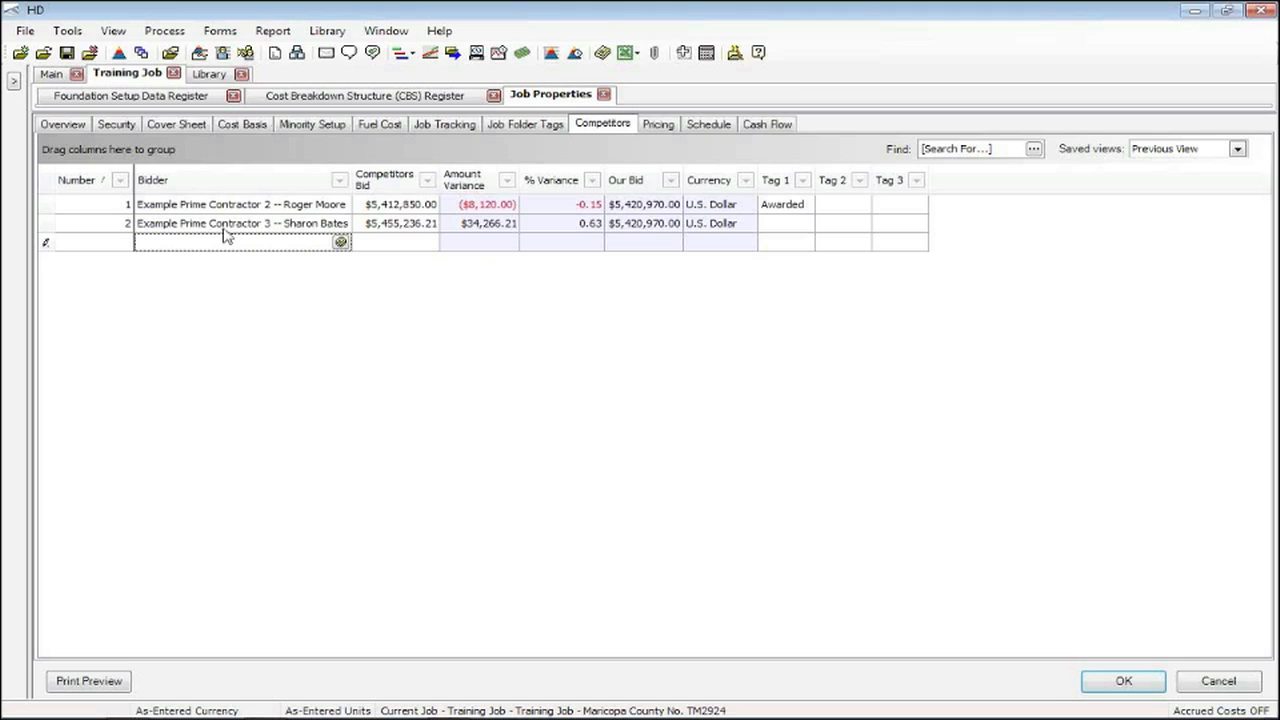
mouse_move(392, 230)
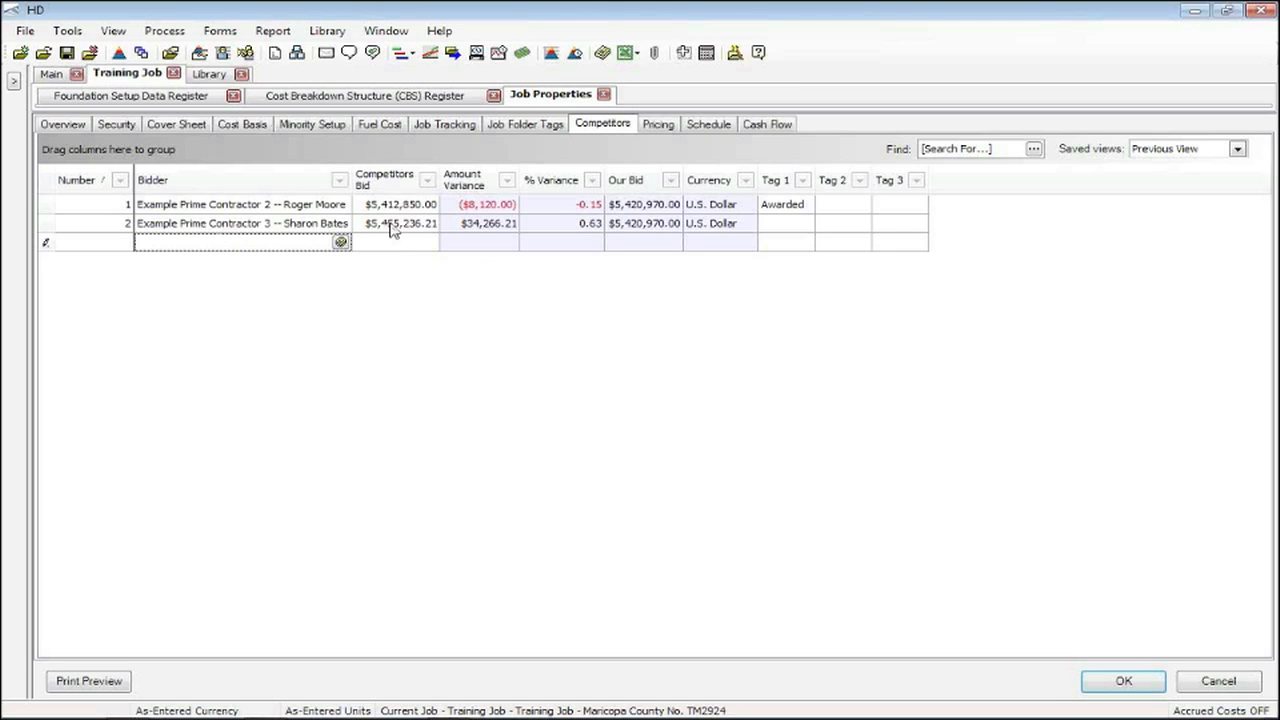
mouse_move(652, 230)
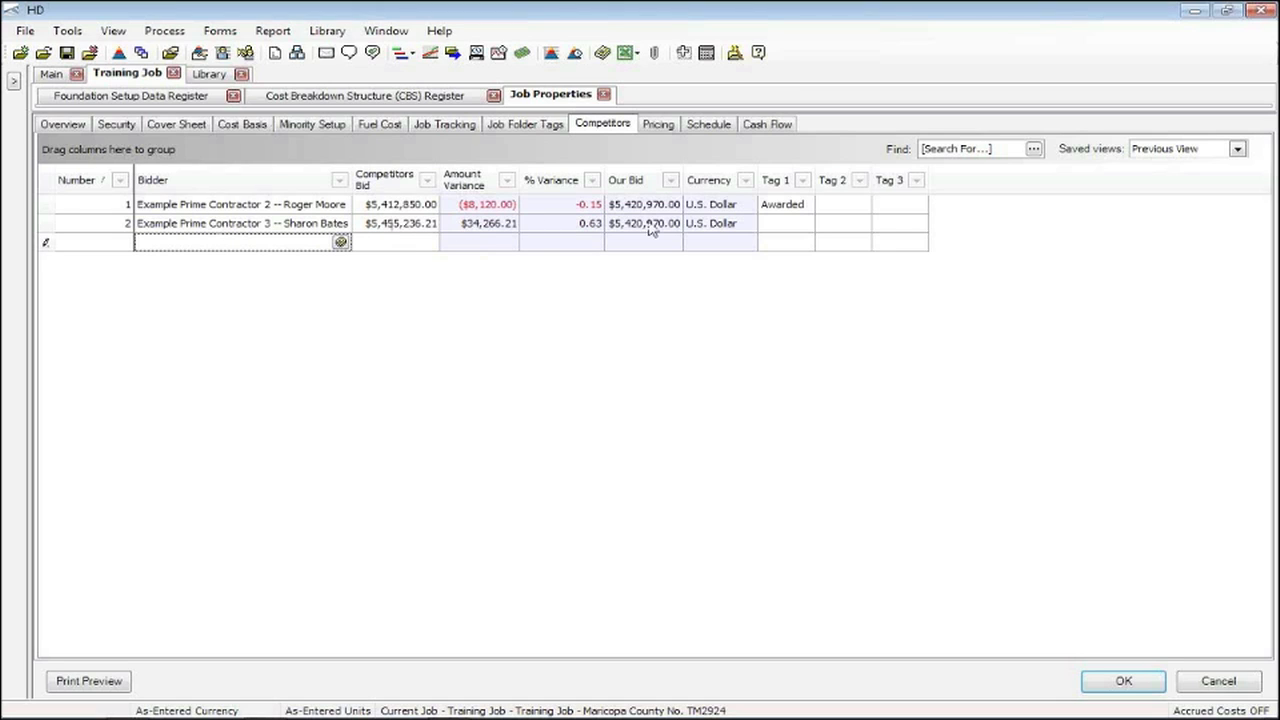
mouse_move(650, 228)
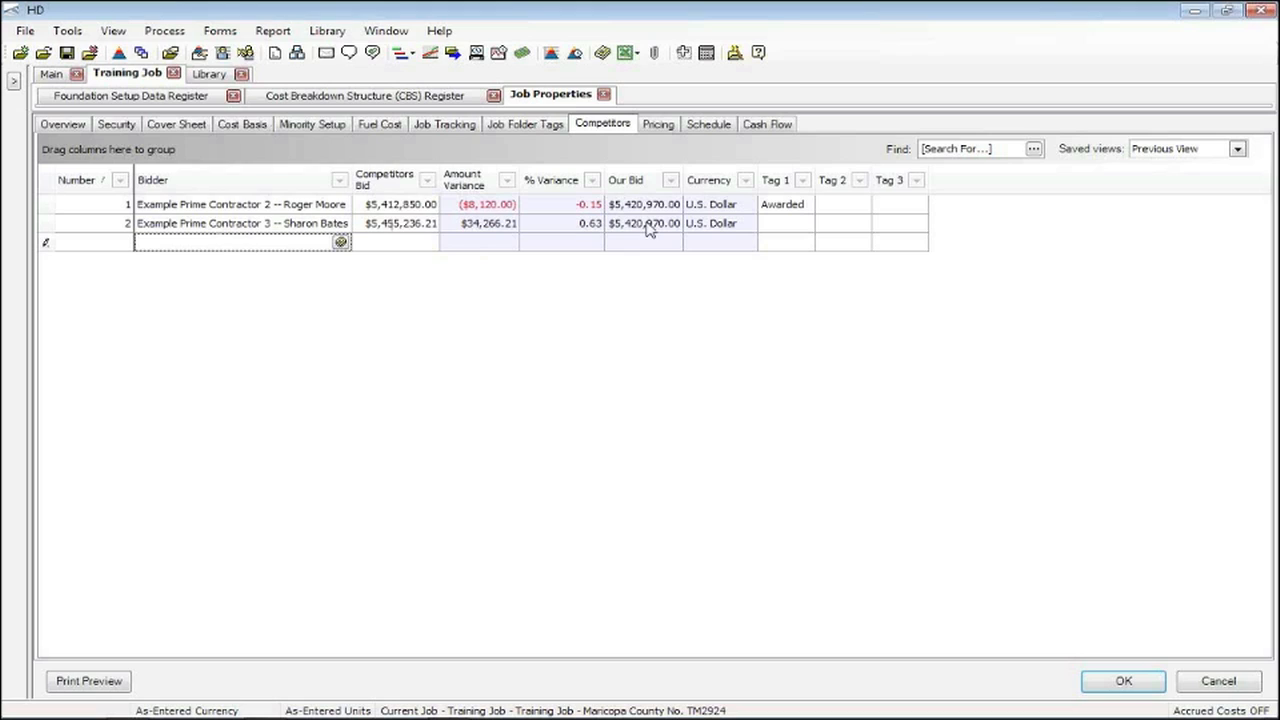
mouse_move(424, 232)
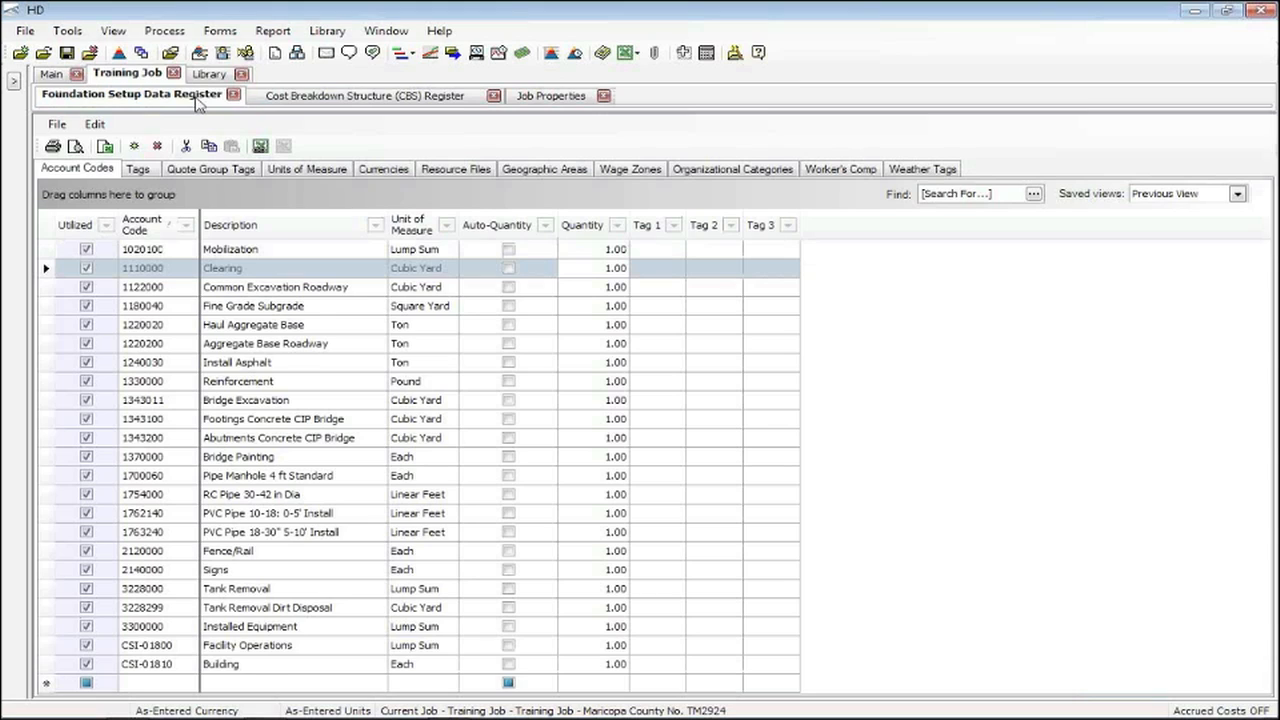
mouse_move(88, 178)
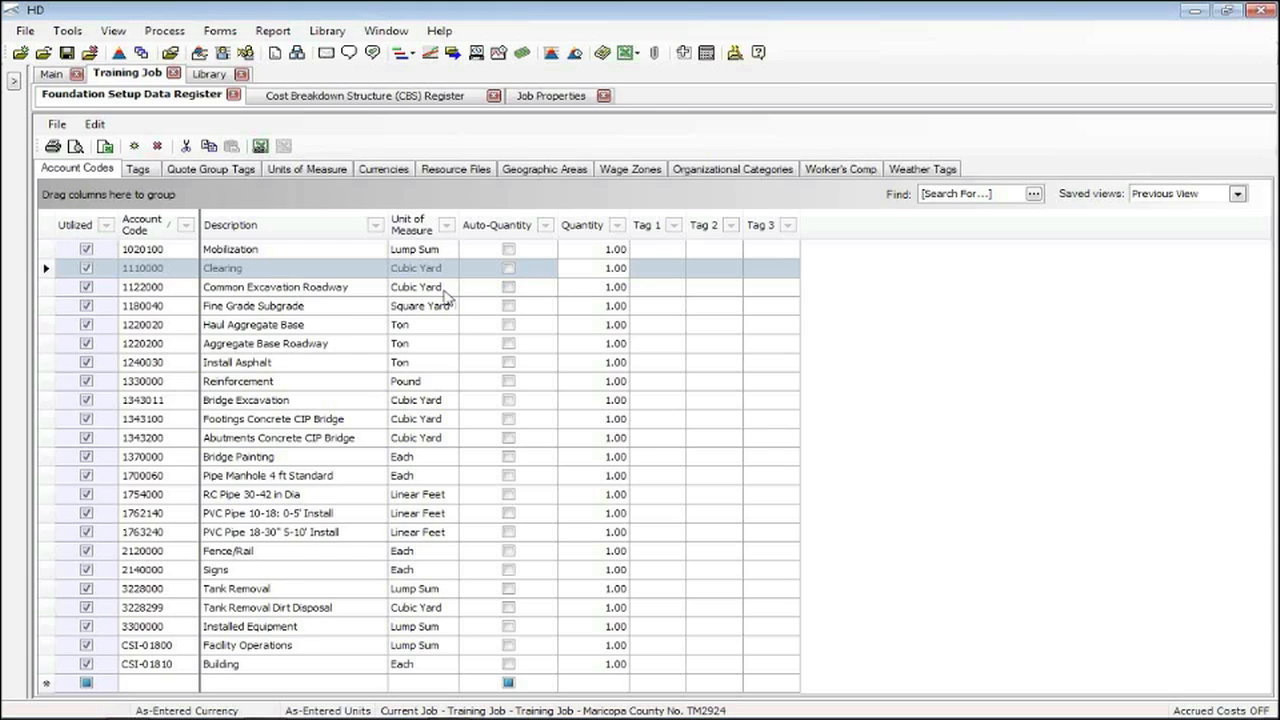
mouse_move(272, 298)
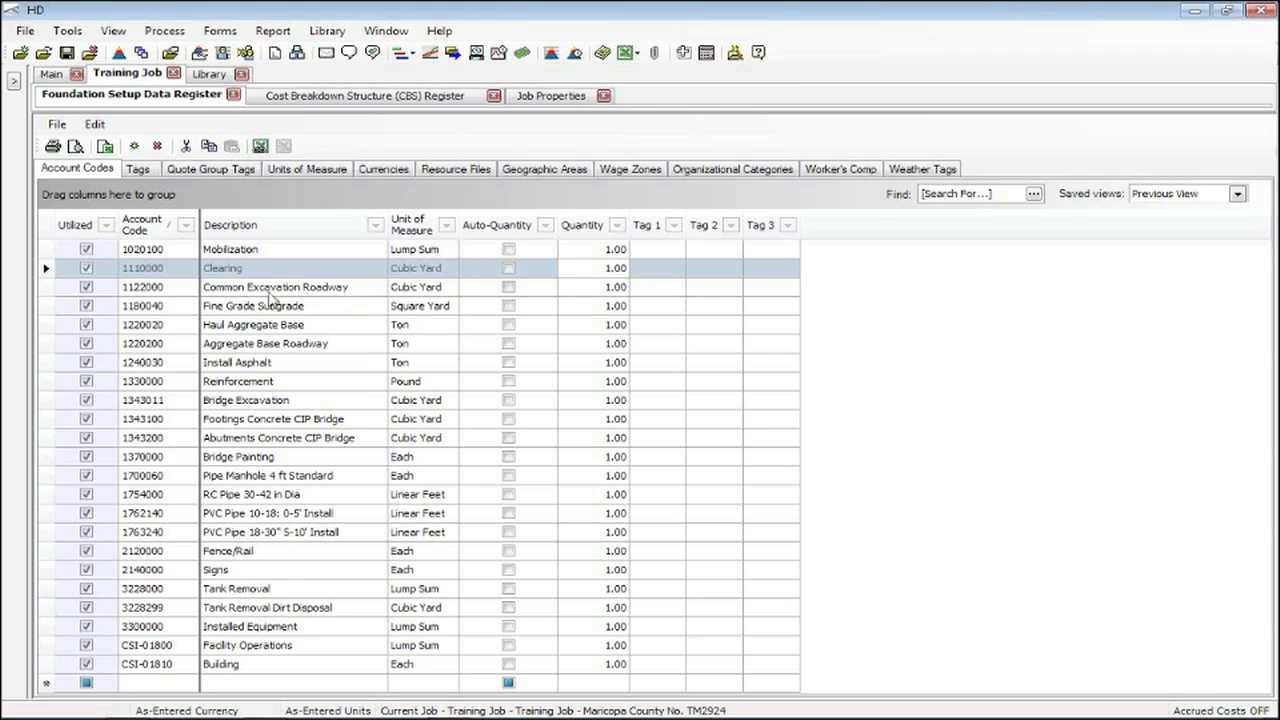
mouse_move(312, 300)
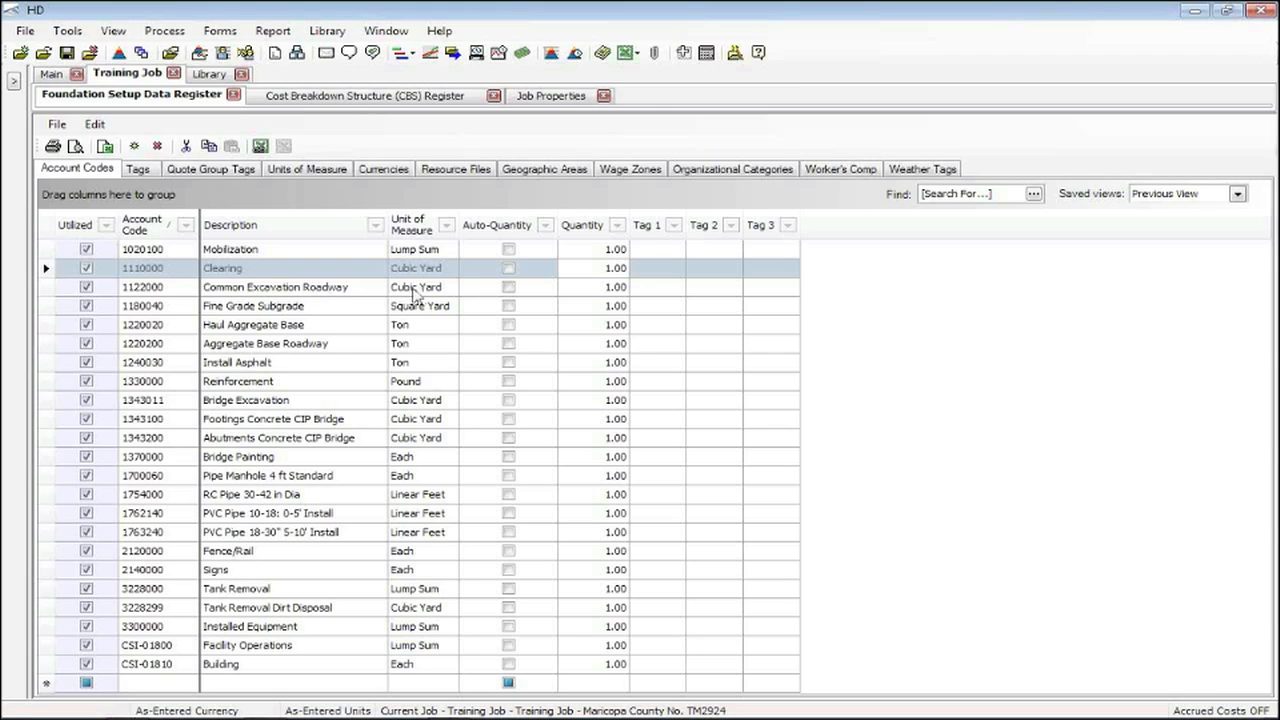
mouse_move(416, 292)
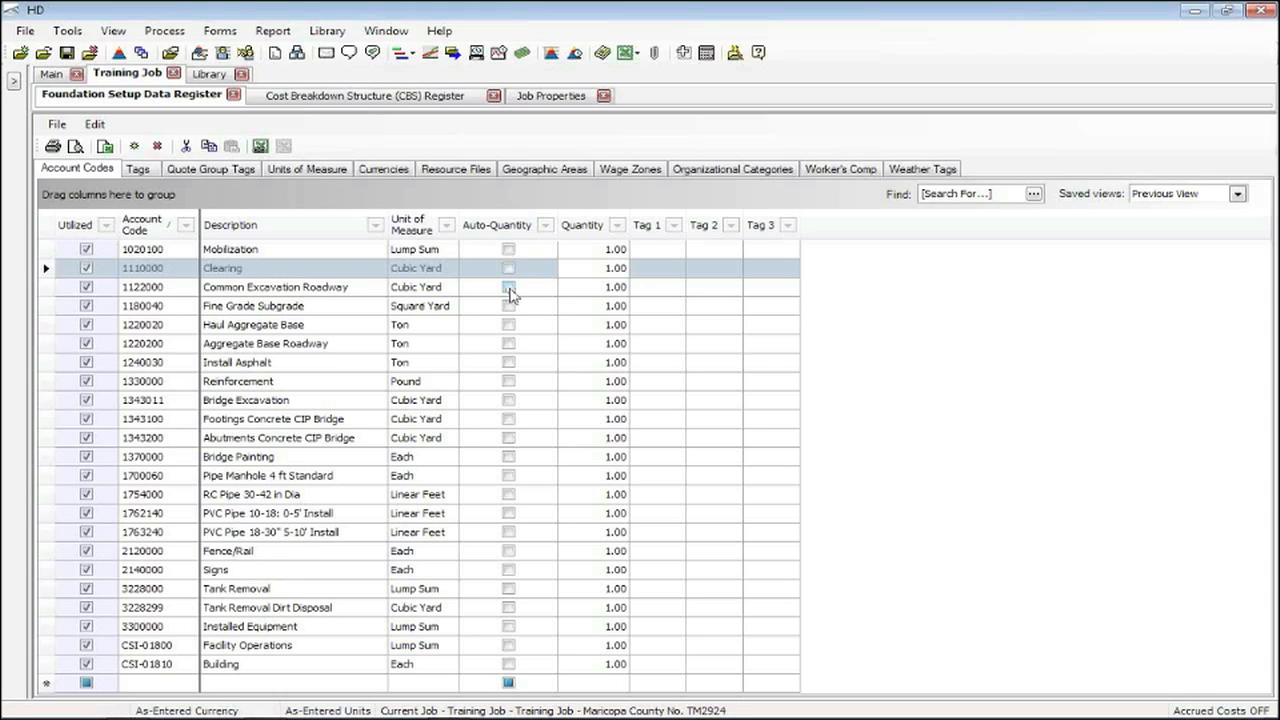
click(508, 288)
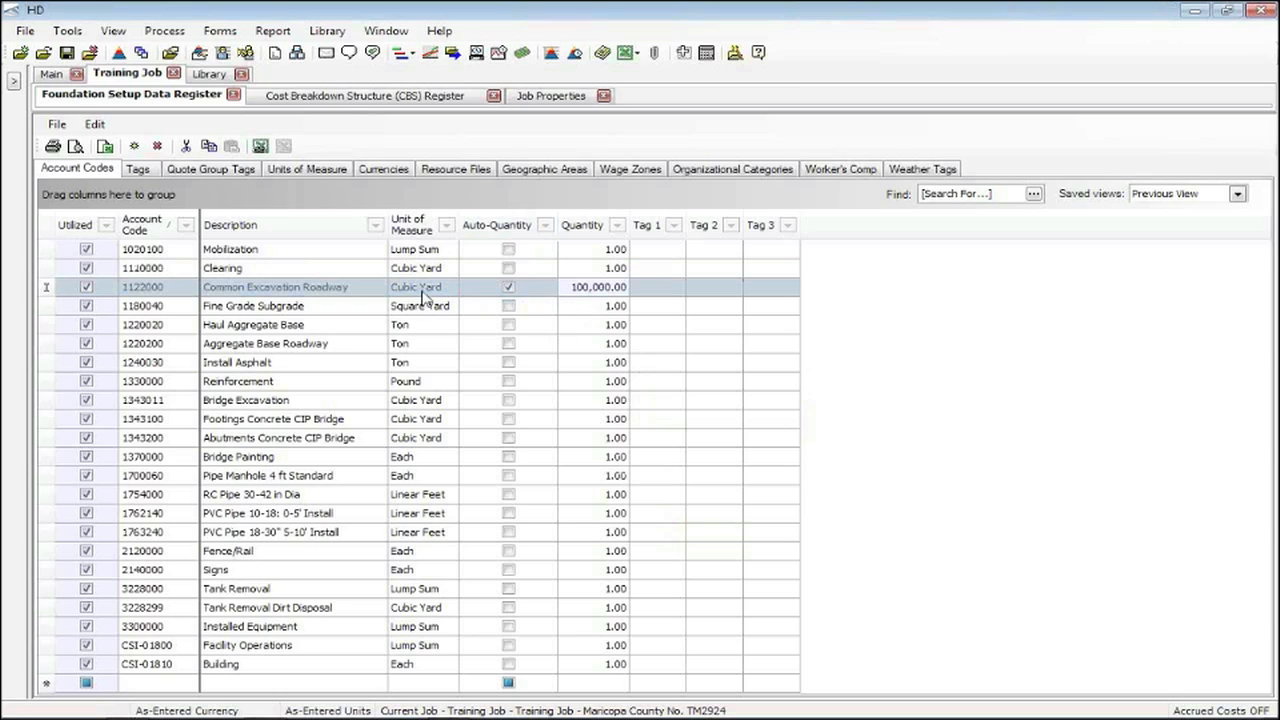
mouse_move(420, 300)
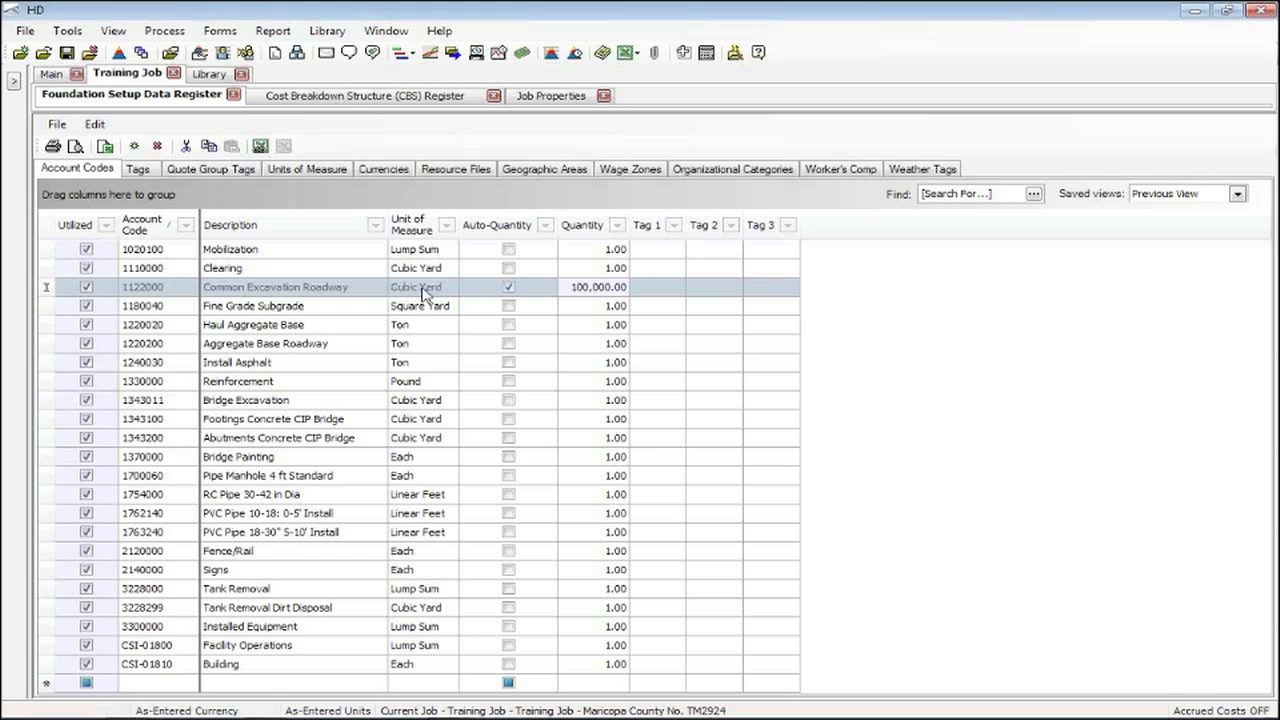
mouse_move(598, 292)
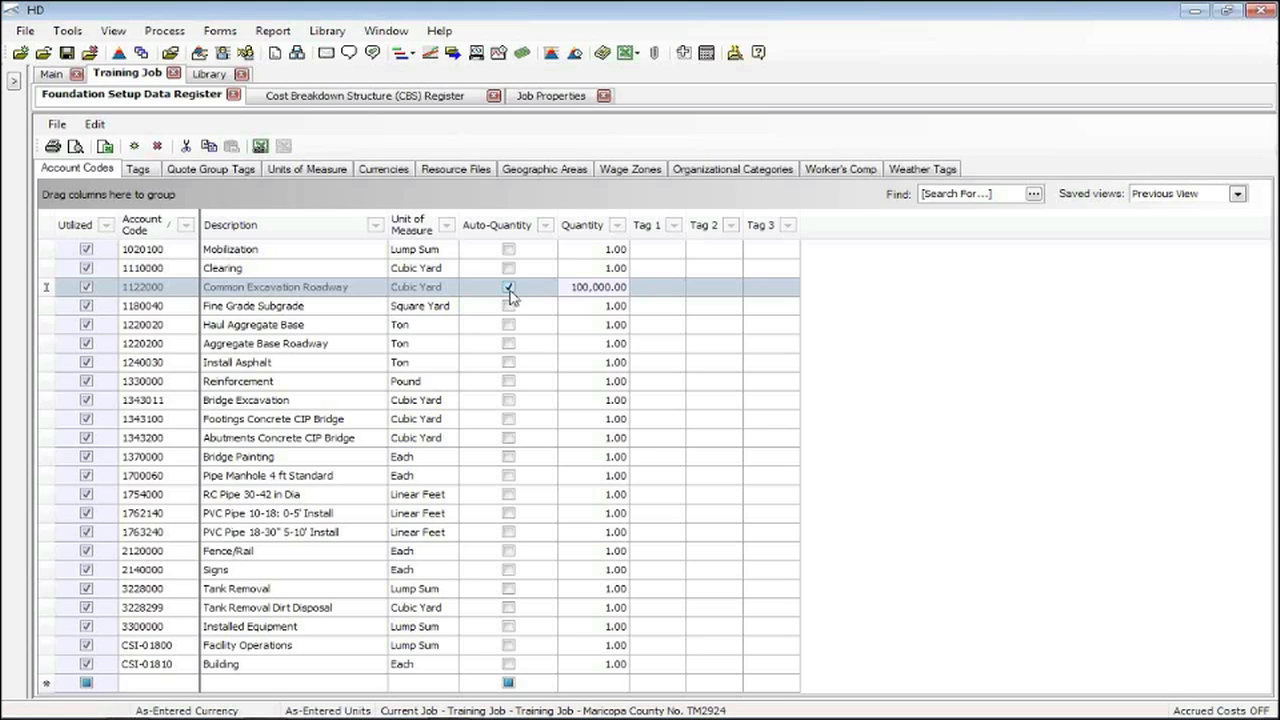
click(508, 288)
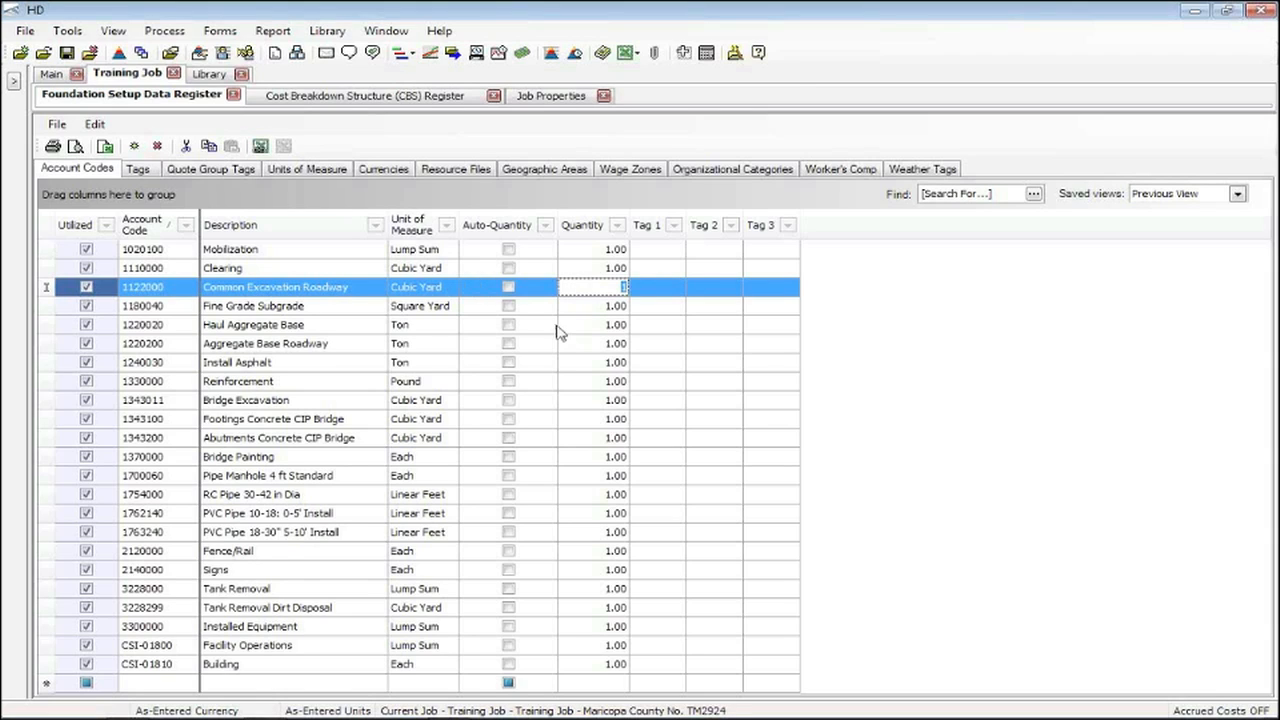
mouse_move(530, 332)
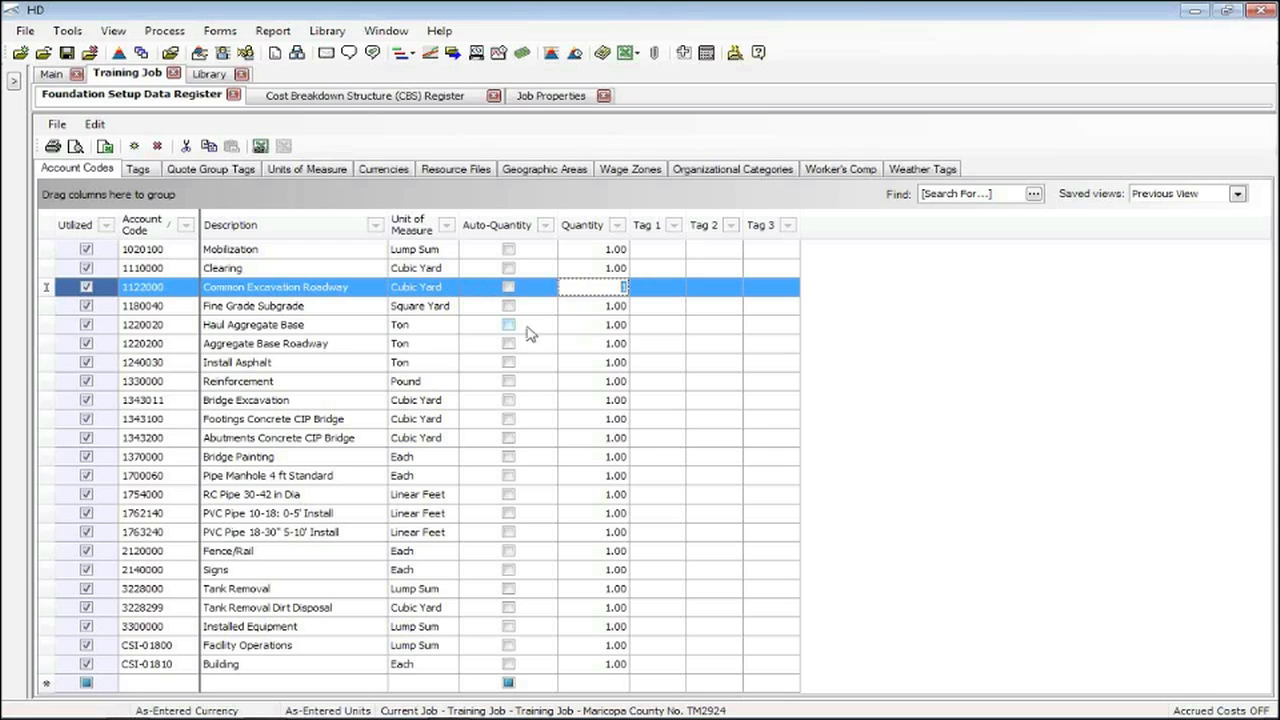
mouse_move(462, 132)
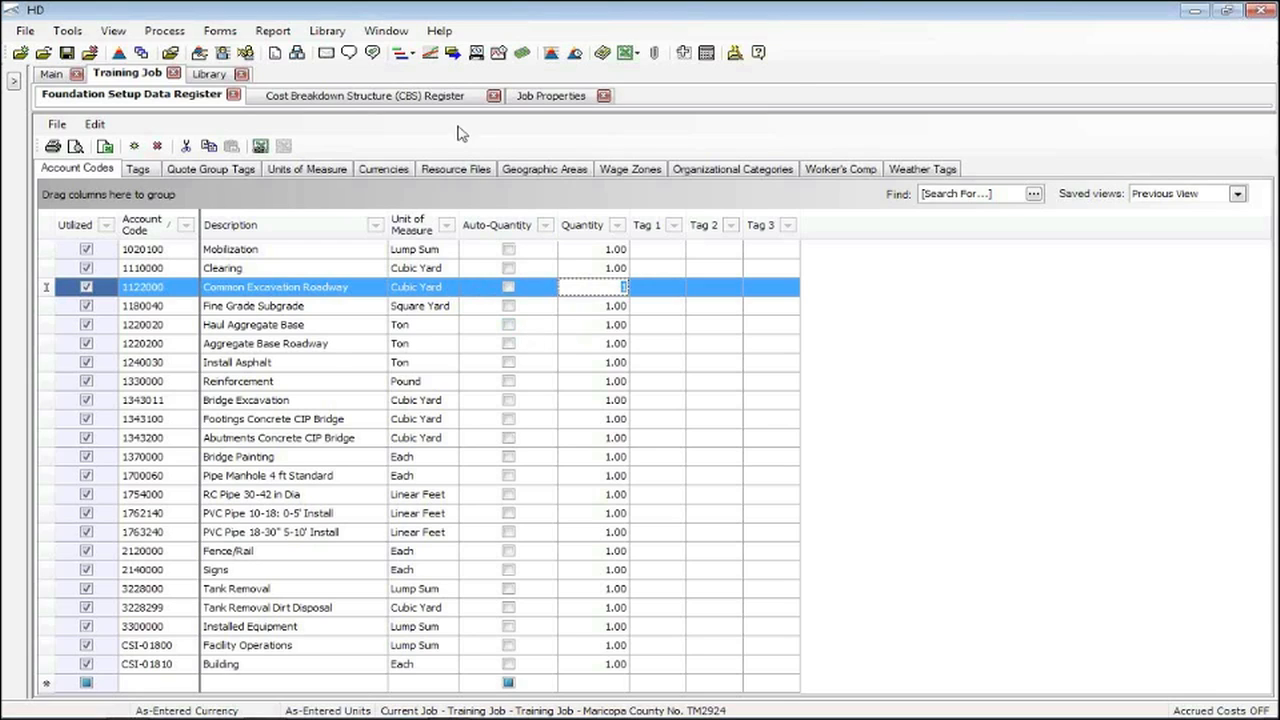